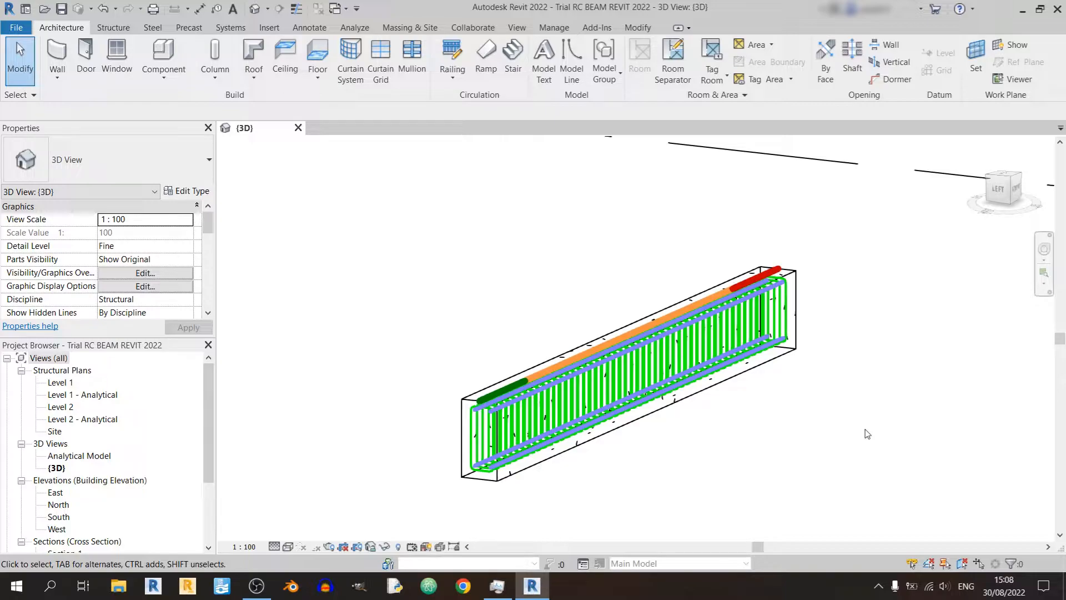
pyautogui.moveTo(870, 397)
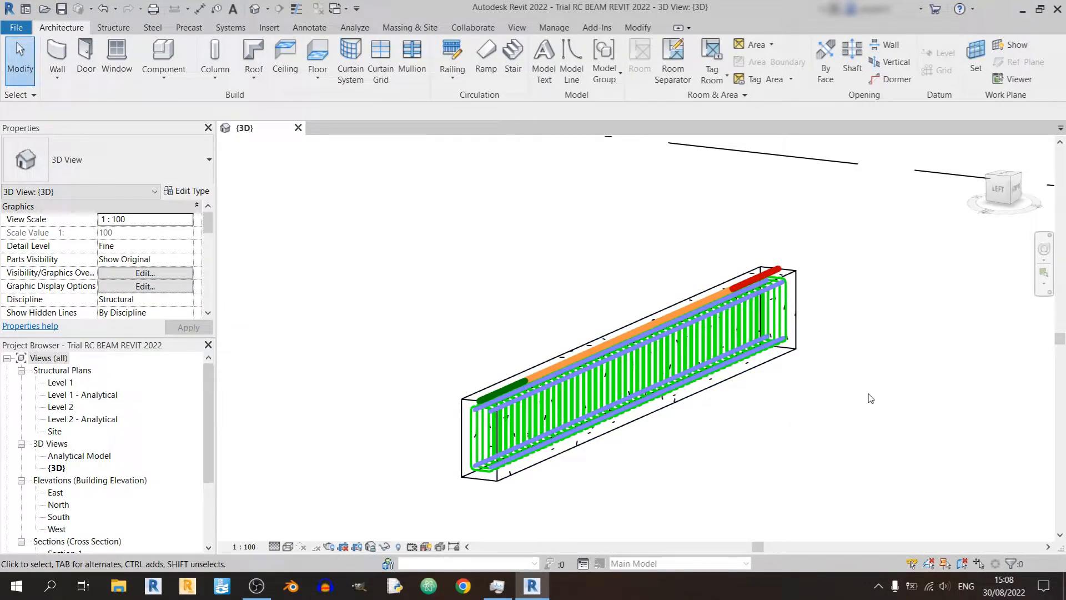
pyautogui.moveTo(587, 411)
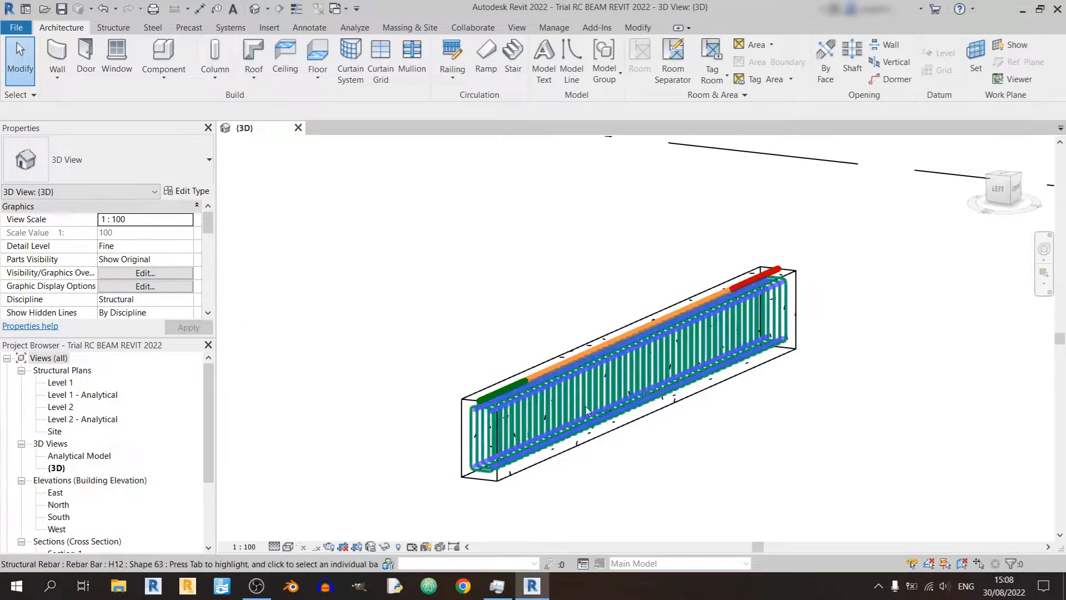
pyautogui.moveTo(785, 298)
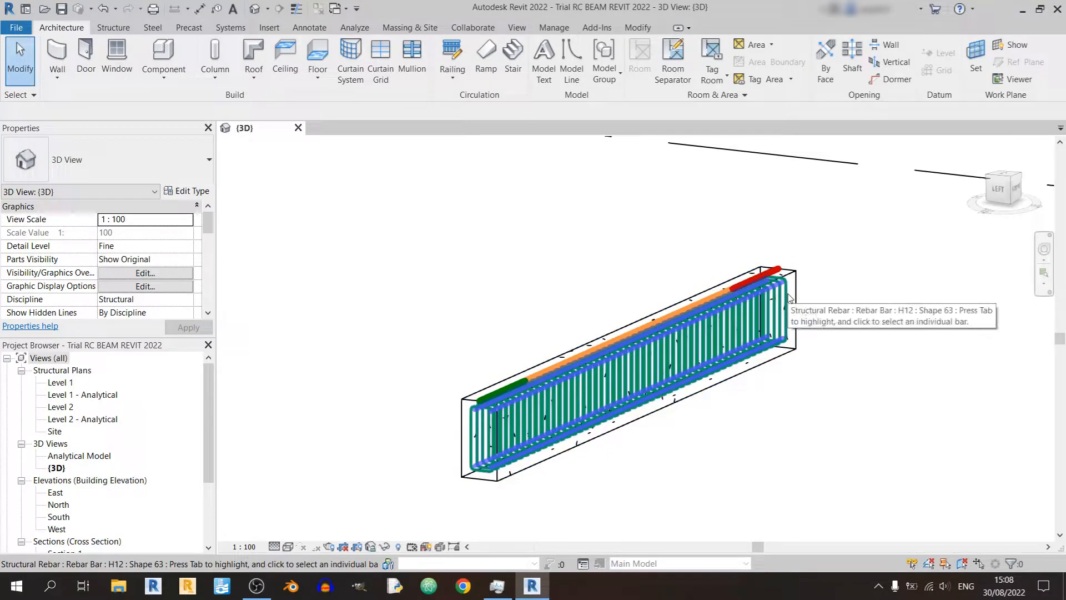
pyautogui.moveTo(764, 457)
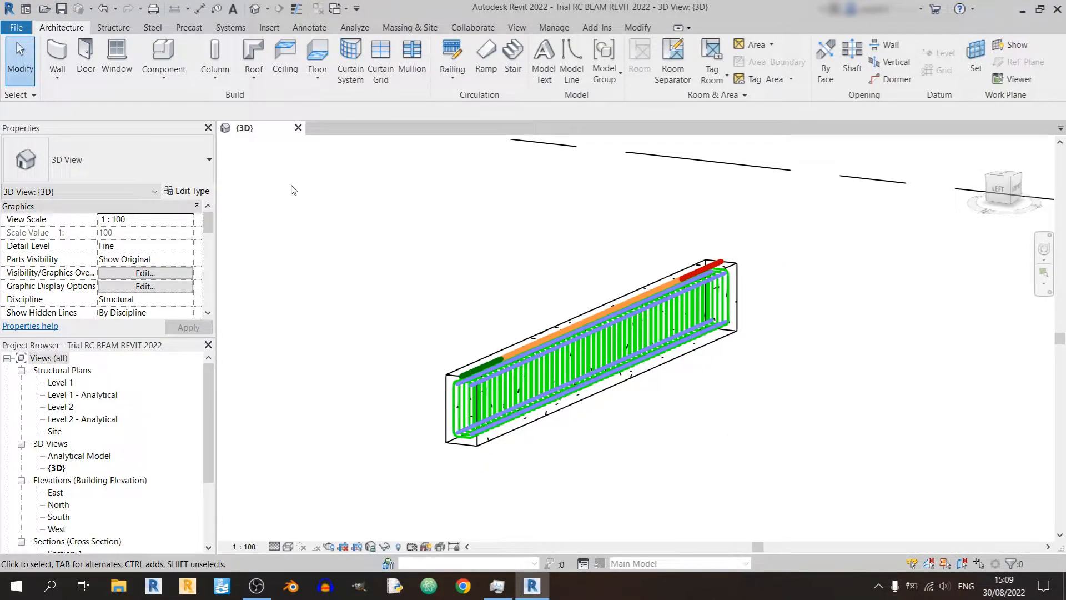
# Create a new project from the Construction Template and open the Level 2 structural plan
pyautogui.click(16, 27)
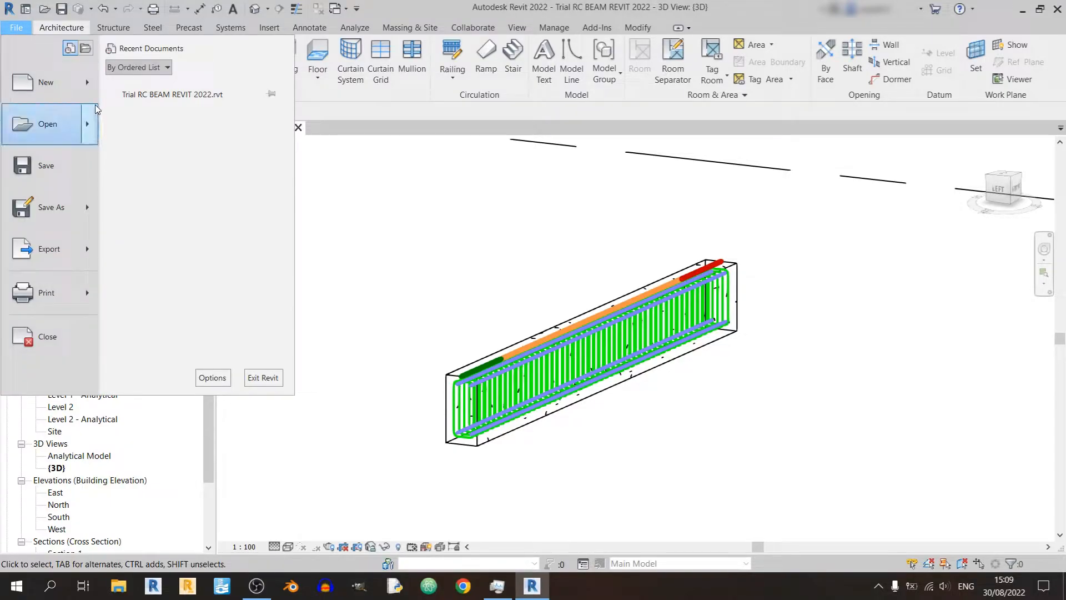
pyautogui.click(46, 81)
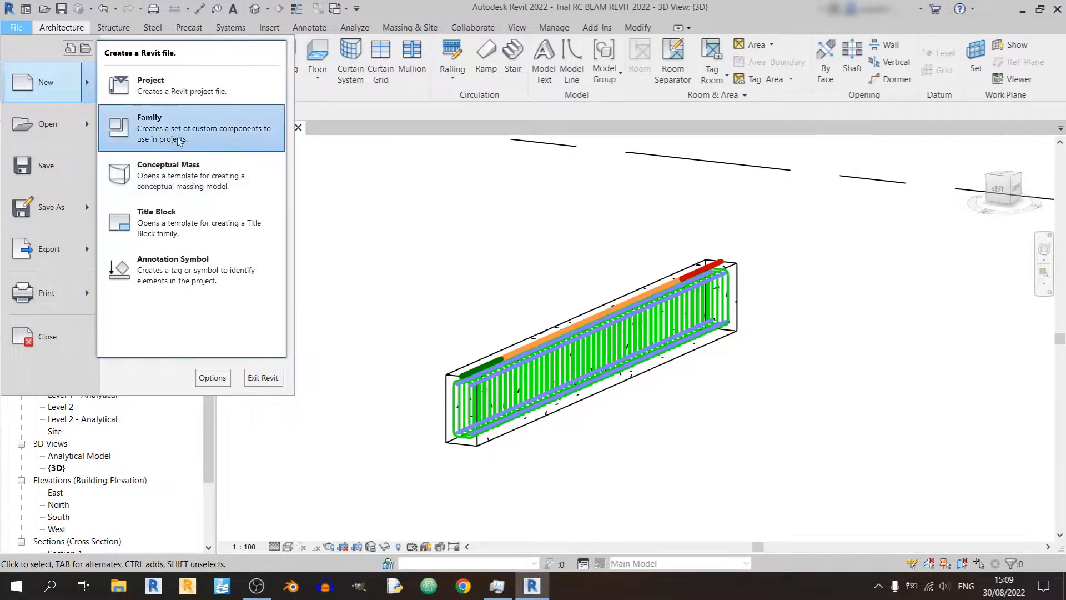
pyautogui.click(150, 85)
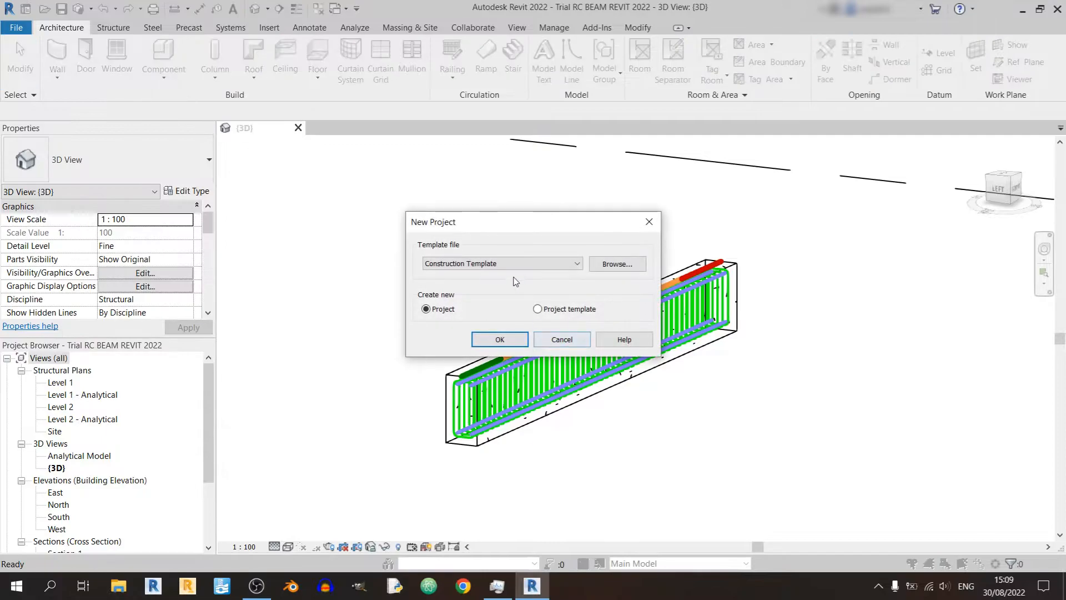
pyautogui.click(500, 263)
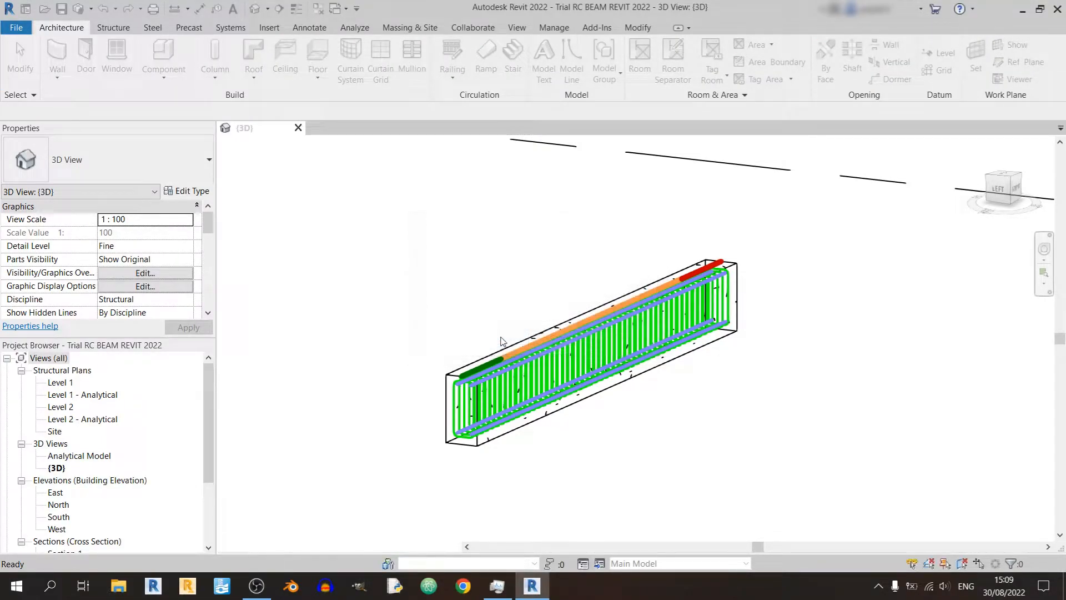
pyautogui.doubleClick(61, 407)
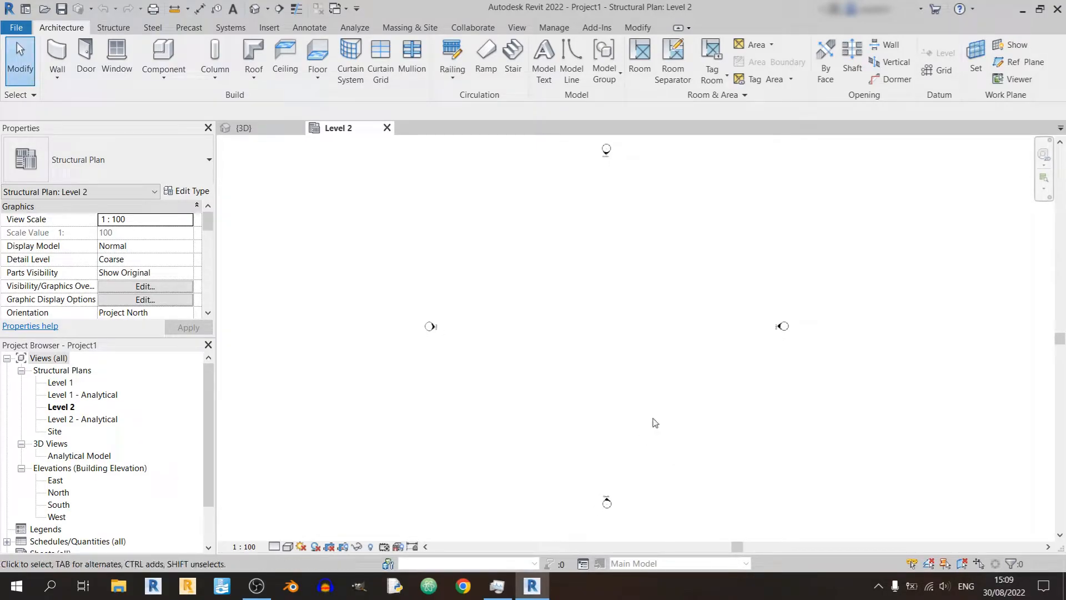
pyautogui.moveTo(498, 240)
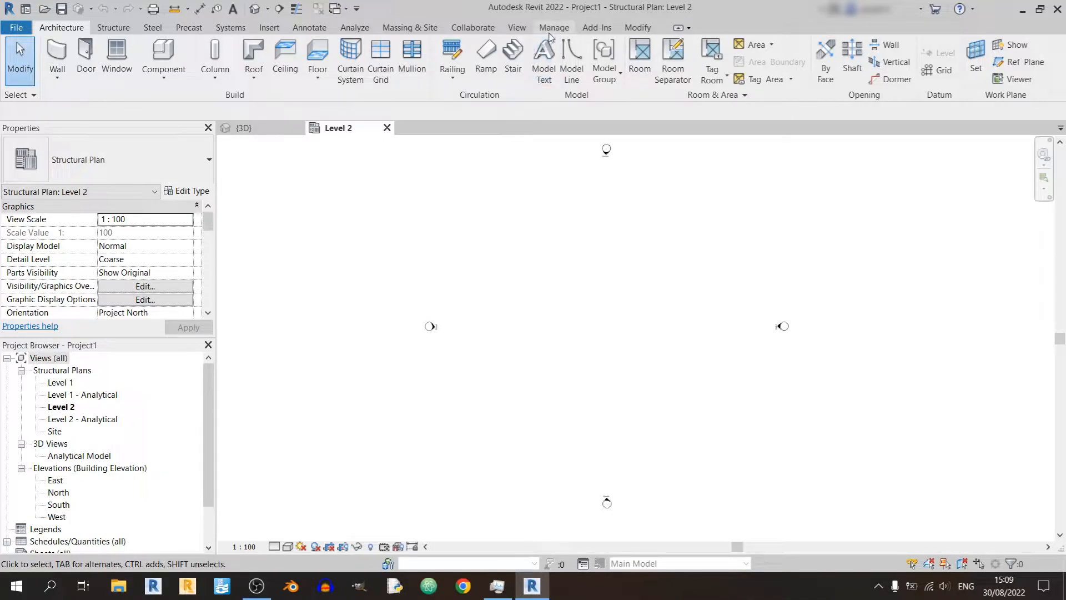
# Set project length units to millimetres with the mm unit symbol shown
pyautogui.click(553, 27)
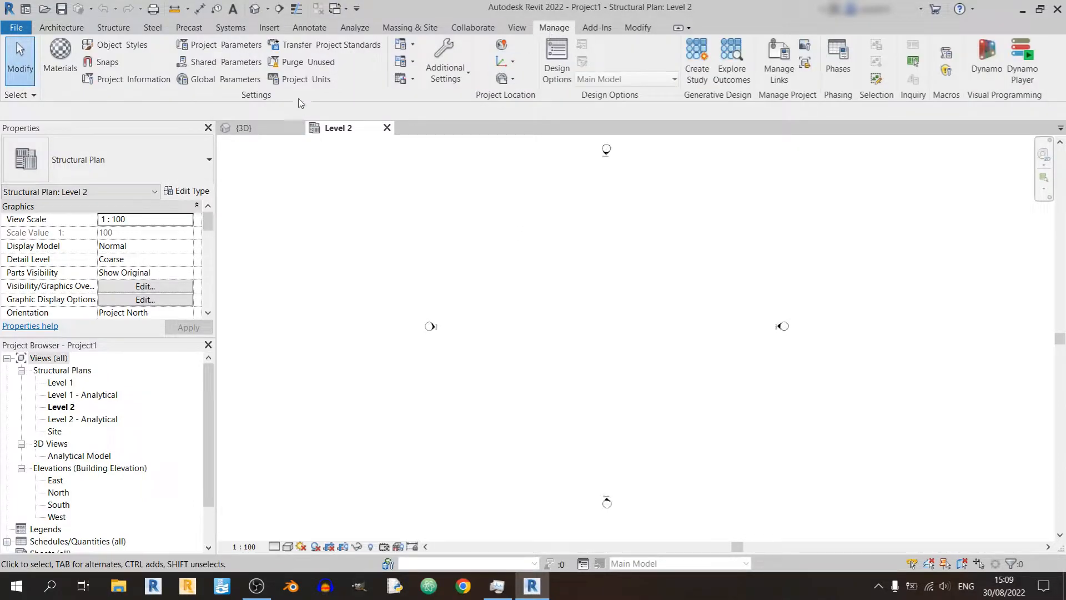
pyautogui.click(295, 78)
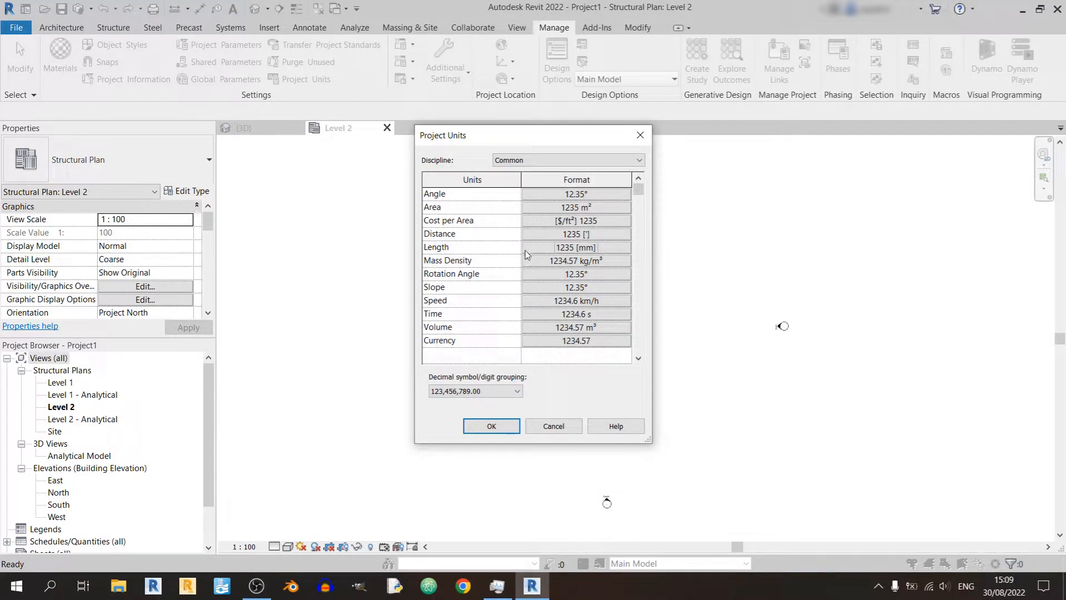
pyautogui.moveTo(537, 249)
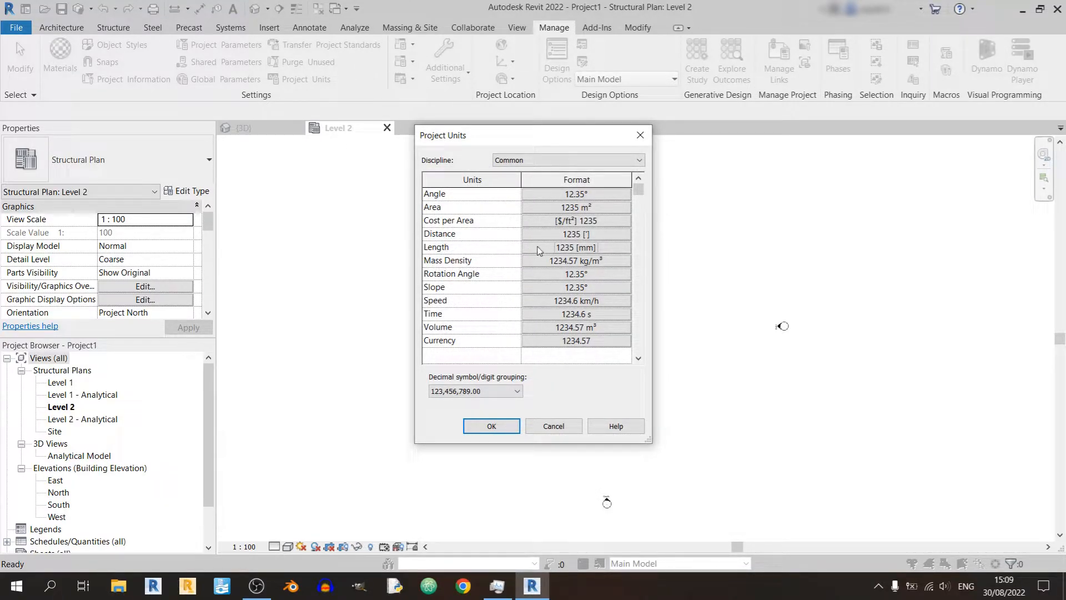
pyautogui.click(576, 247)
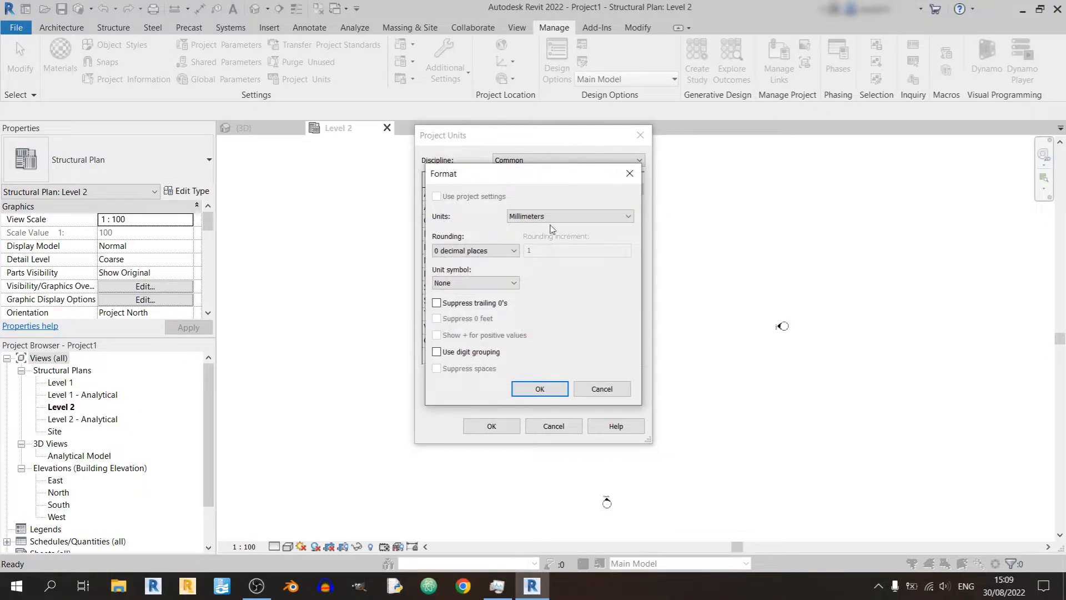
pyautogui.moveTo(504, 249)
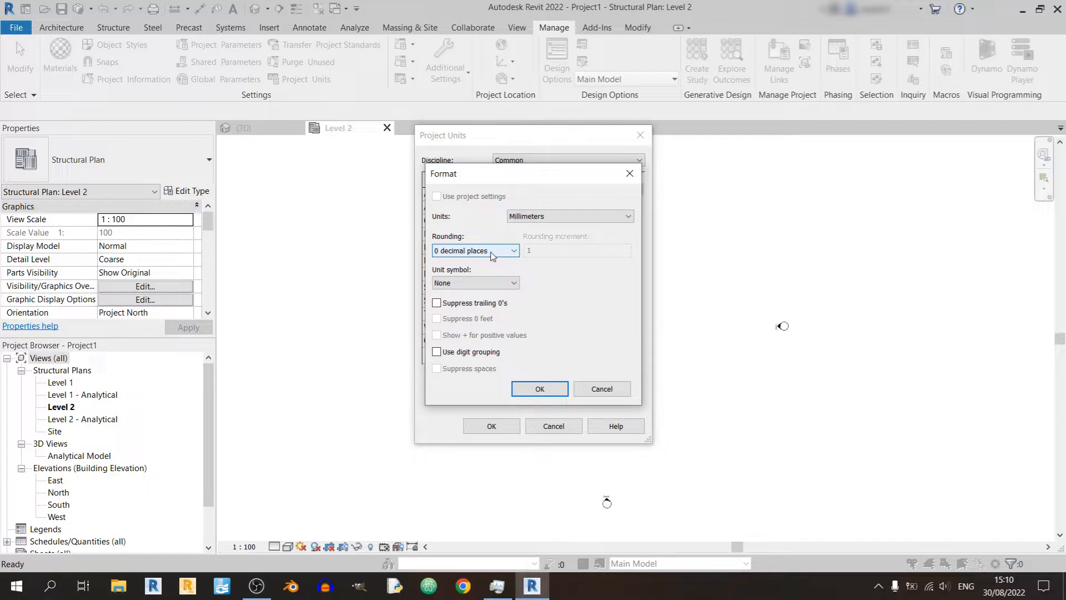
pyautogui.click(474, 283)
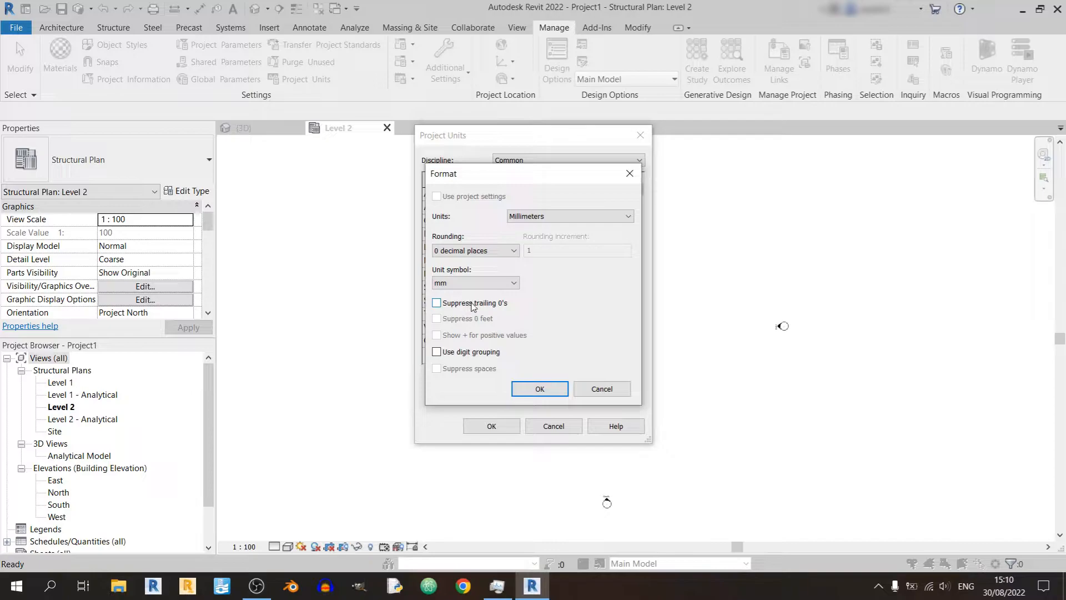
pyautogui.click(539, 388)
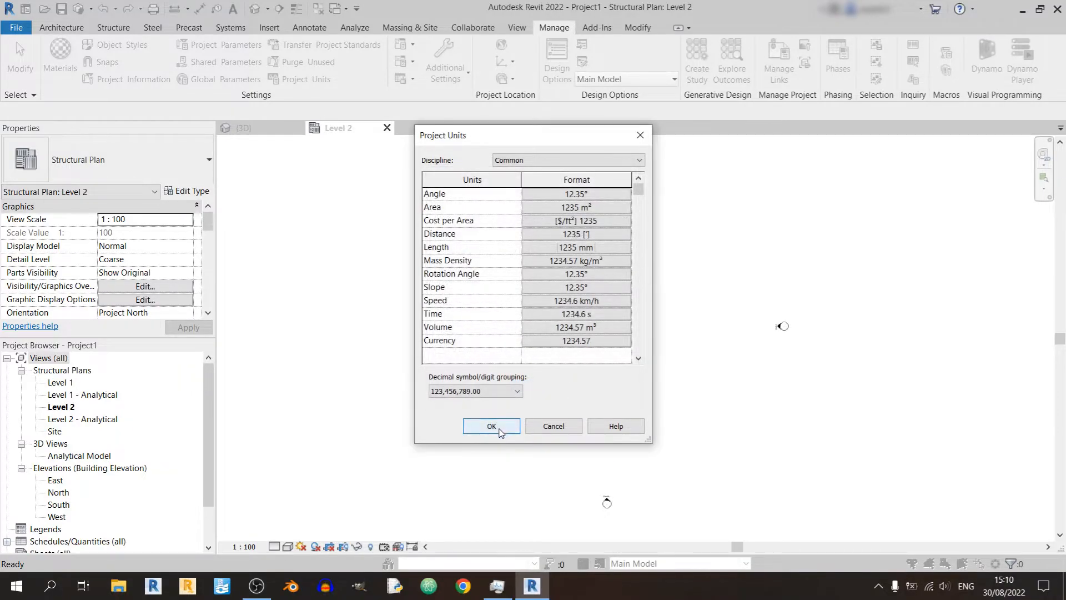
pyautogui.moveTo(540, 415)
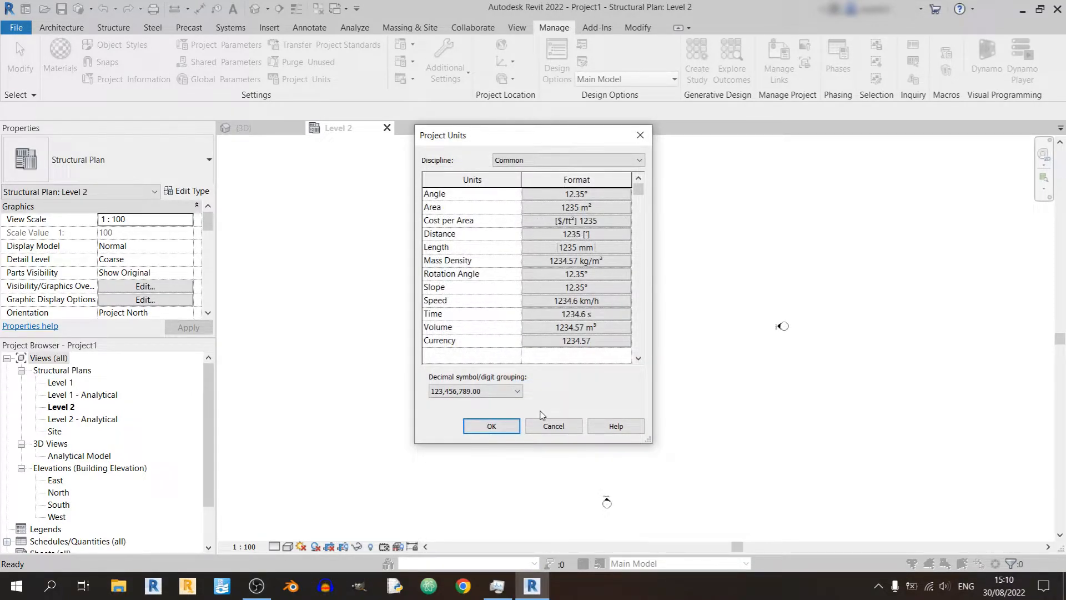
pyautogui.click(491, 426)
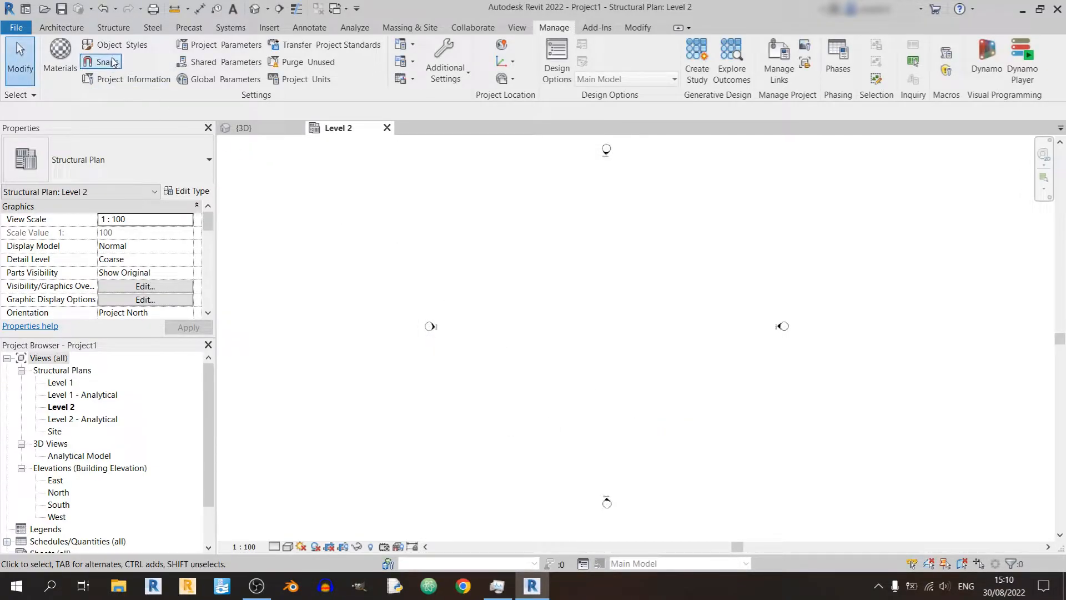
pyautogui.moveTo(115, 45)
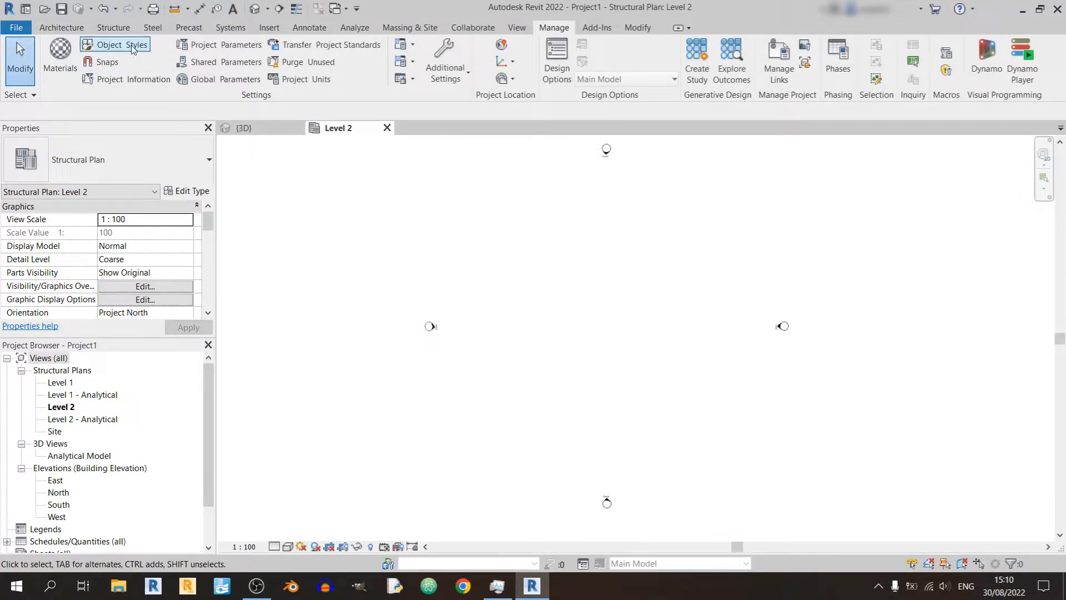
# Place a Concrete-Rectangular Beam 300 x 600mm horizontally on the Level 2 plan
pyautogui.click(113, 27)
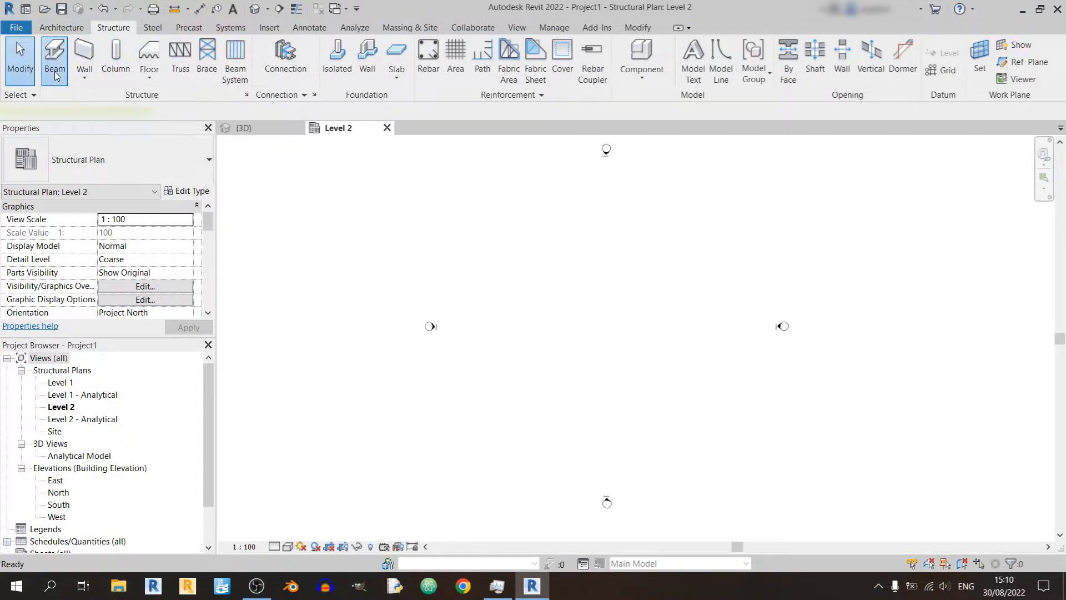
pyautogui.click(55, 58)
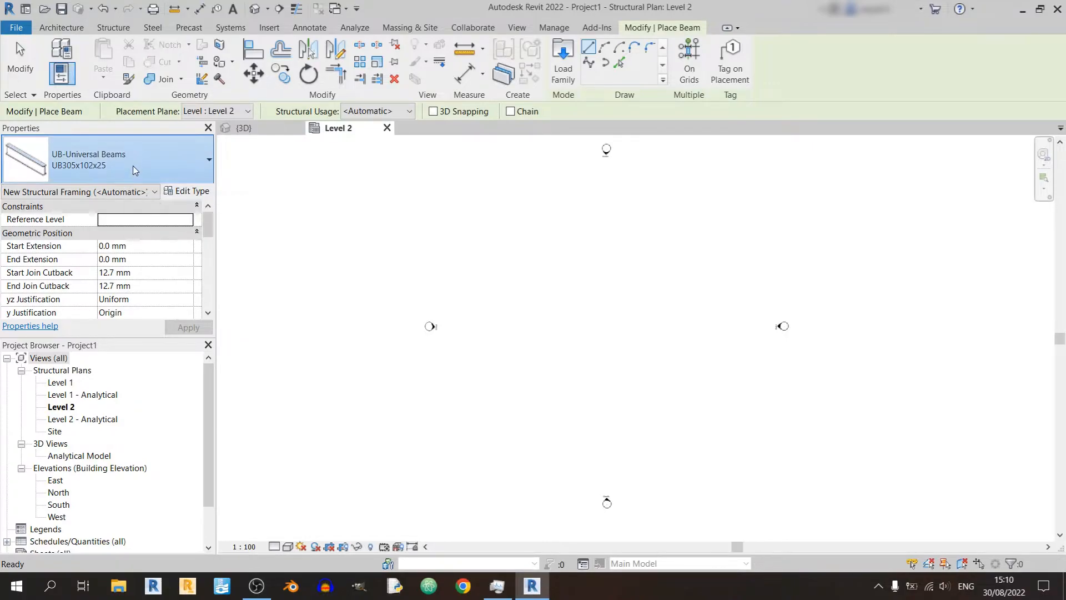
pyautogui.click(208, 160)
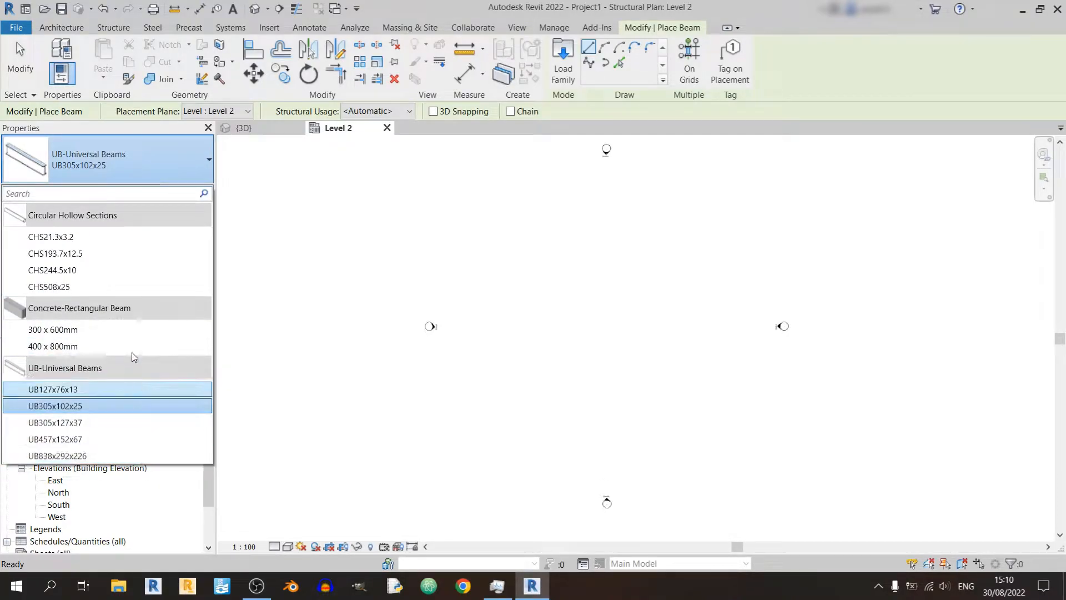
pyautogui.moveTo(101, 405)
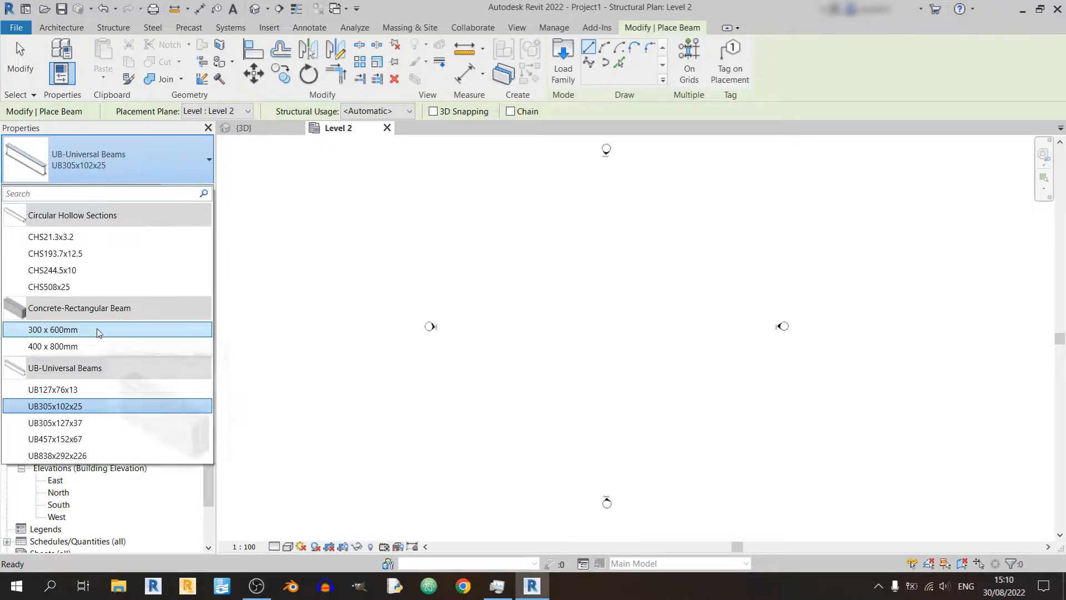
pyautogui.moveTo(52, 329)
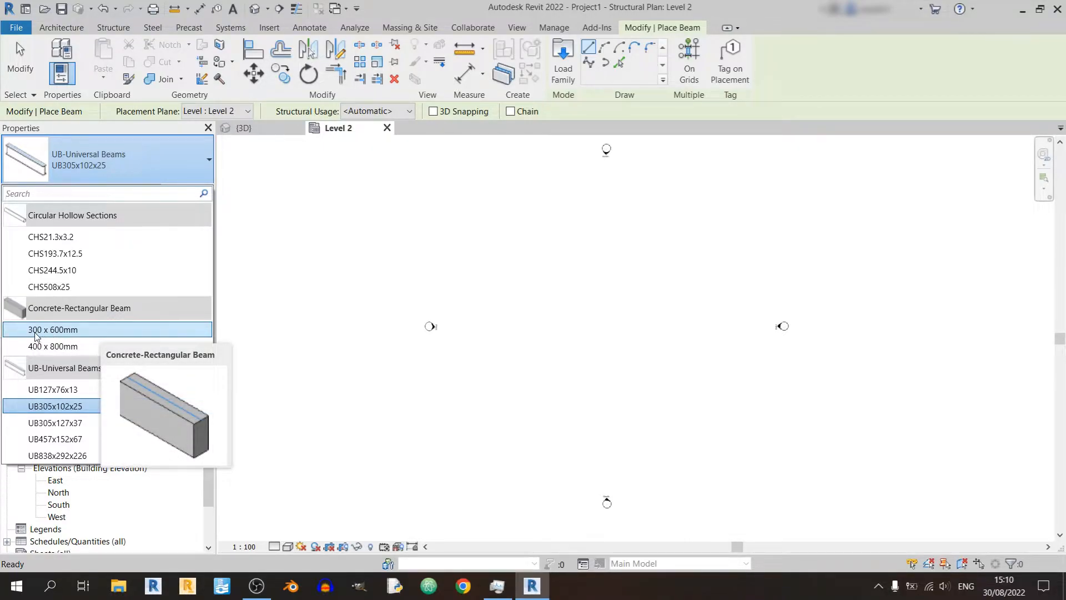
pyautogui.click(51, 330)
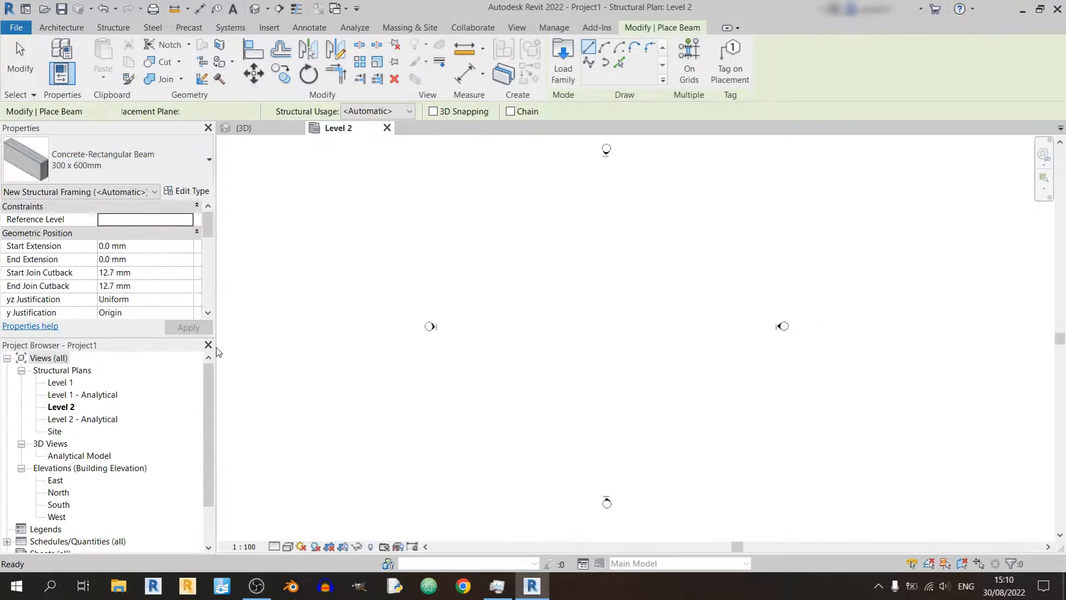
pyautogui.click(214, 111)
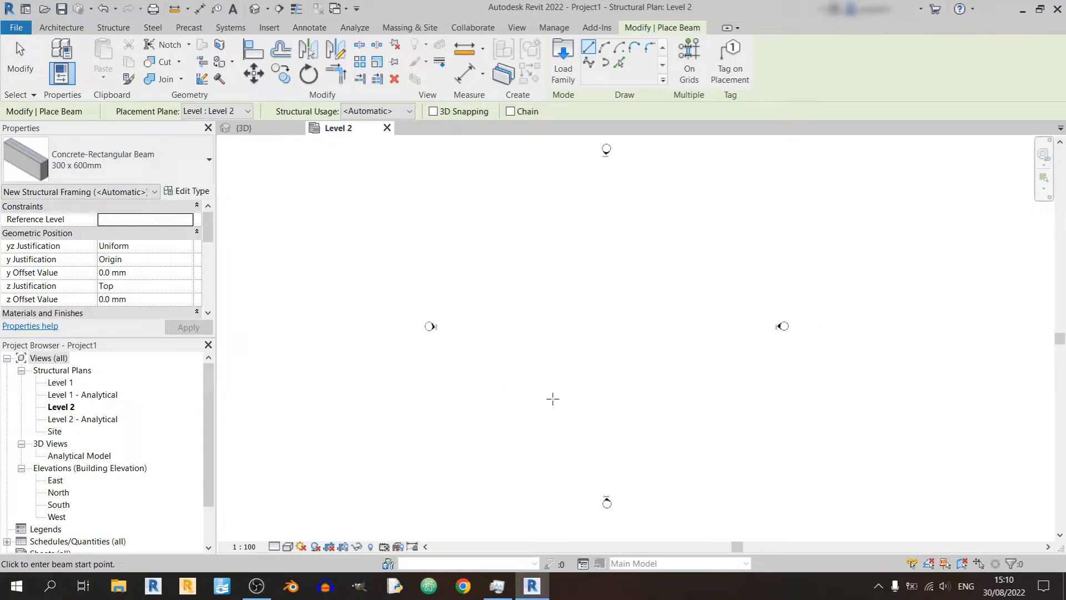
pyautogui.moveTo(590, 463)
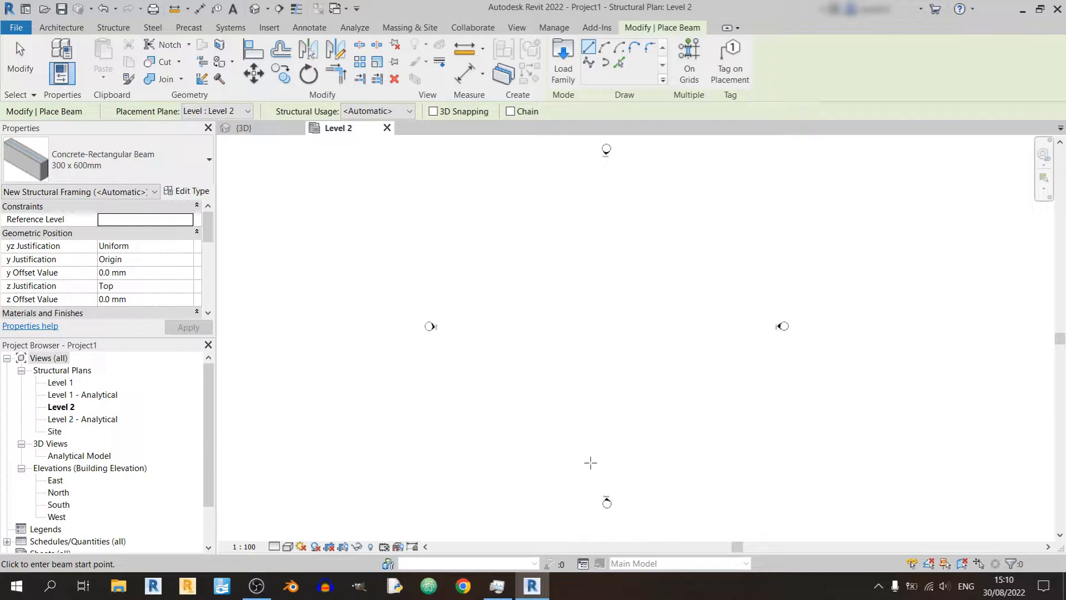
pyautogui.moveTo(638, 437)
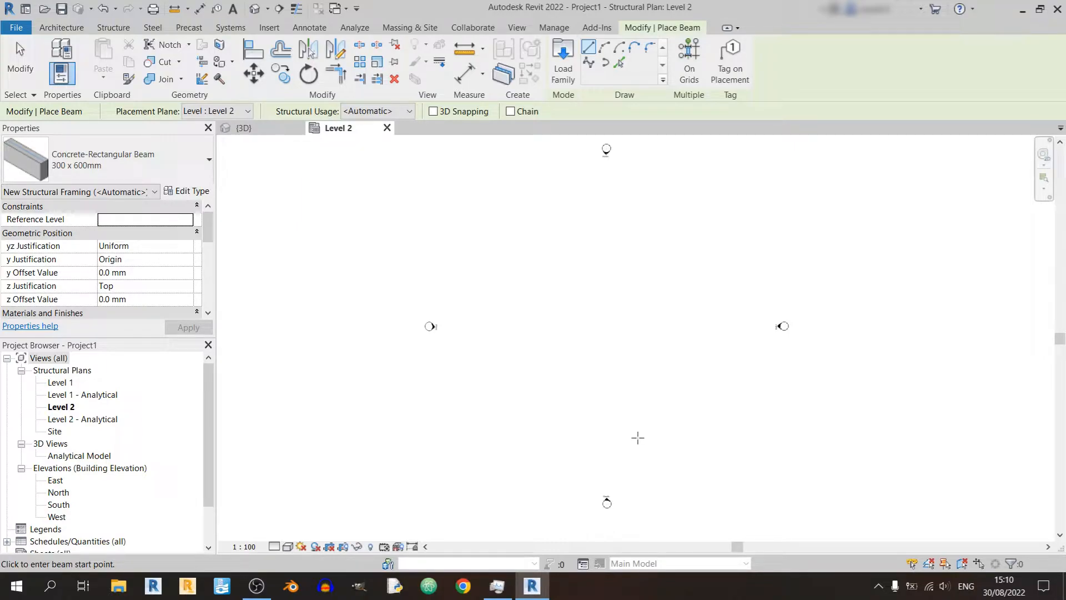
pyautogui.moveTo(512, 431)
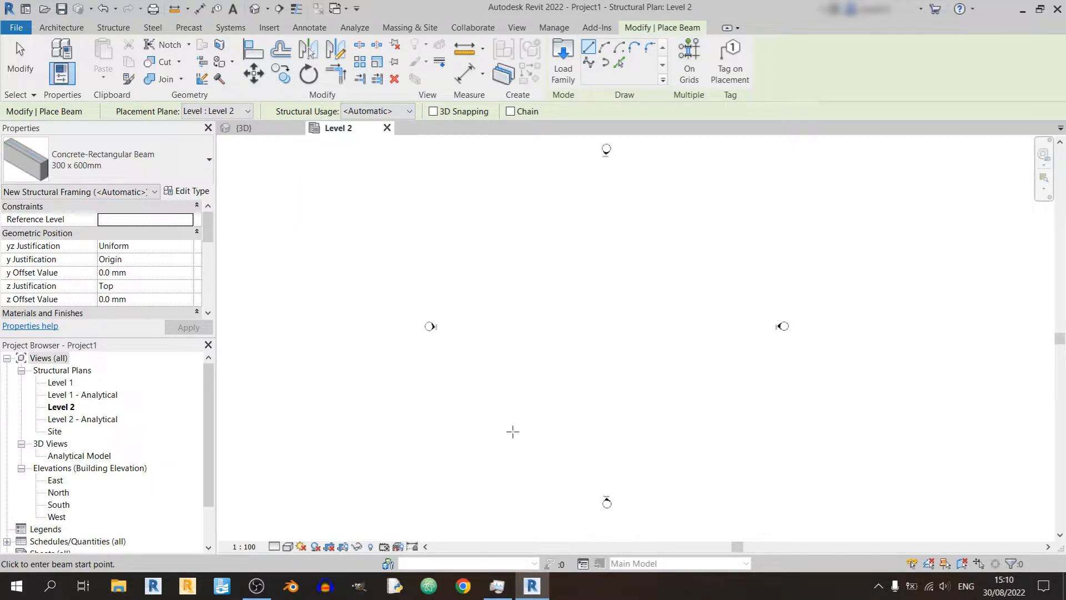
pyautogui.moveTo(561, 421)
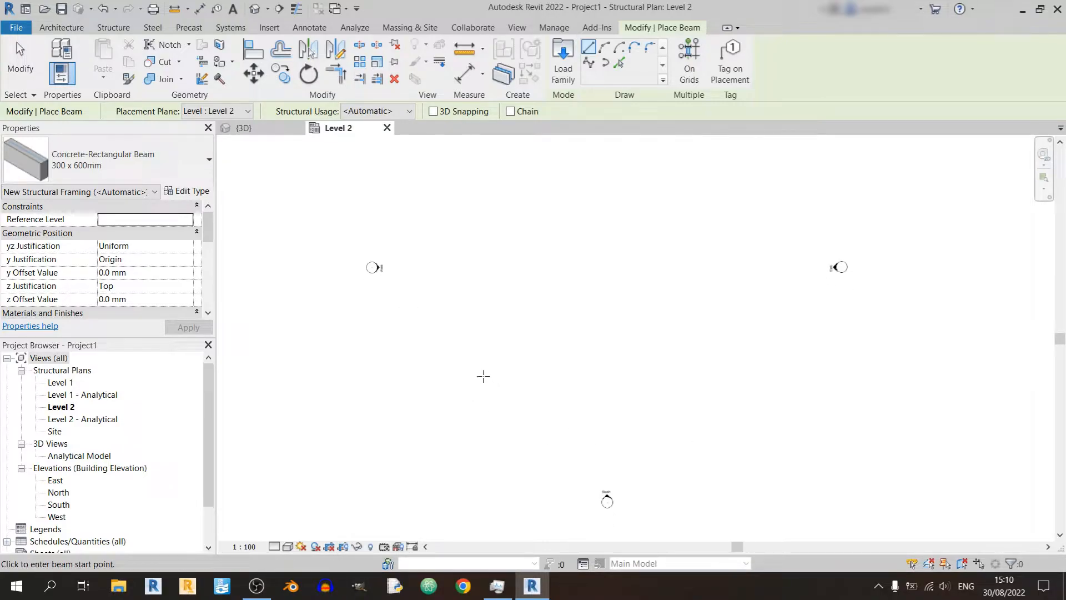
pyautogui.moveTo(498, 426)
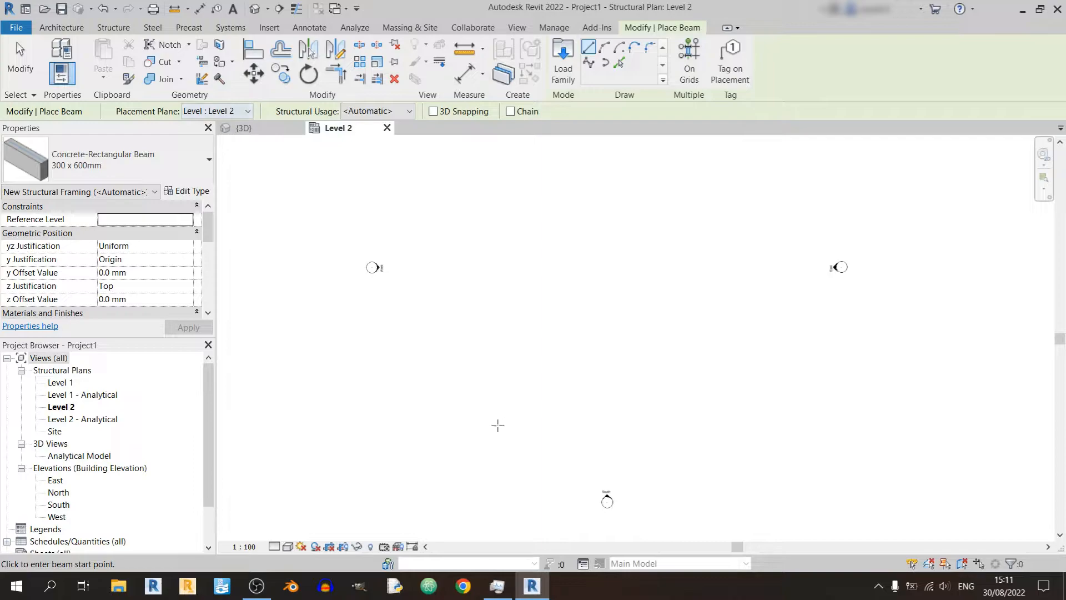
pyautogui.click(490, 402)
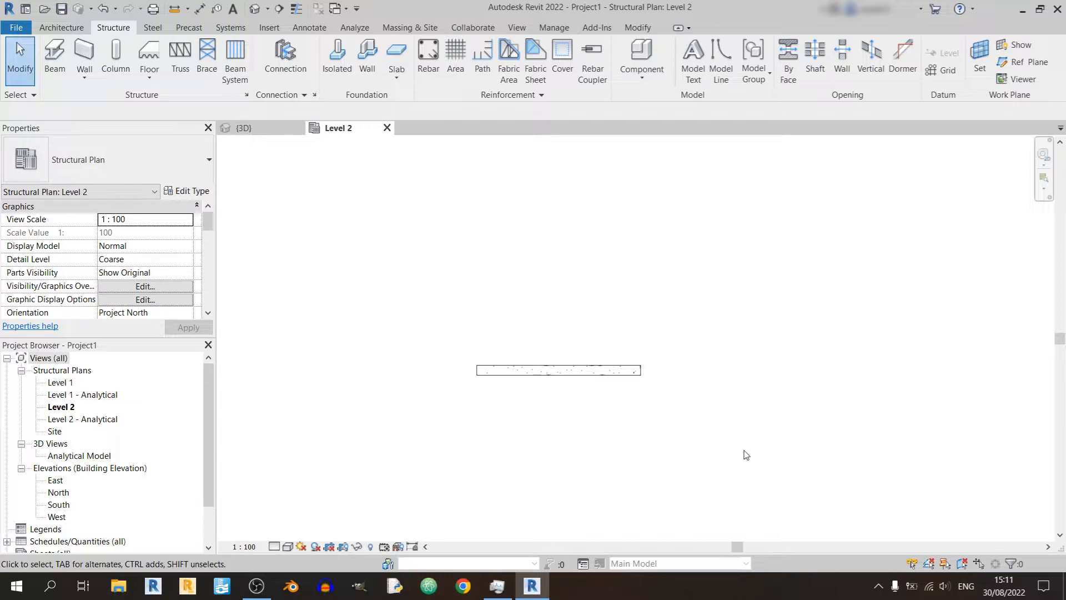
pyautogui.moveTo(762, 416)
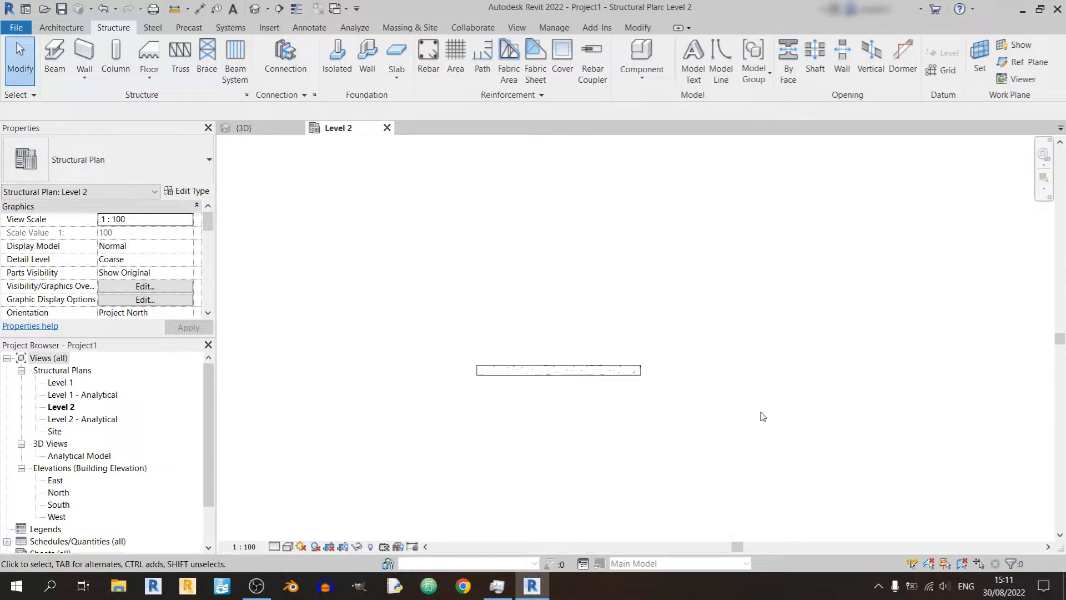
pyautogui.moveTo(306, 387)
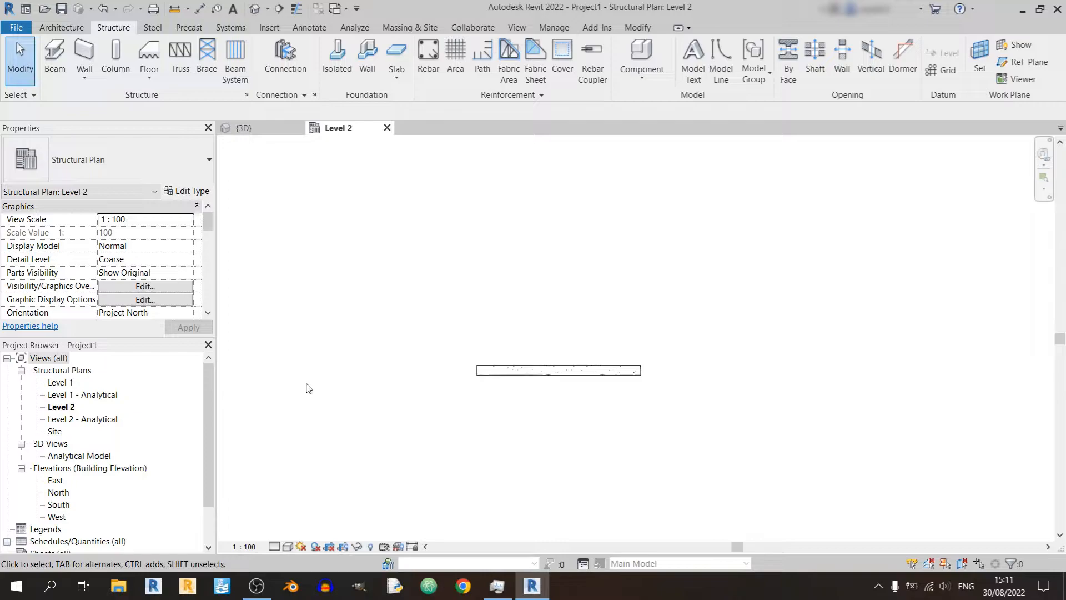
pyautogui.moveTo(691, 196)
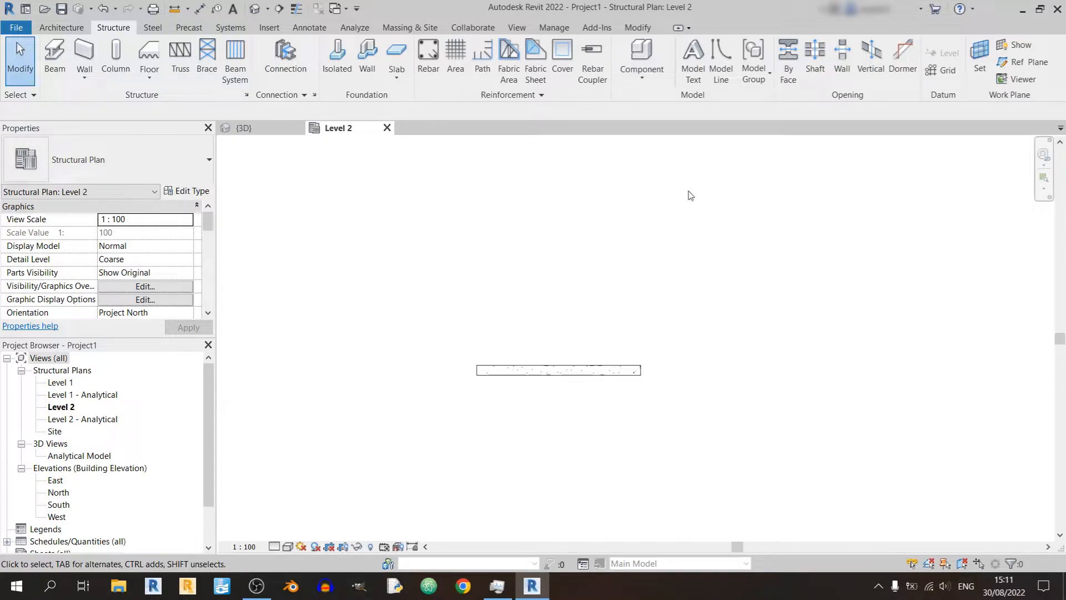
pyautogui.moveTo(493, 39)
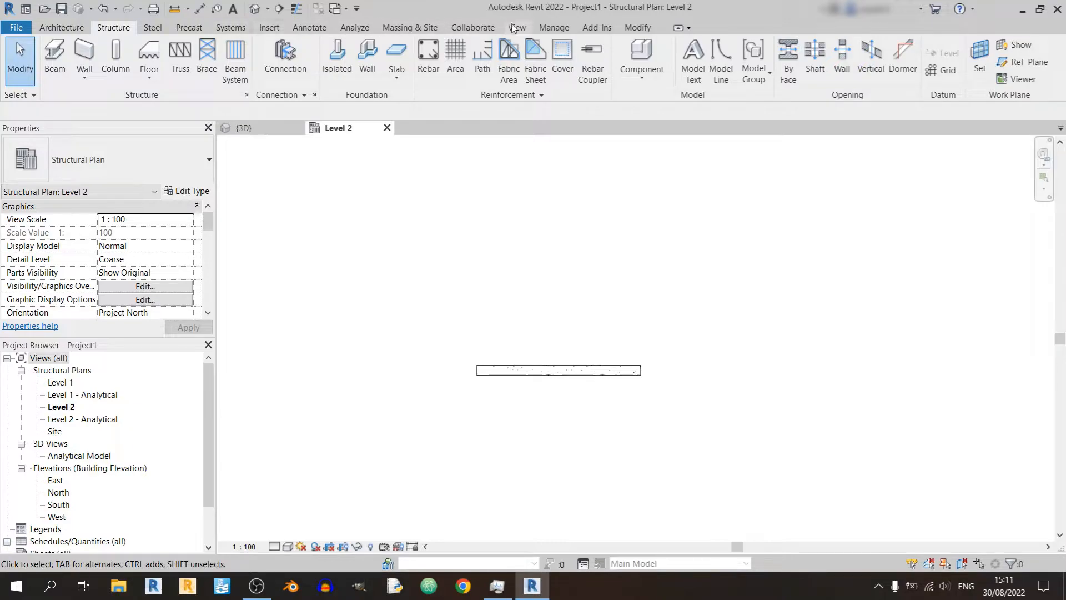
# Draw one section line along the beam and a second across it
pyautogui.click(516, 27)
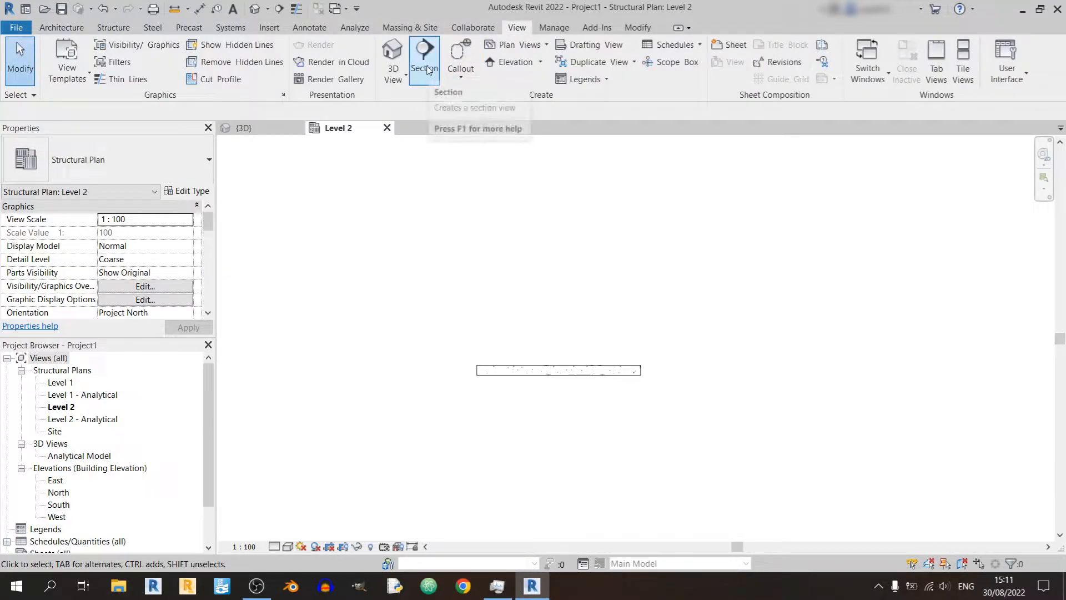
pyautogui.click(423, 58)
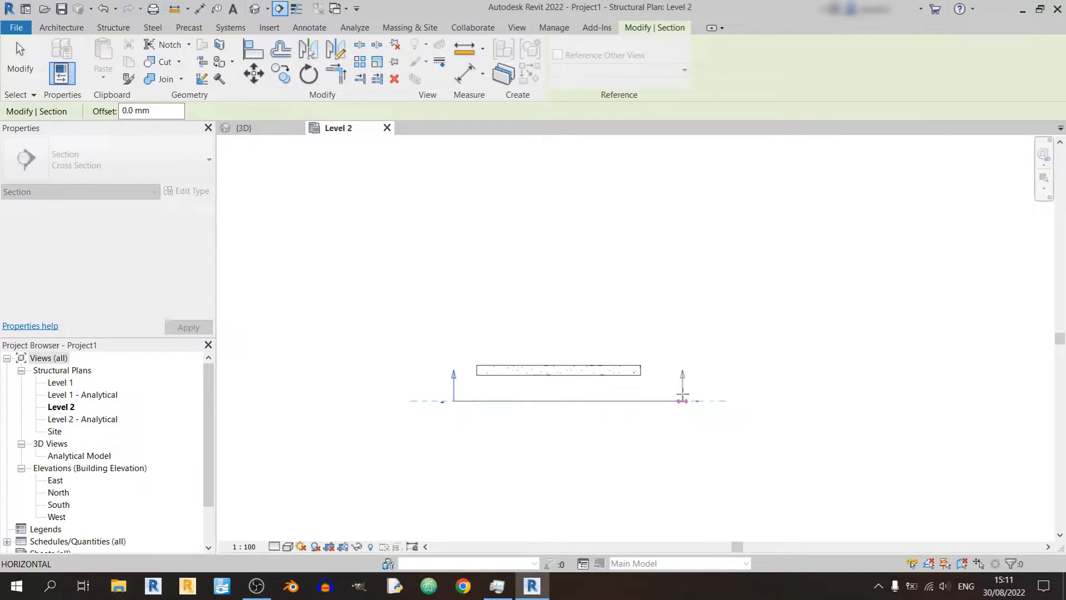
pyautogui.click(421, 140)
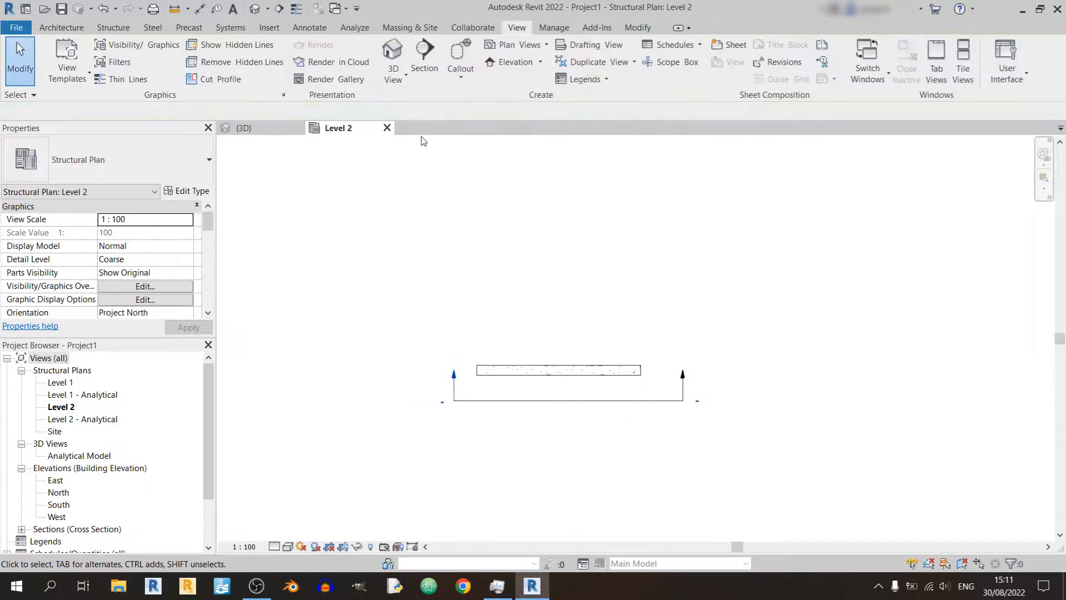
pyautogui.click(423, 58)
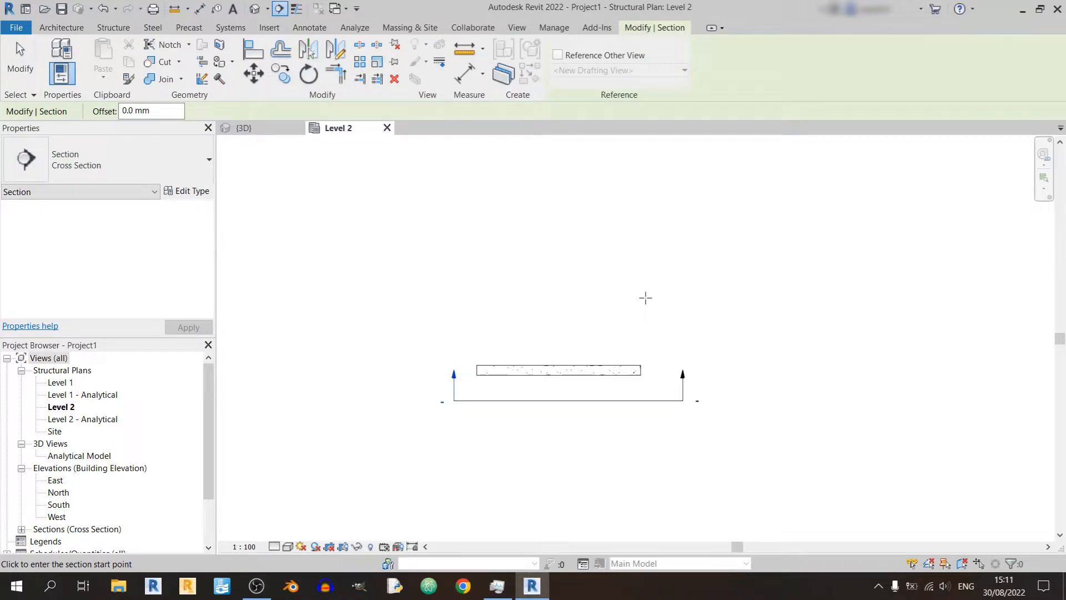
pyautogui.moveTo(576, 317)
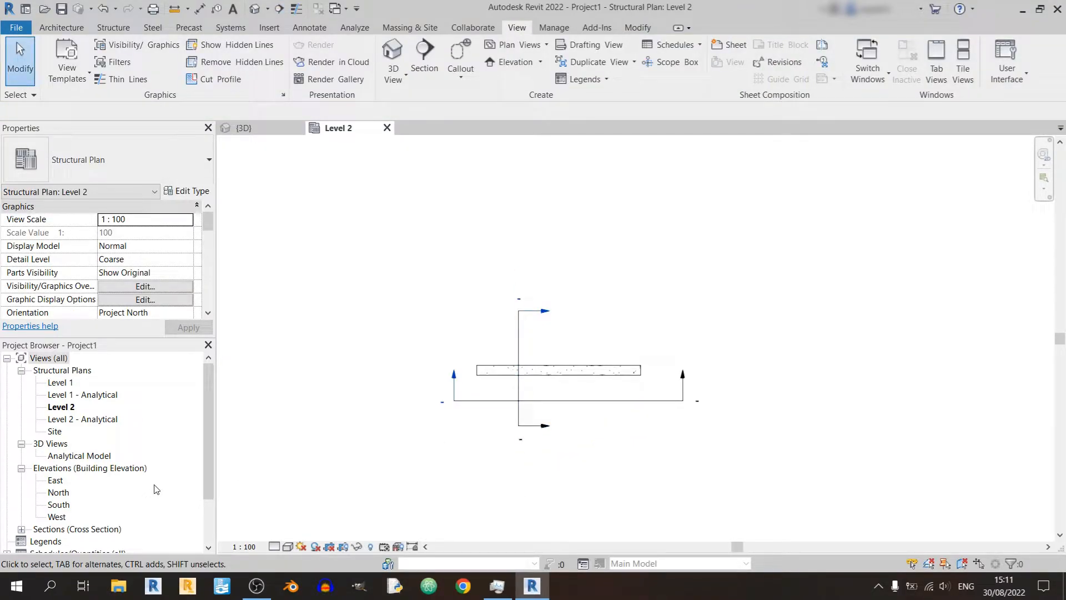
pyautogui.scroll(-3)
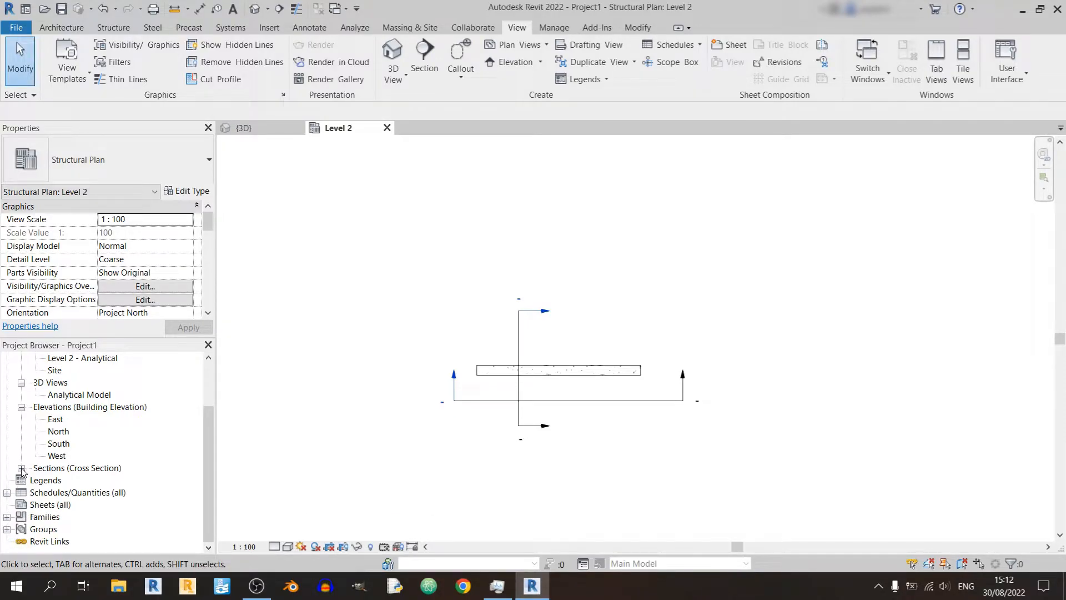
# Open the Section 1 and Section 2 views from the Project Browser's Sections list
pyautogui.click(21, 467)
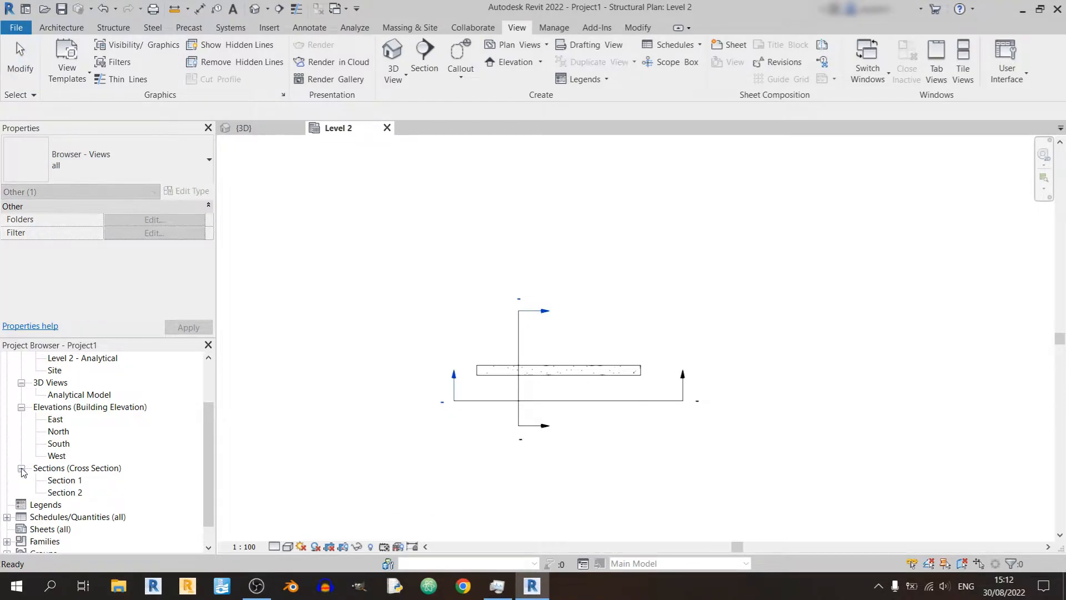
pyautogui.doubleClick(64, 479)
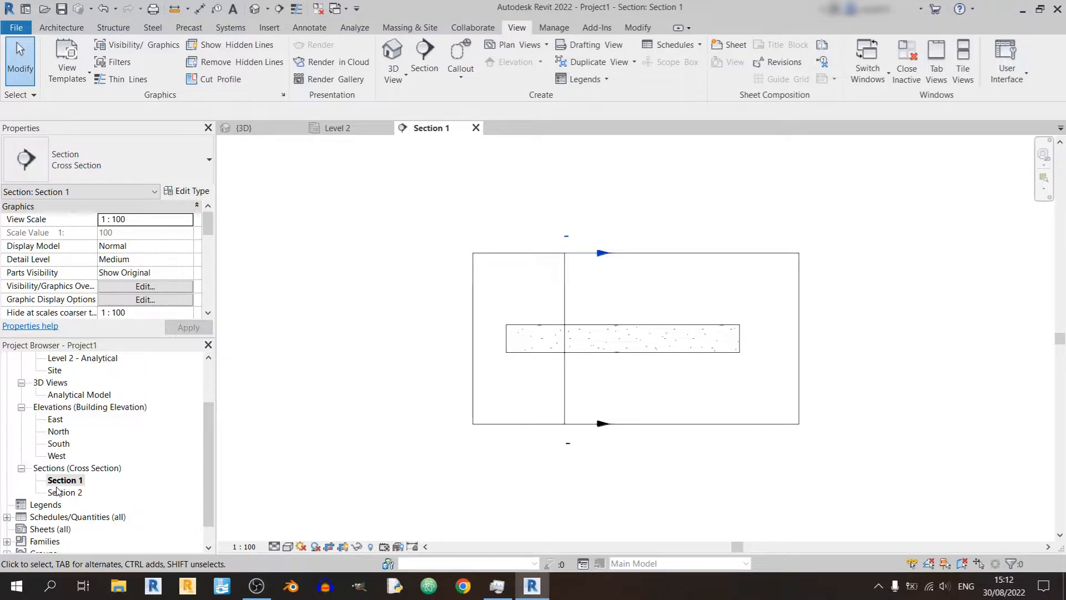
pyautogui.doubleClick(66, 493)
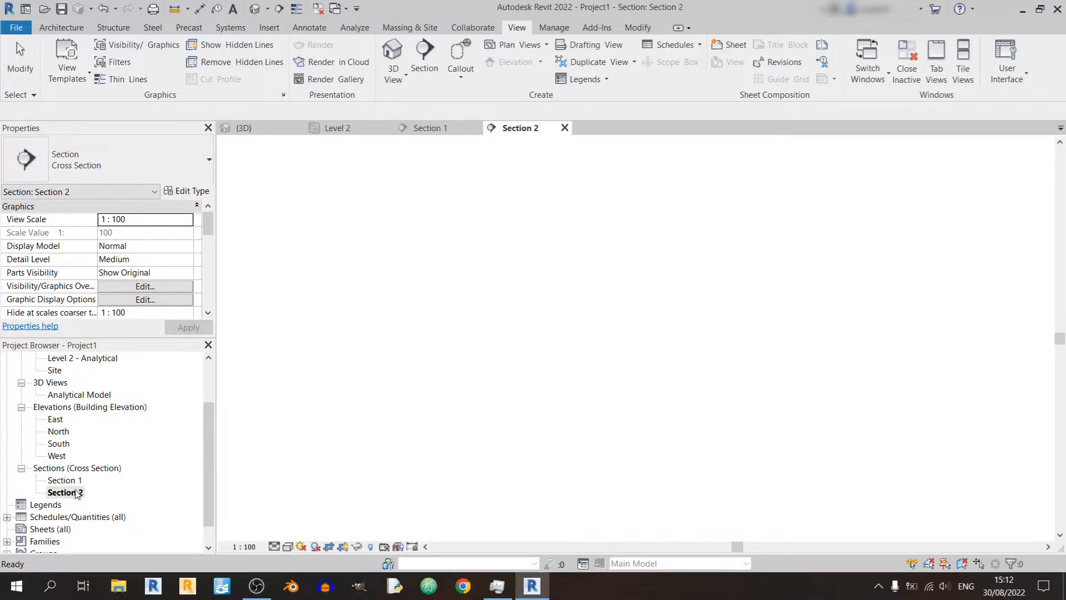
pyautogui.doubleClick(64, 493)
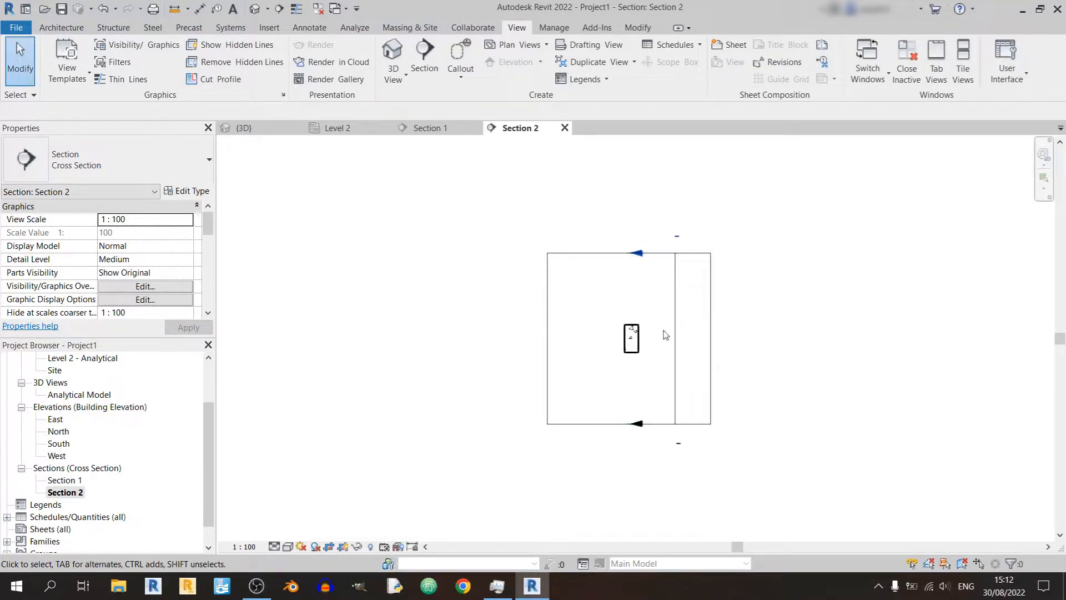
pyautogui.moveTo(673, 333)
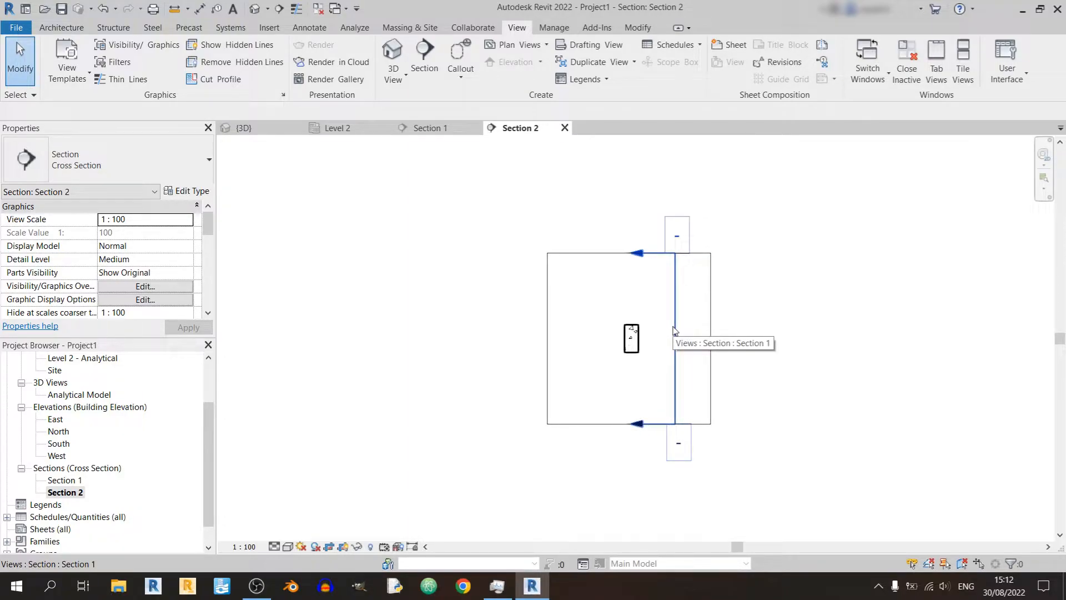
pyautogui.click(880, 255)
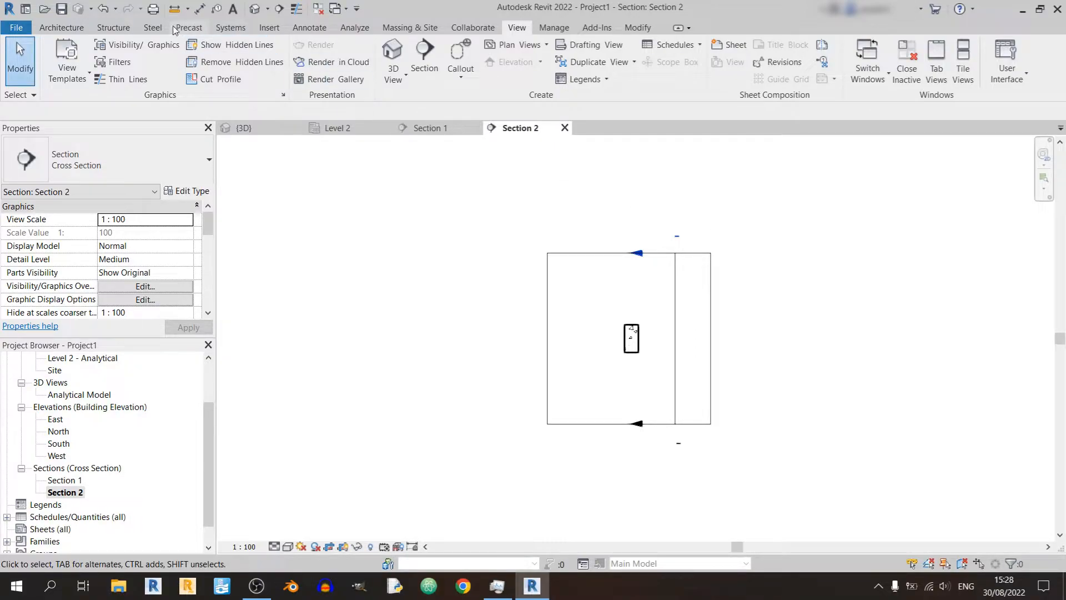
# Assign the 50 mm XD3\XC3/4 concrete cover setting to the beam in Section 2
pyautogui.click(113, 27)
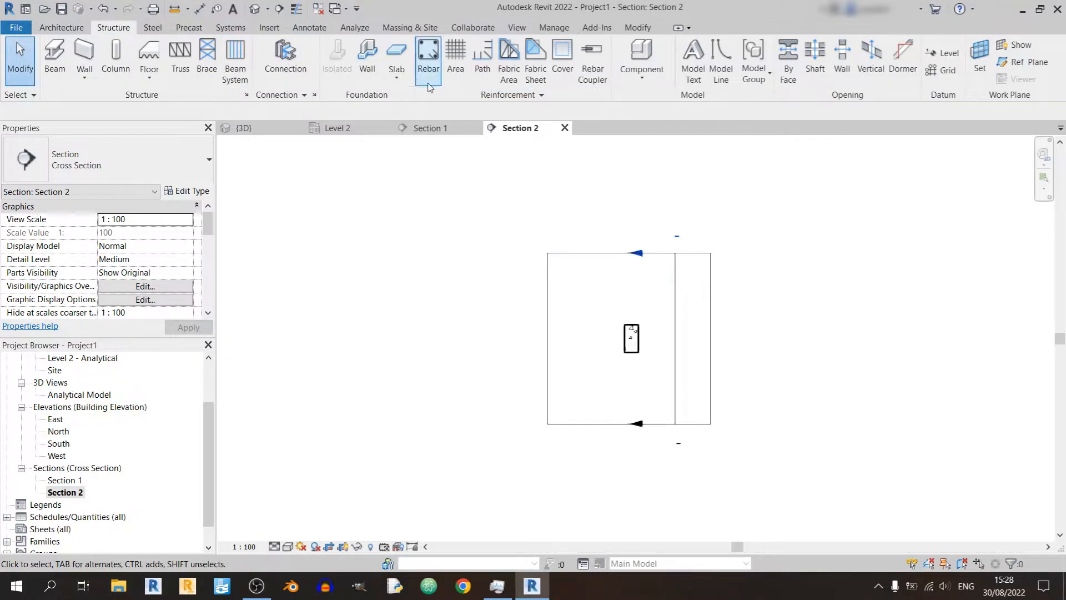
pyautogui.moveTo(430, 58)
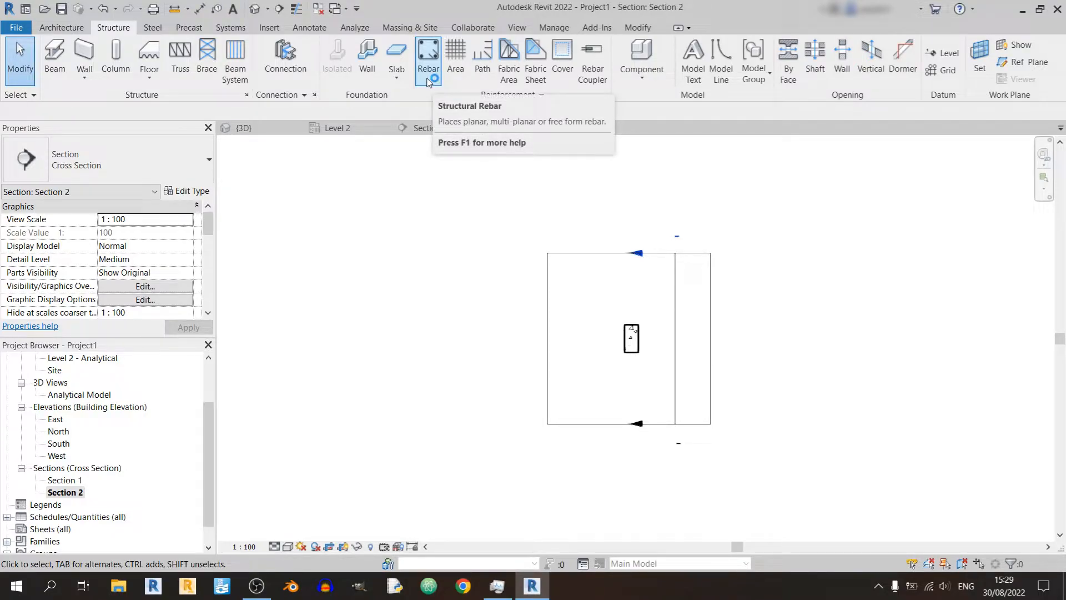
pyautogui.moveTo(561, 55)
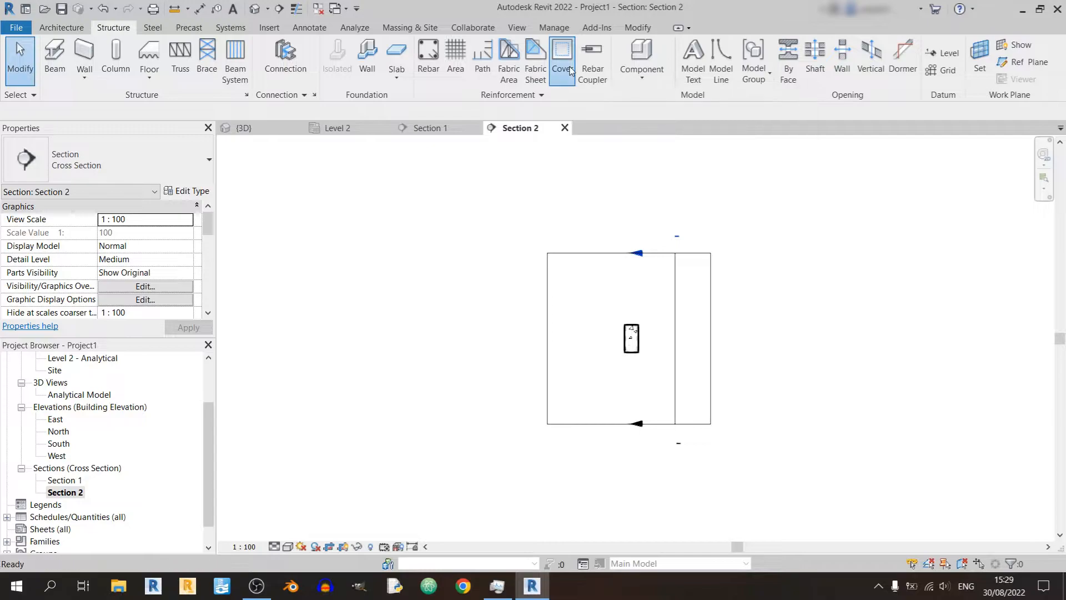
pyautogui.click(561, 60)
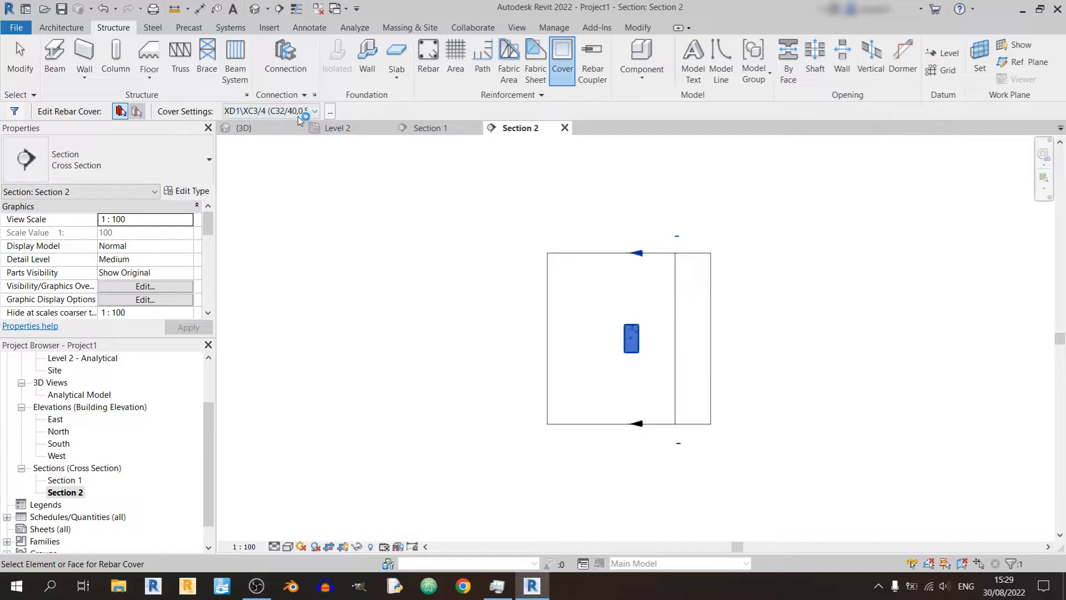
pyautogui.click(315, 111)
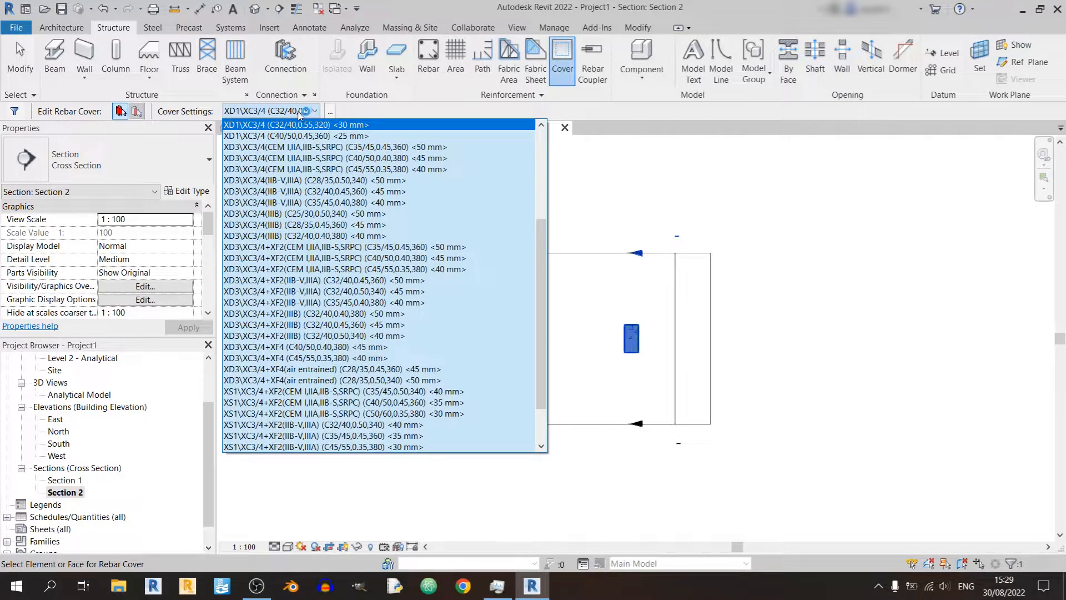
pyautogui.moveTo(251, 131)
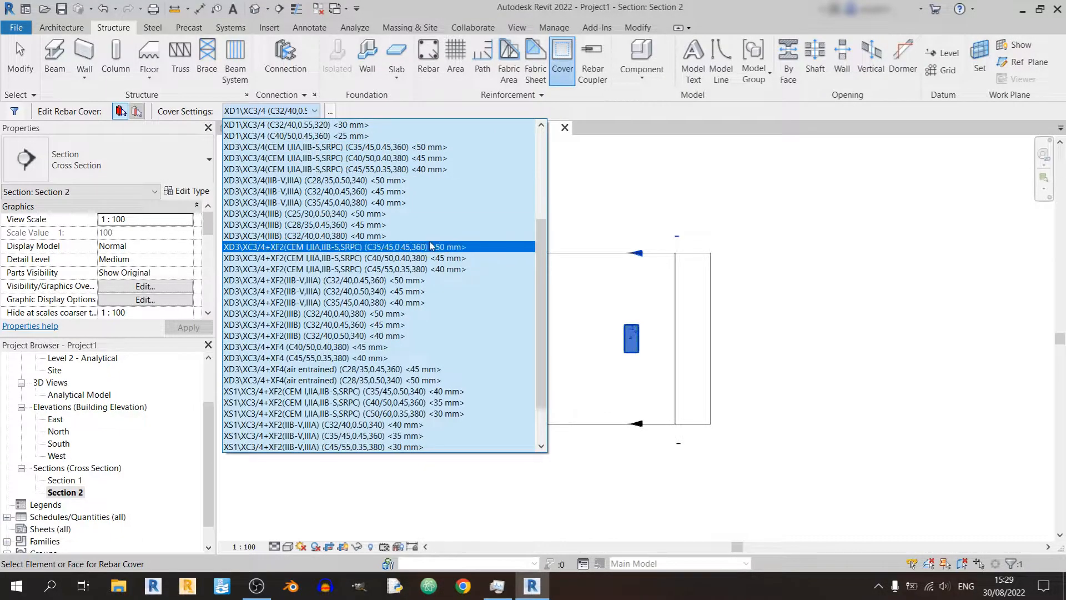
pyautogui.click(340, 147)
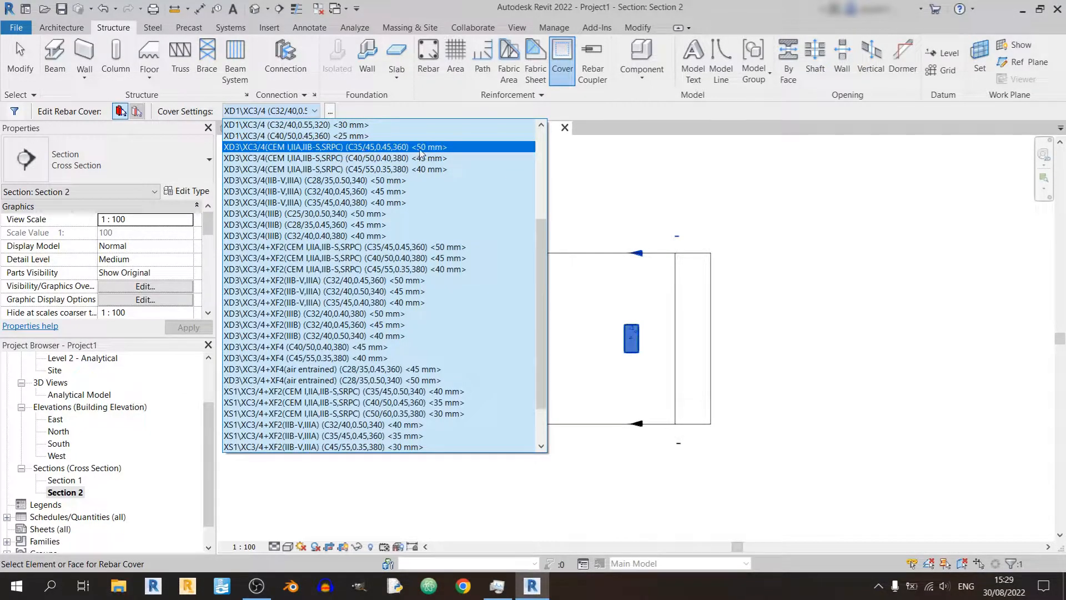
pyautogui.click(333, 147)
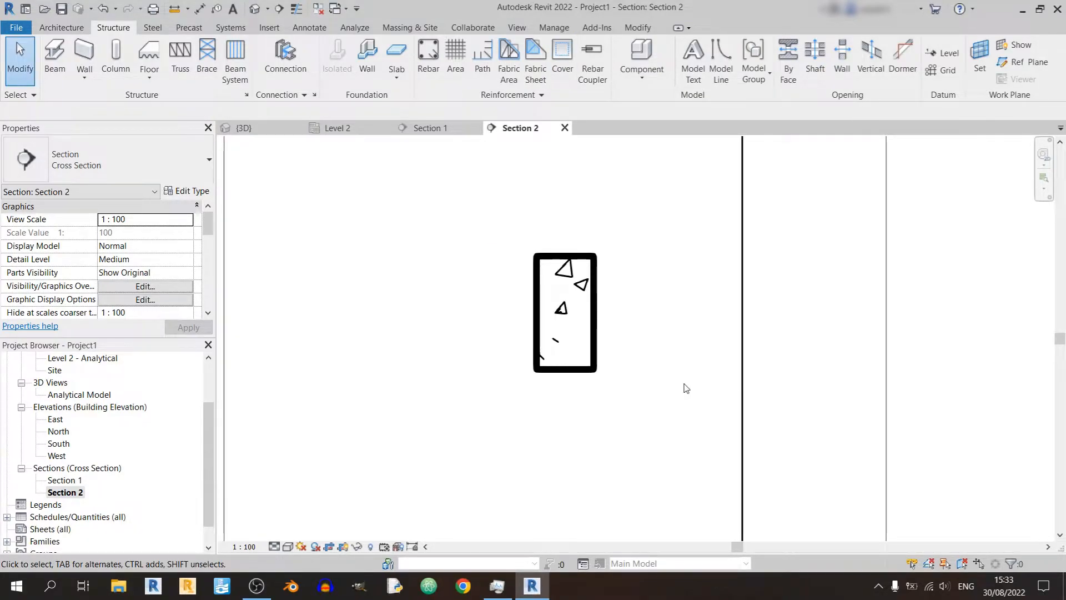
pyautogui.moveTo(639, 419)
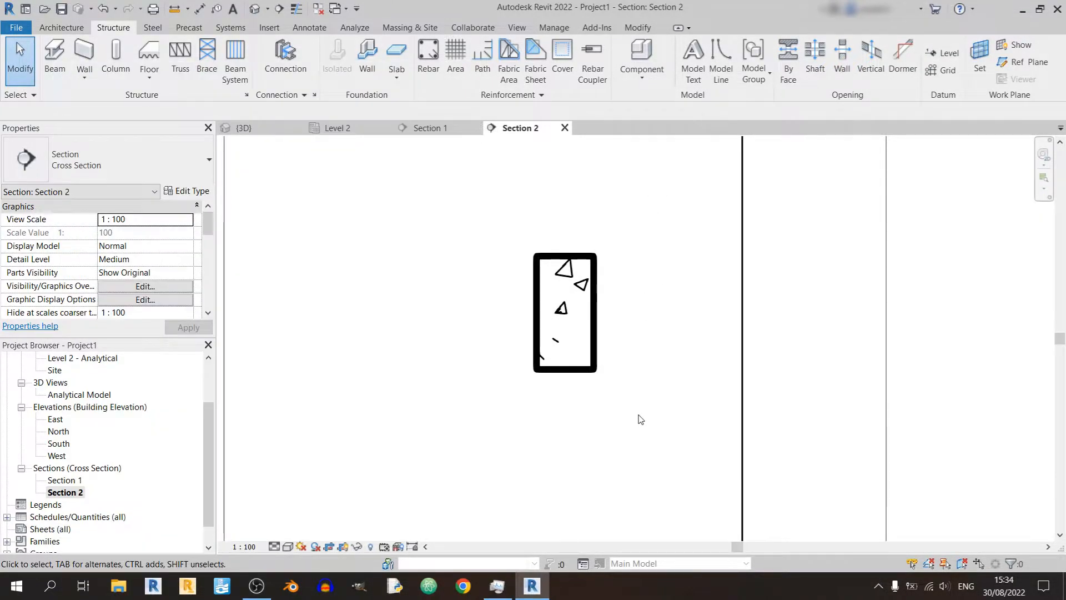
pyautogui.moveTo(409, 94)
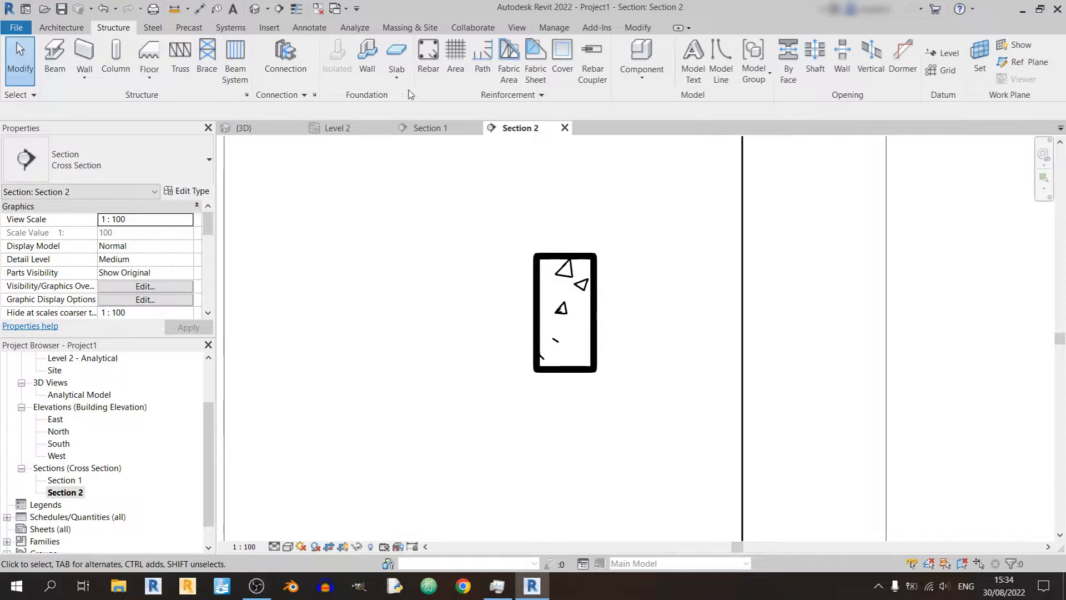
# Start the Rebar tool and accept the rebar shape definitions notice
pyautogui.click(427, 57)
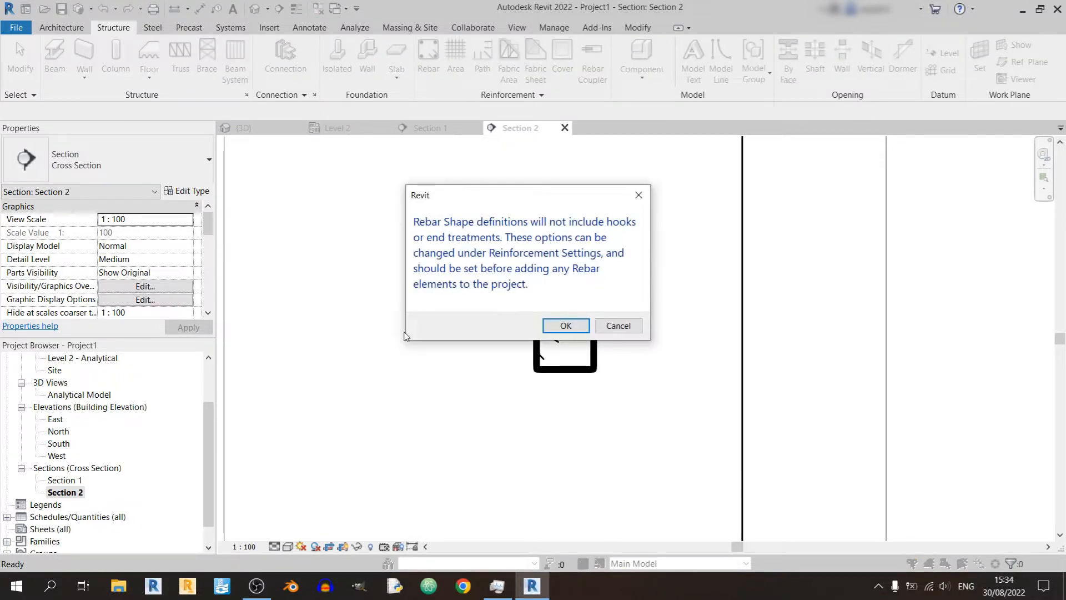
pyautogui.moveTo(290, 361)
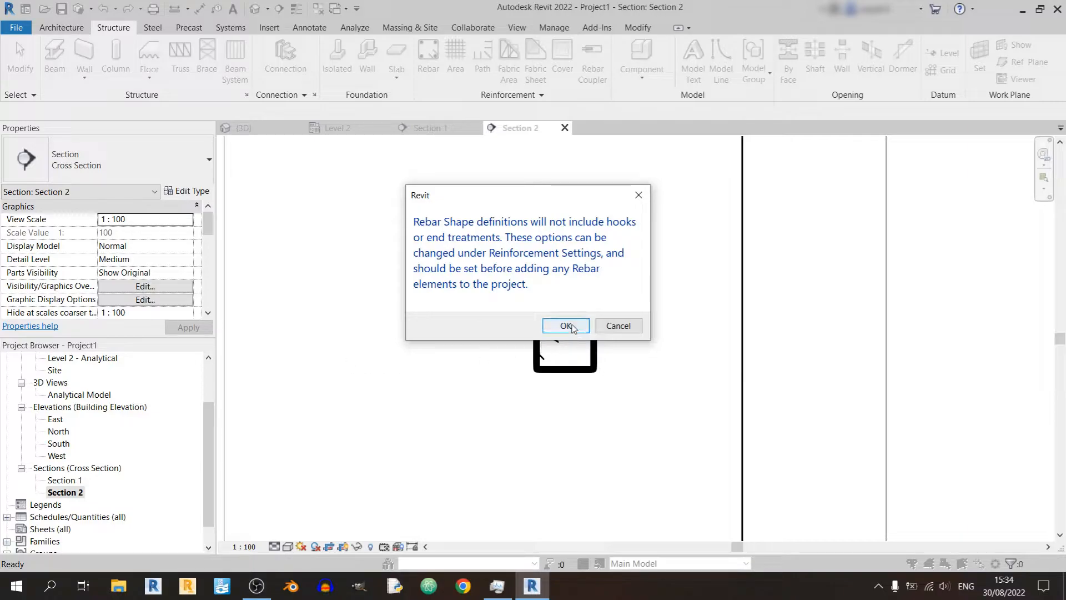
pyautogui.click(565, 325)
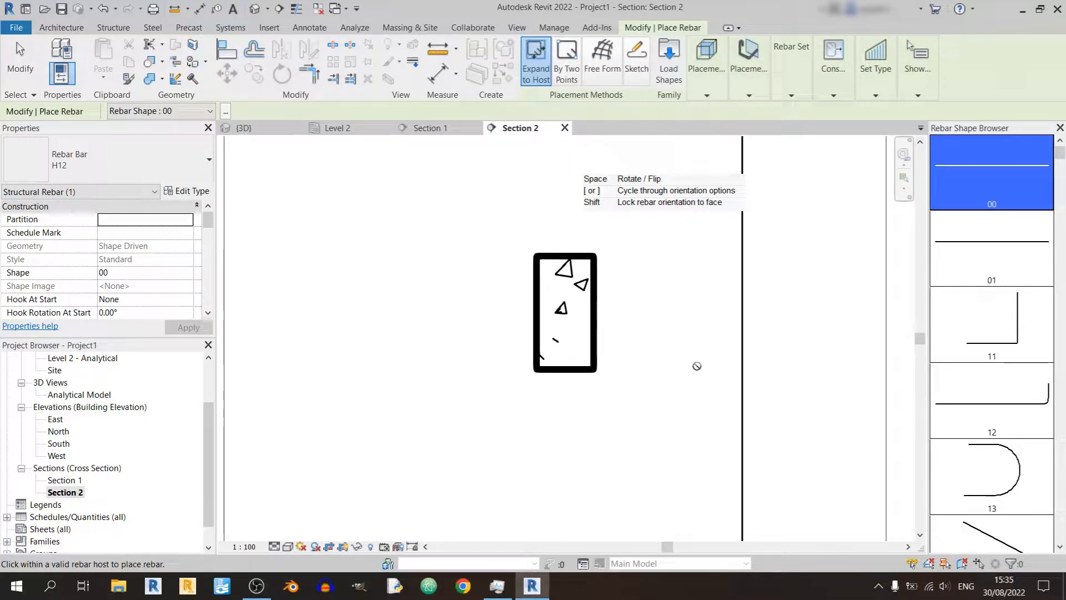
# Pick closed stirrup shape 63 from the Rebar Shape Browser
pyautogui.scroll(-3)
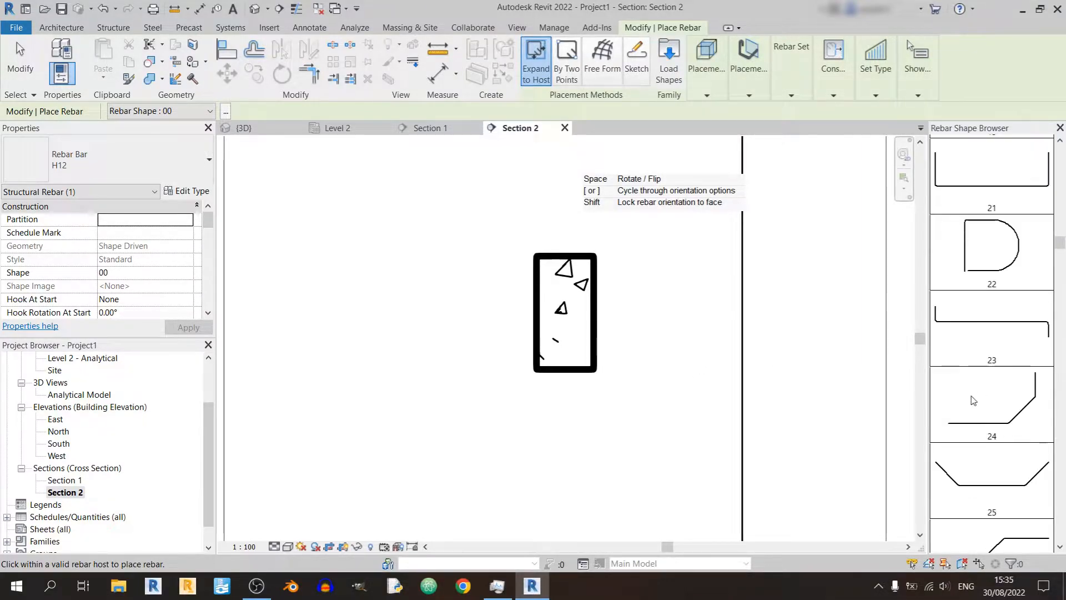
pyautogui.scroll(-3)
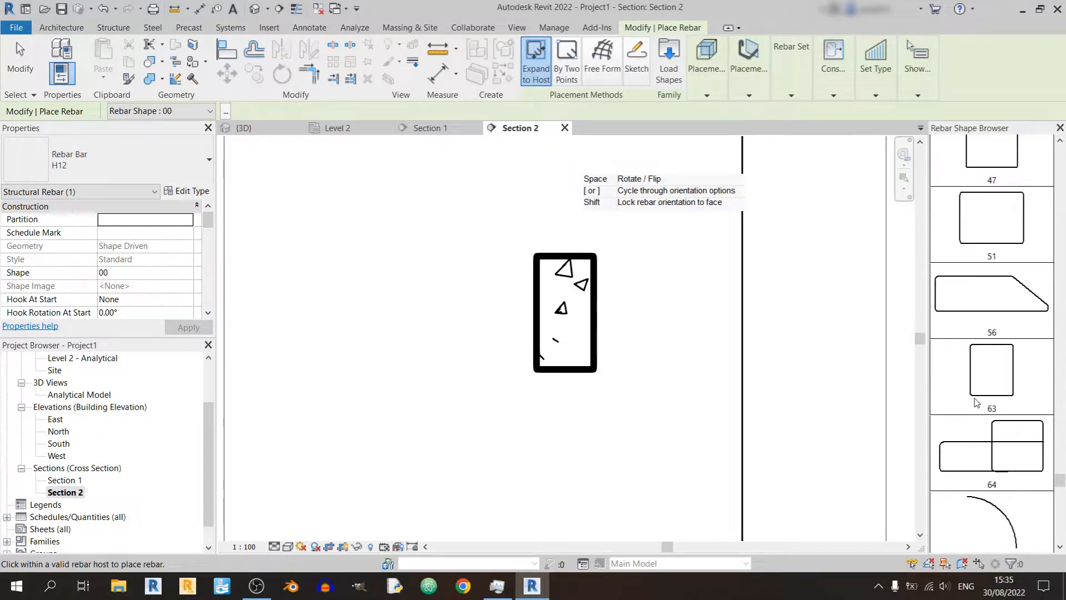
pyautogui.scroll(-3)
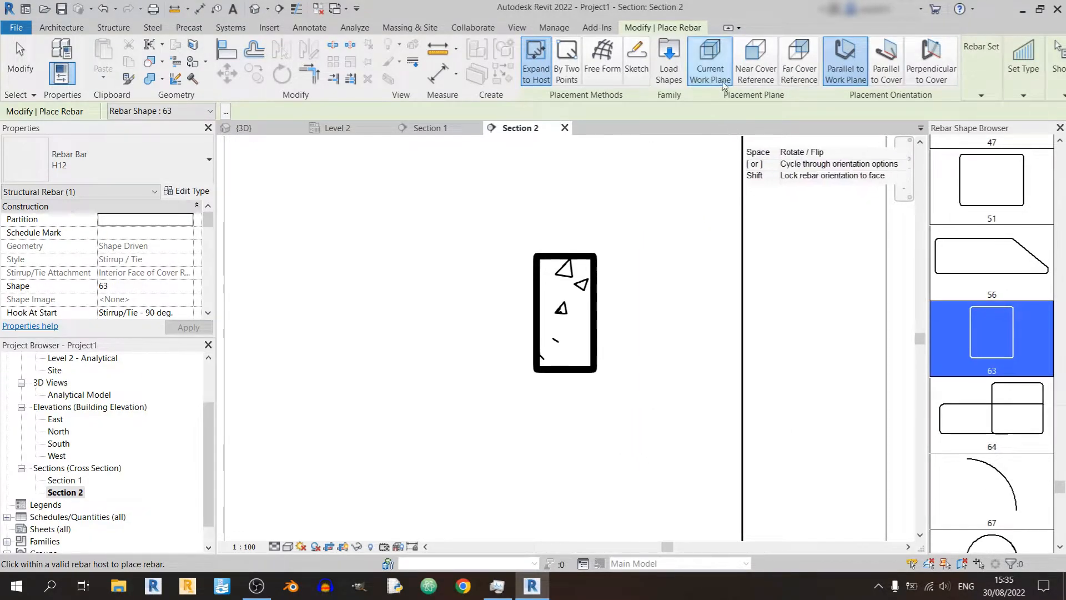
pyautogui.moveTo(754, 60)
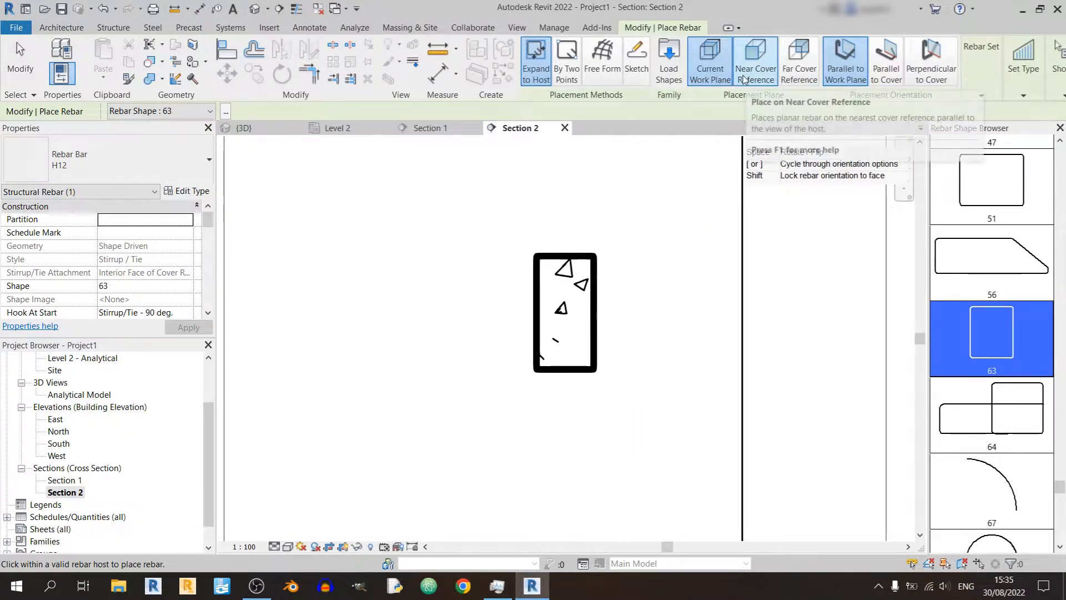
pyautogui.moveTo(708, 60)
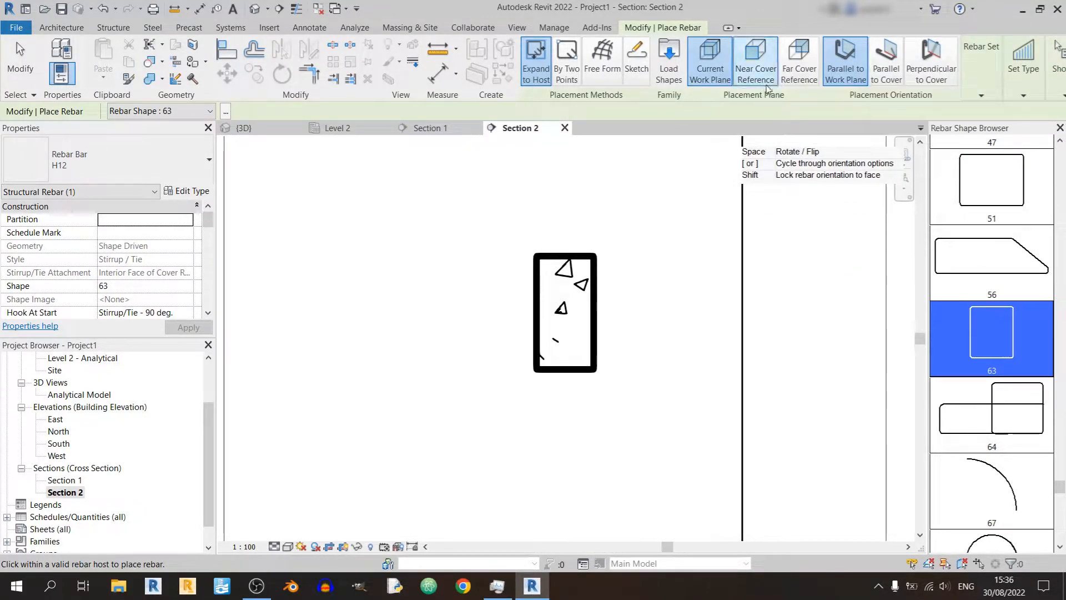
pyautogui.moveTo(799, 61)
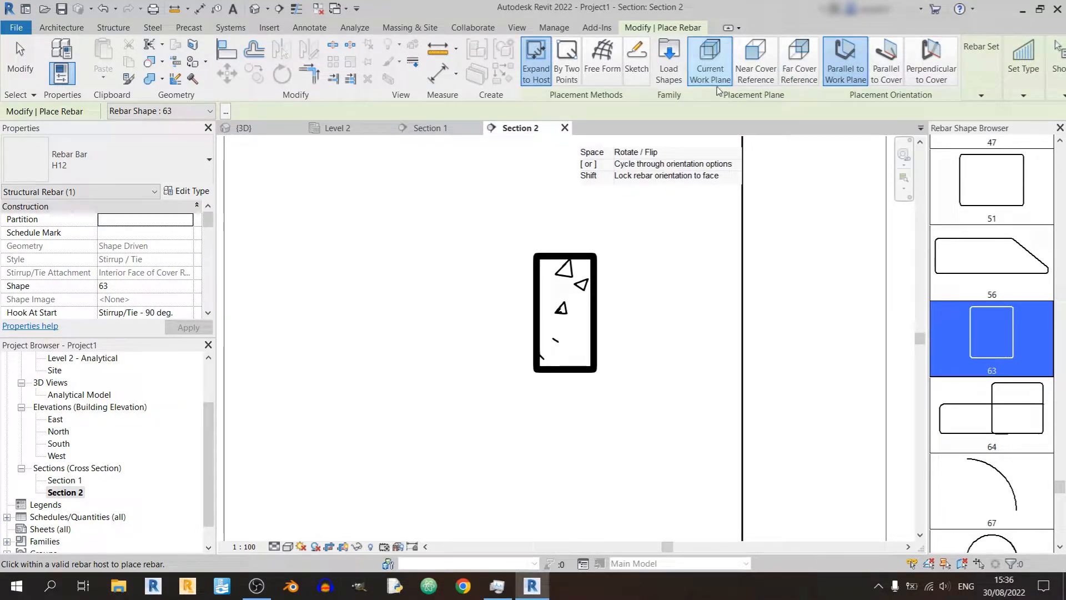
pyautogui.moveTo(573, 287)
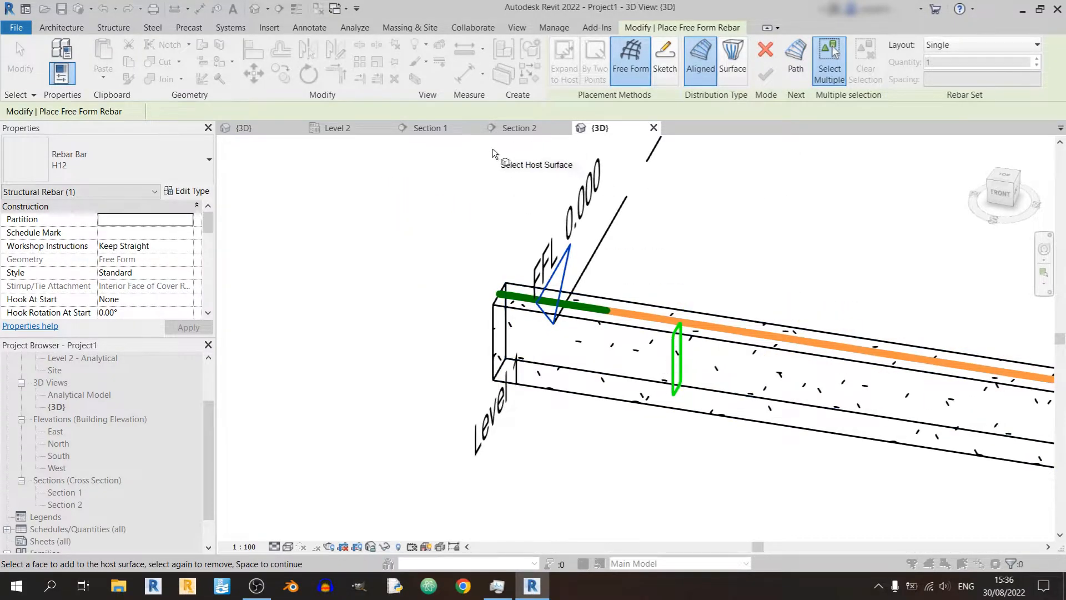
# Inspect the stirrup in Section 1 and the full Level 2 plan, returning to Section 2
pyautogui.click(429, 128)
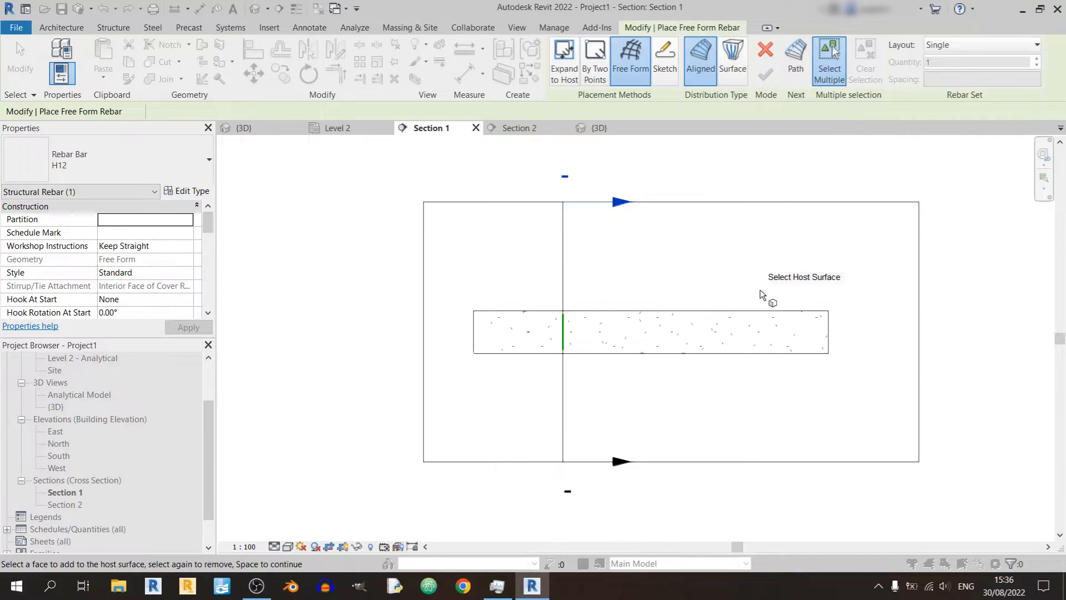
pyautogui.moveTo(568, 369)
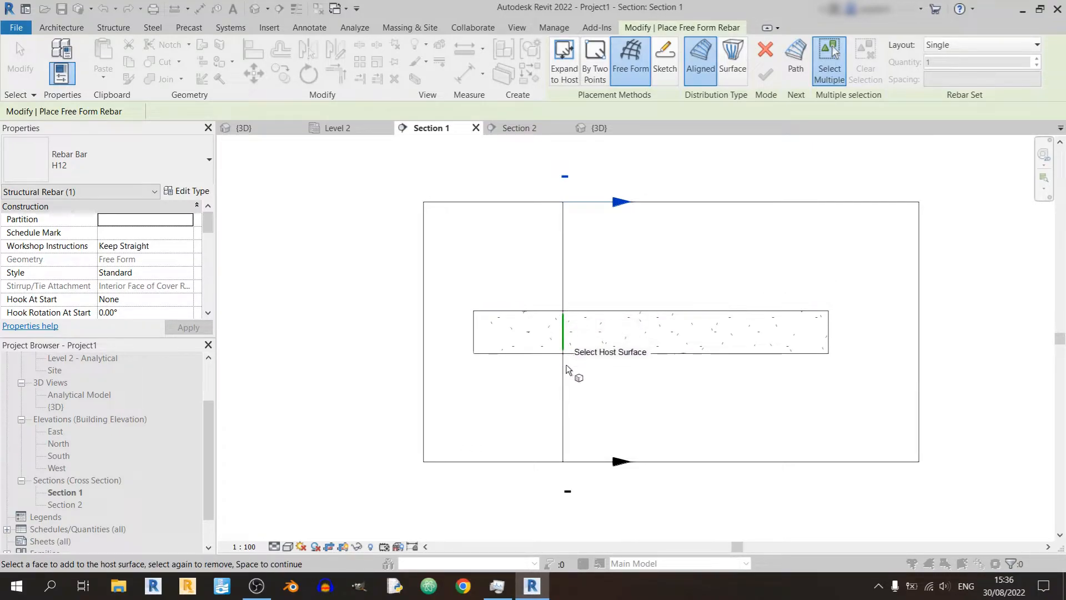
pyautogui.moveTo(527, 149)
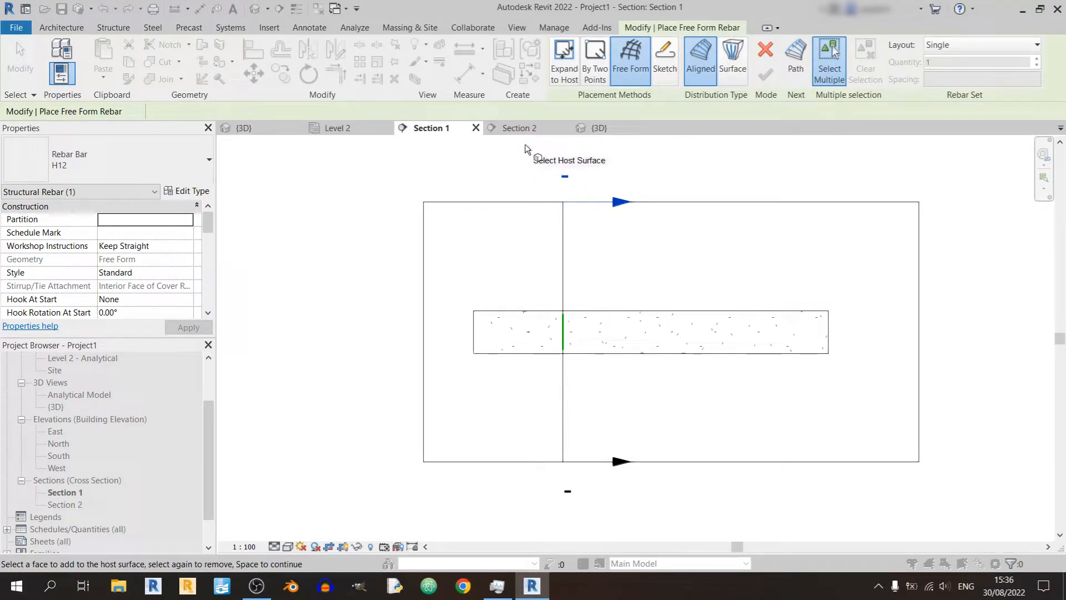
pyautogui.click(338, 128)
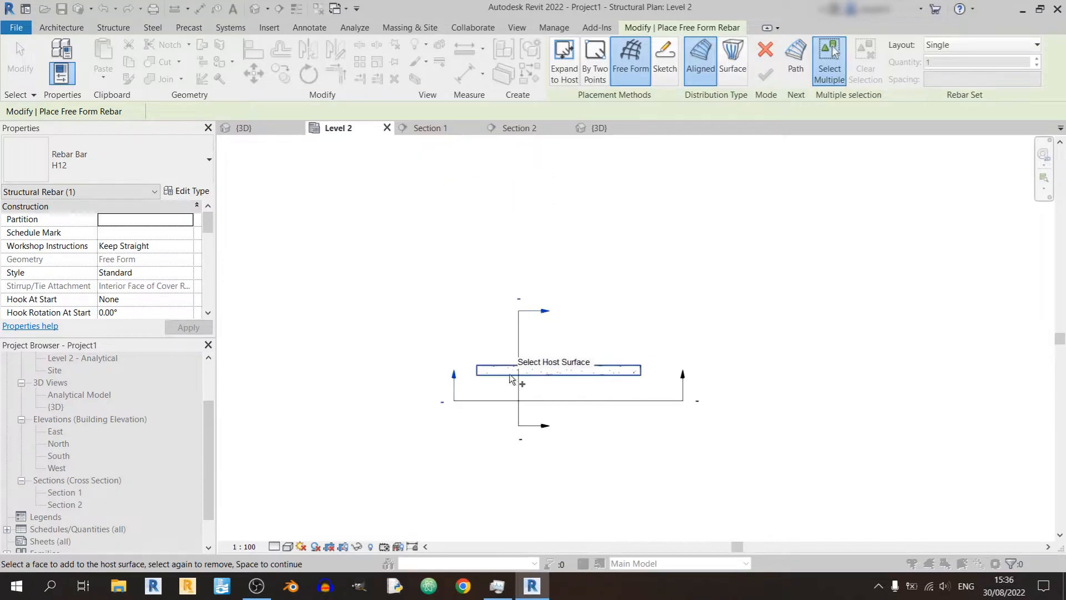
pyautogui.click(242, 546)
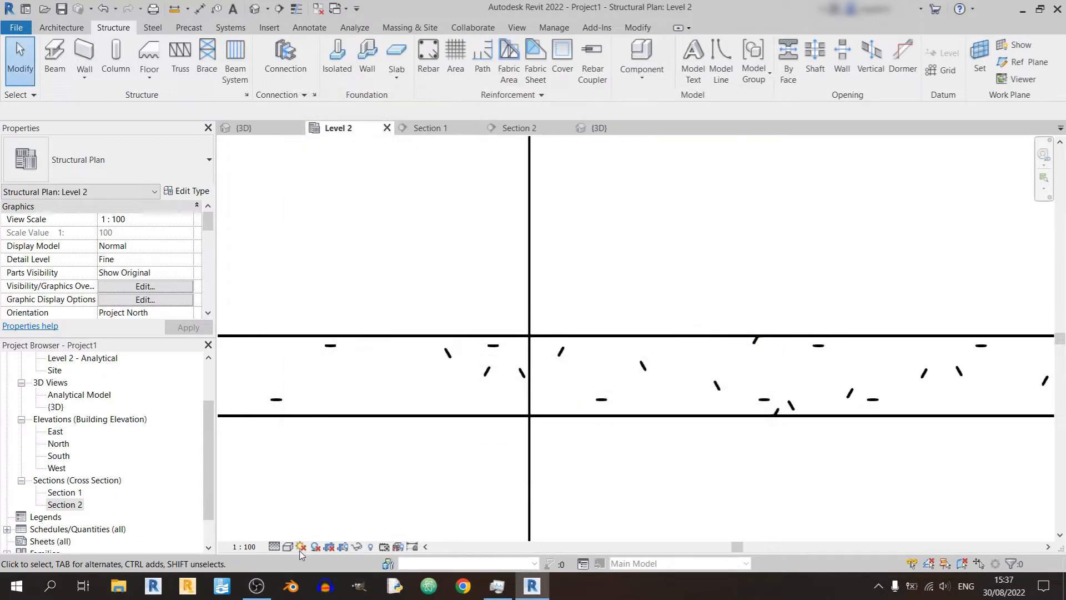
pyautogui.click(530, 376)
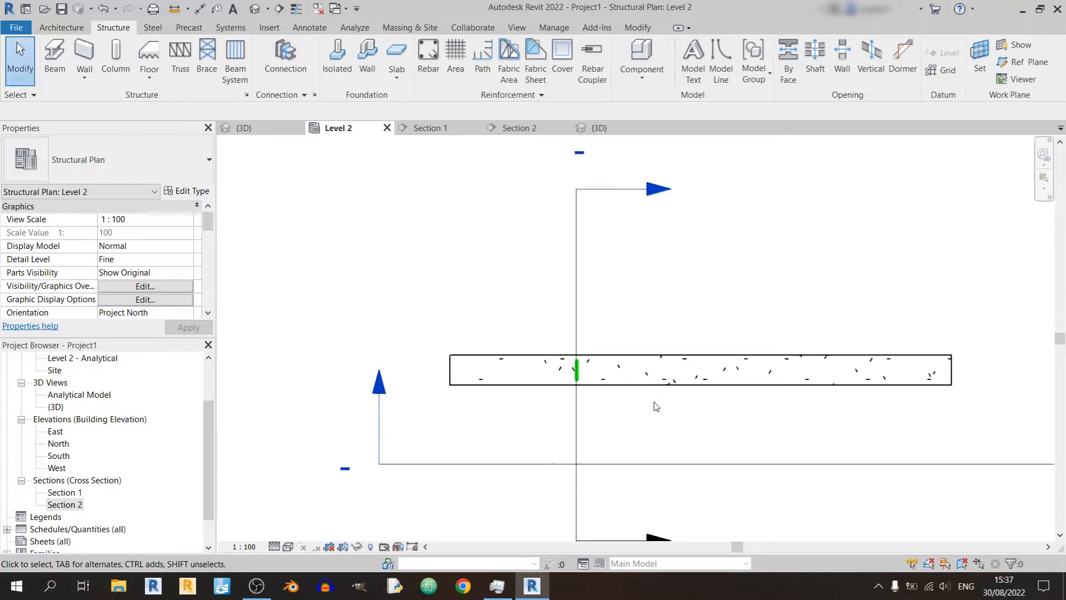
pyautogui.moveTo(576, 379)
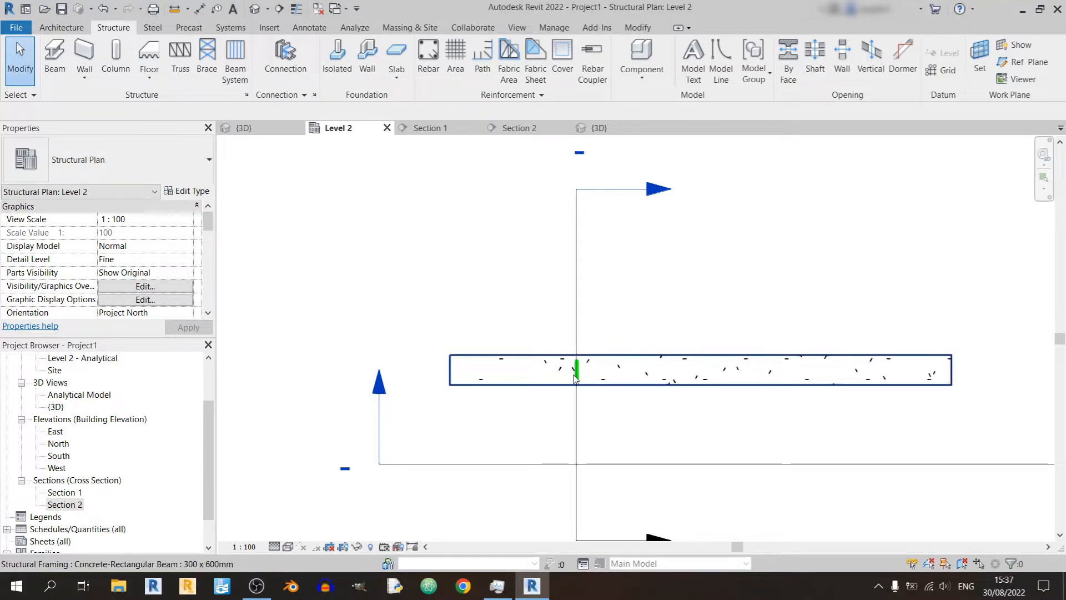
pyautogui.click(503, 251)
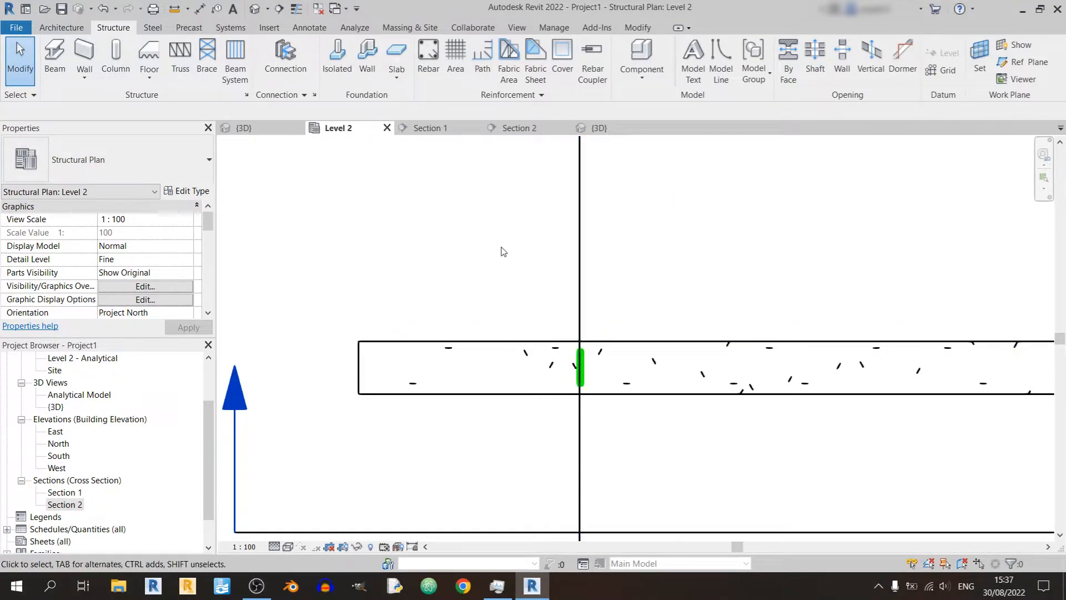
pyautogui.click(518, 128)
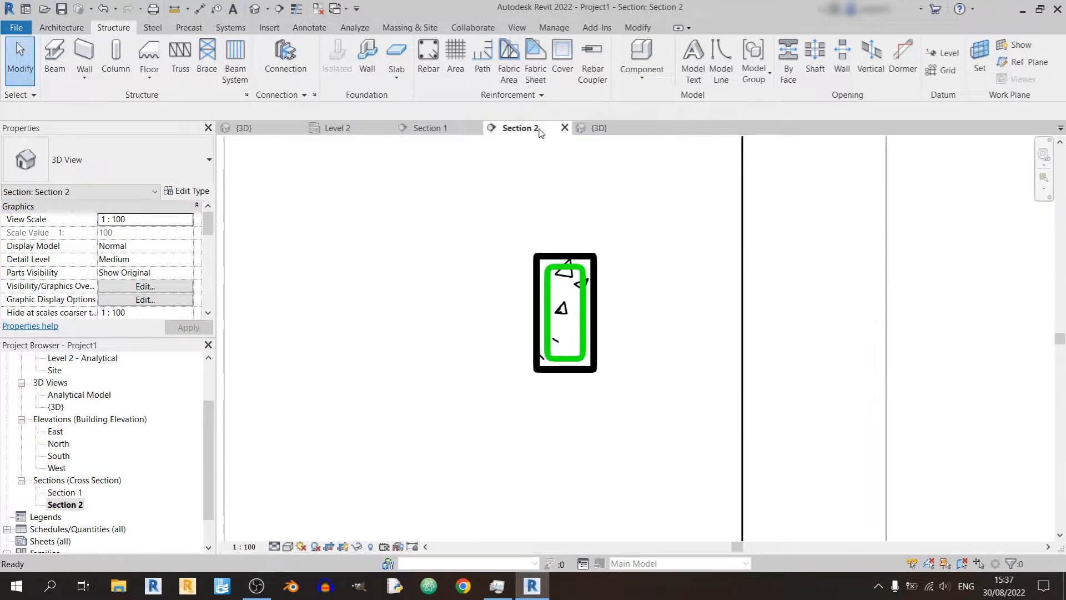
pyautogui.click(564, 313)
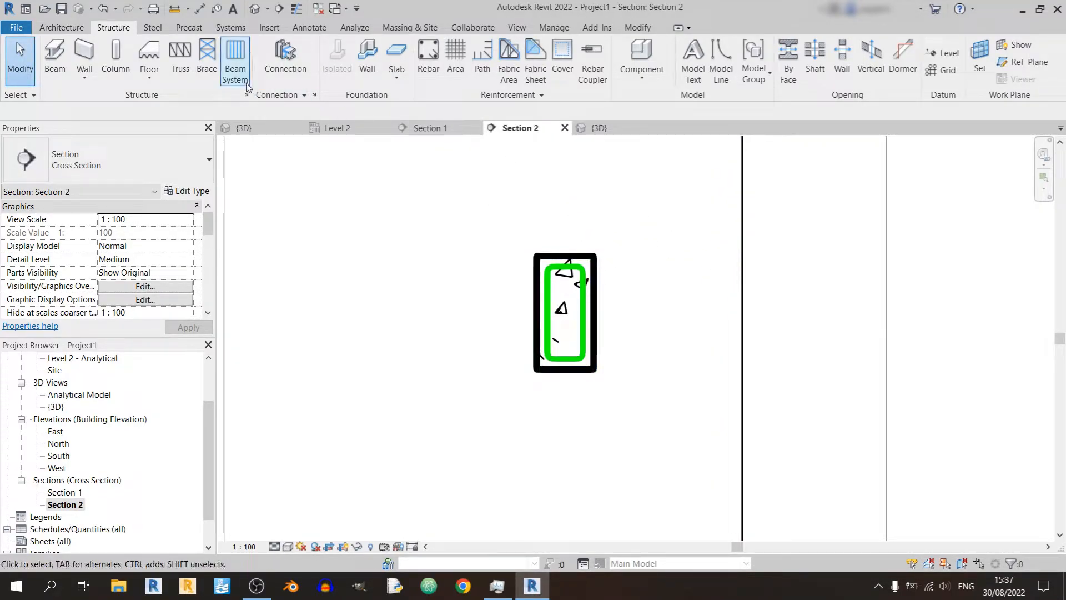
# Place another shape 63 stirrup inside the beam section and check it in 3D
pyautogui.click(427, 60)
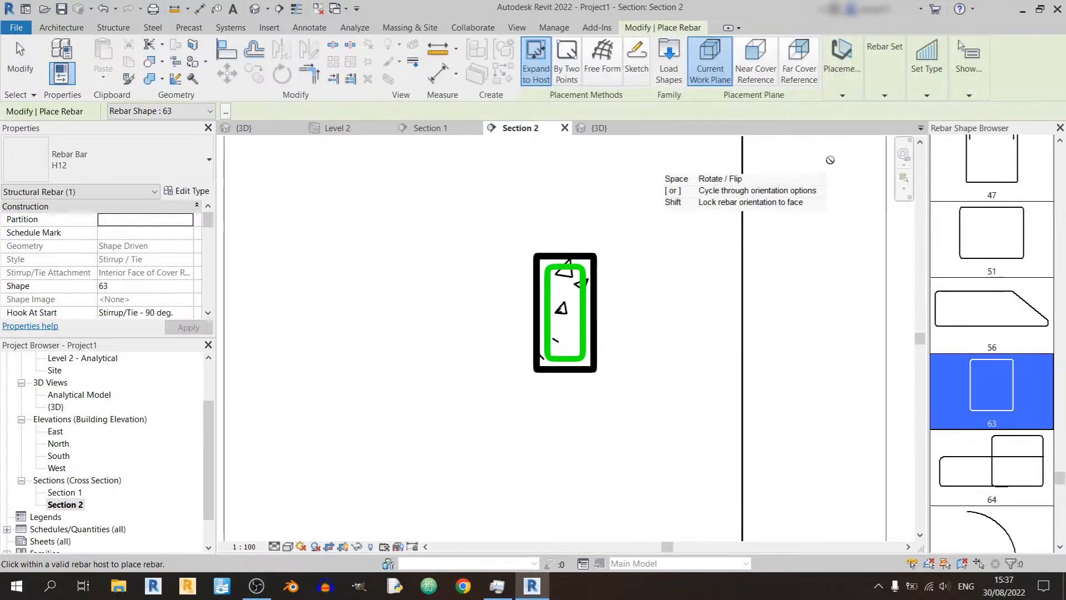
pyautogui.moveTo(709, 61)
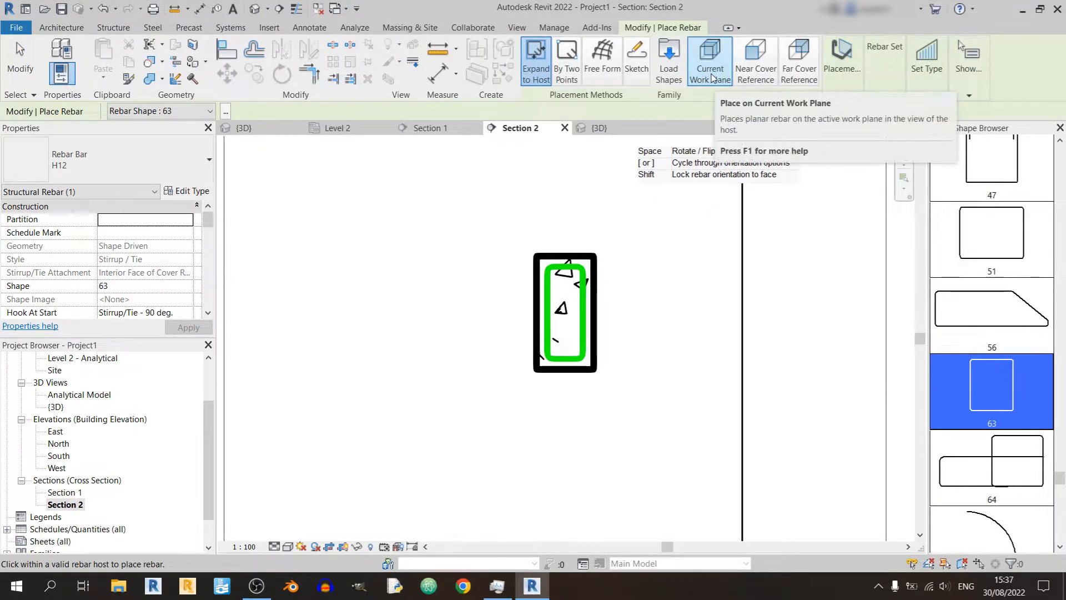
pyautogui.moveTo(754, 62)
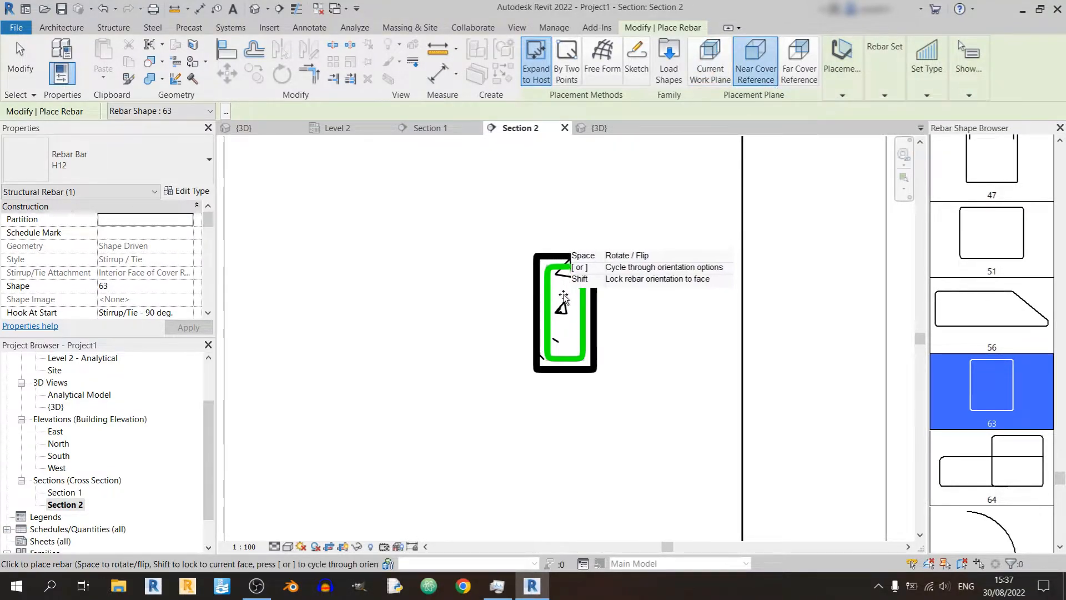
pyautogui.click(565, 313)
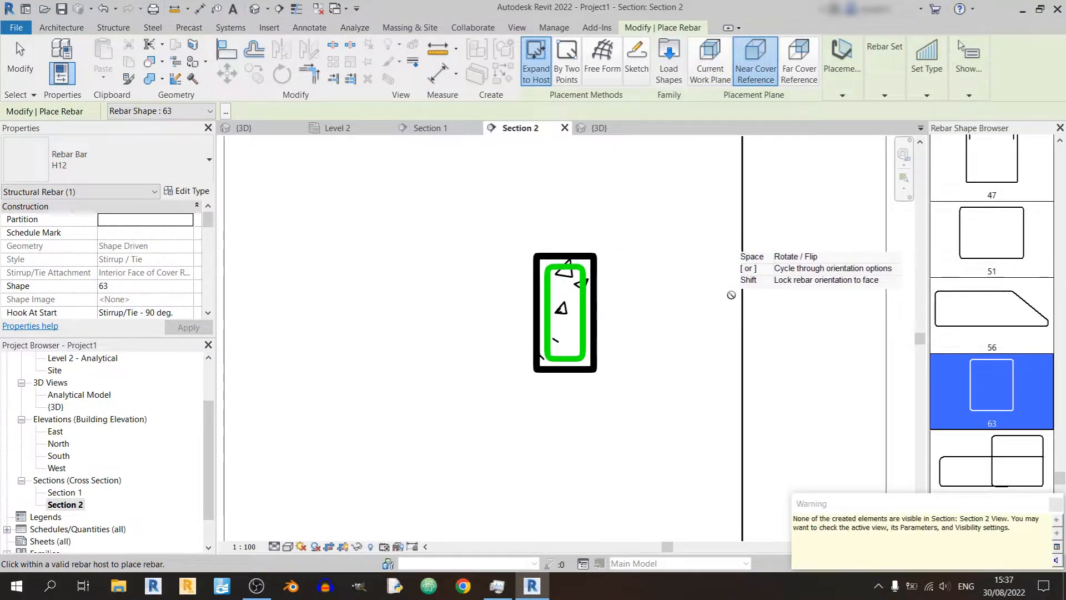
pyautogui.moveTo(679, 339)
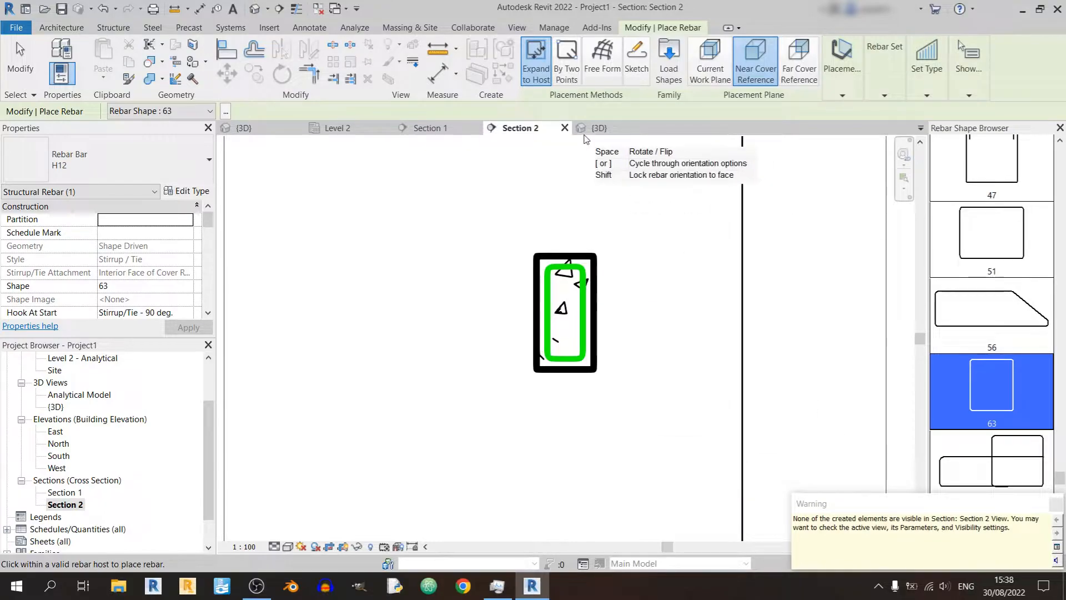
pyautogui.click(600, 128)
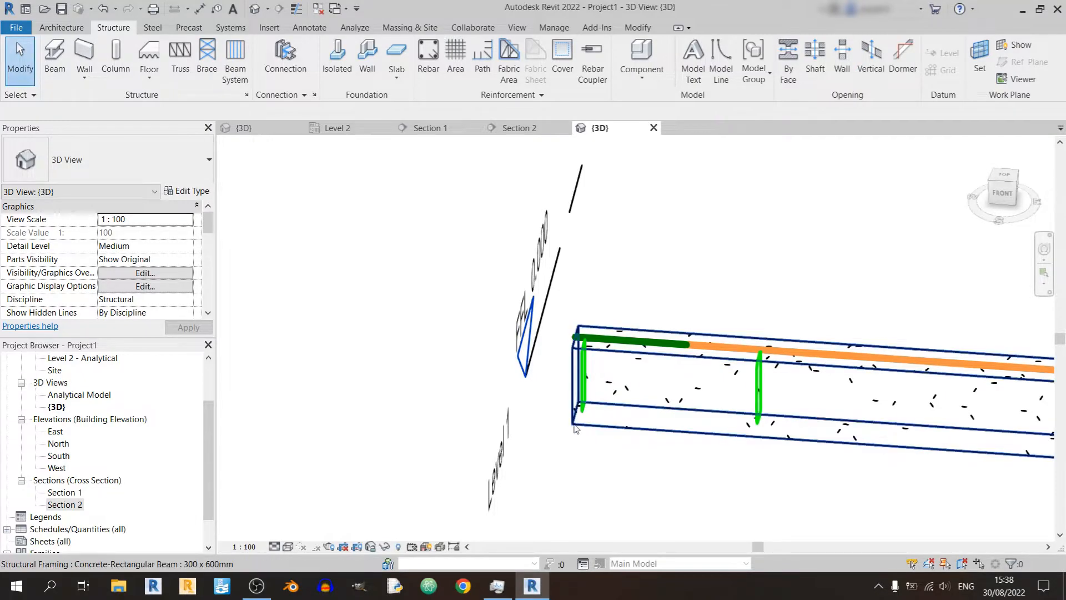
pyautogui.moveTo(582, 408)
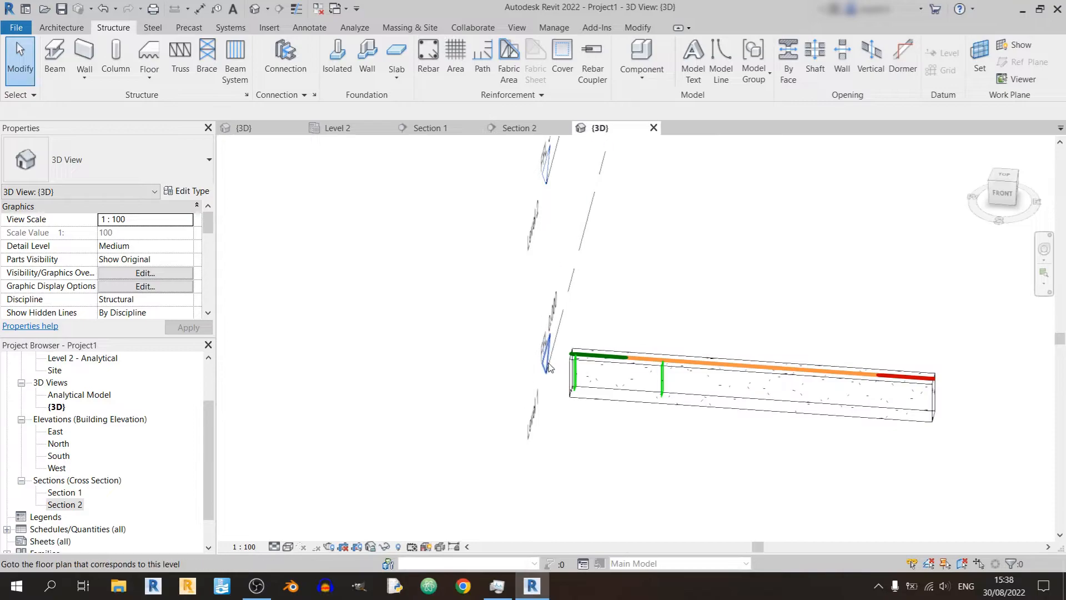
pyautogui.click(664, 465)
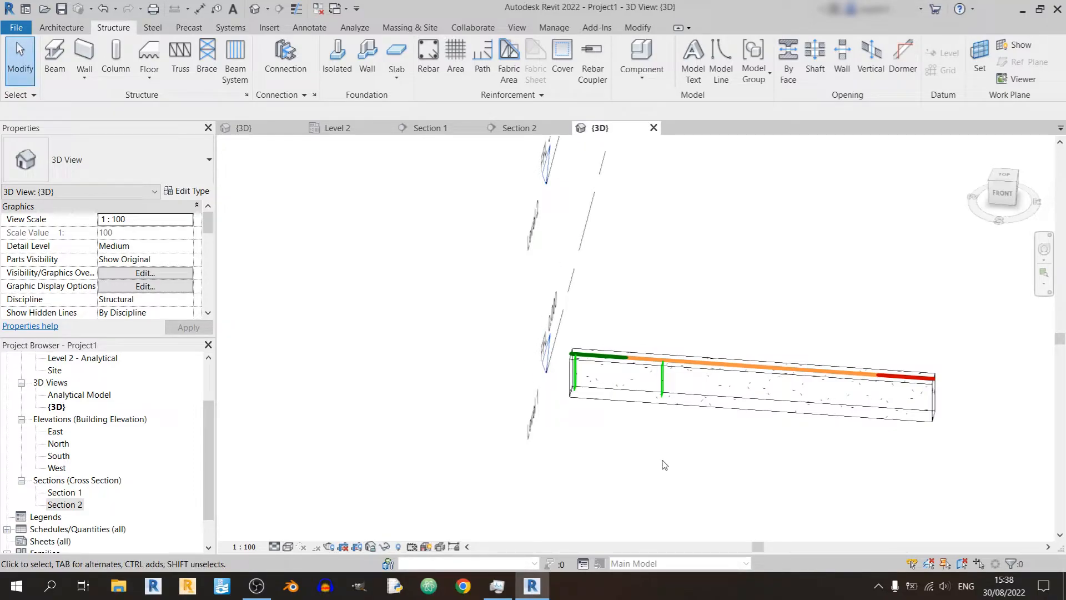
pyautogui.moveTo(653, 398)
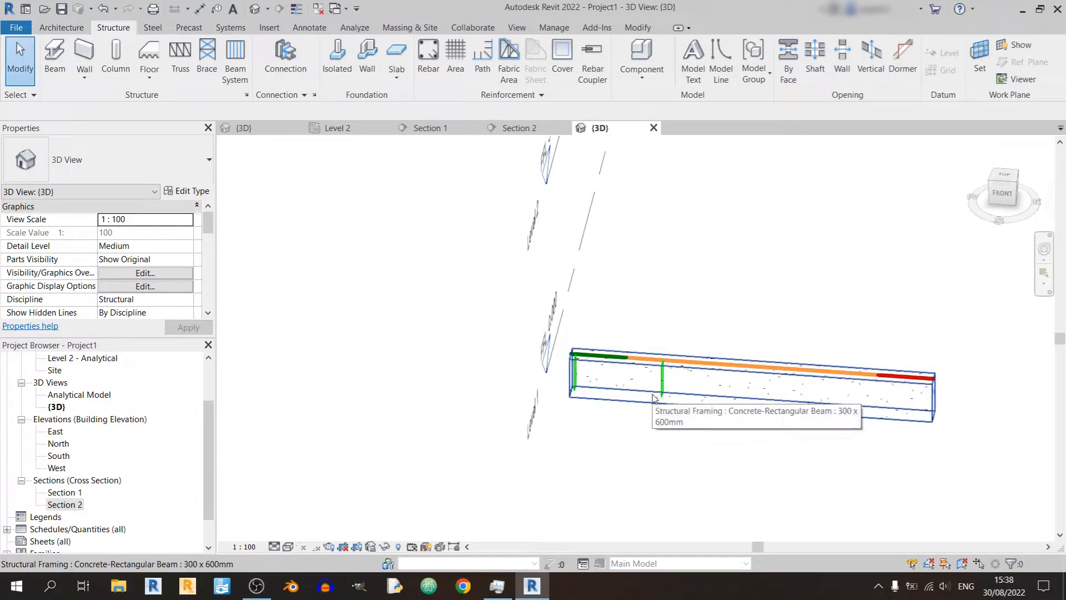
# Add a stirrup at the Far Cover Reference and verify both stirrups in 3D
pyautogui.click(518, 128)
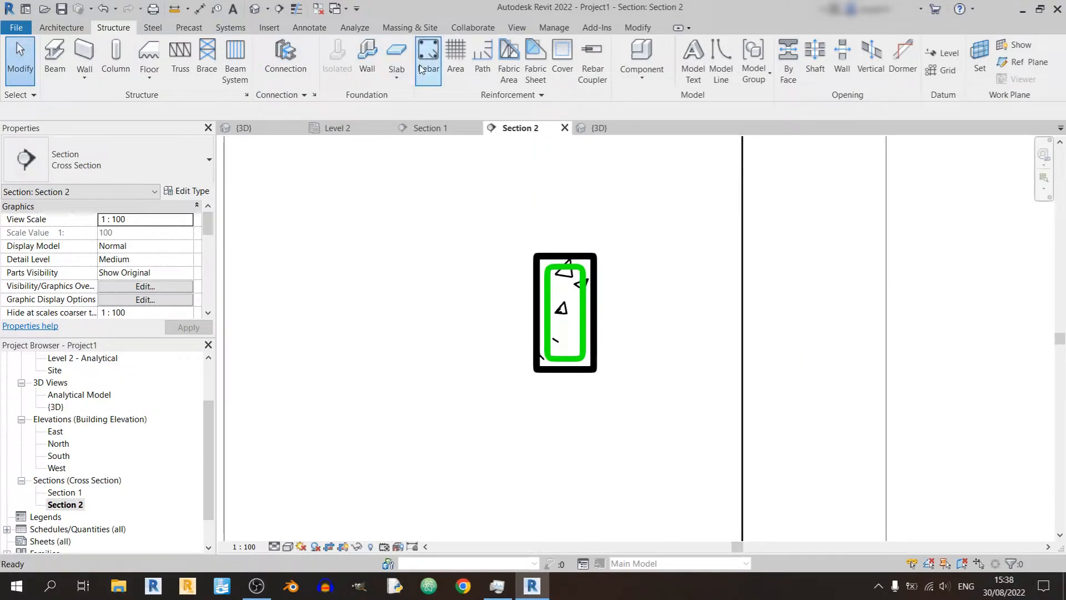
pyautogui.click(428, 58)
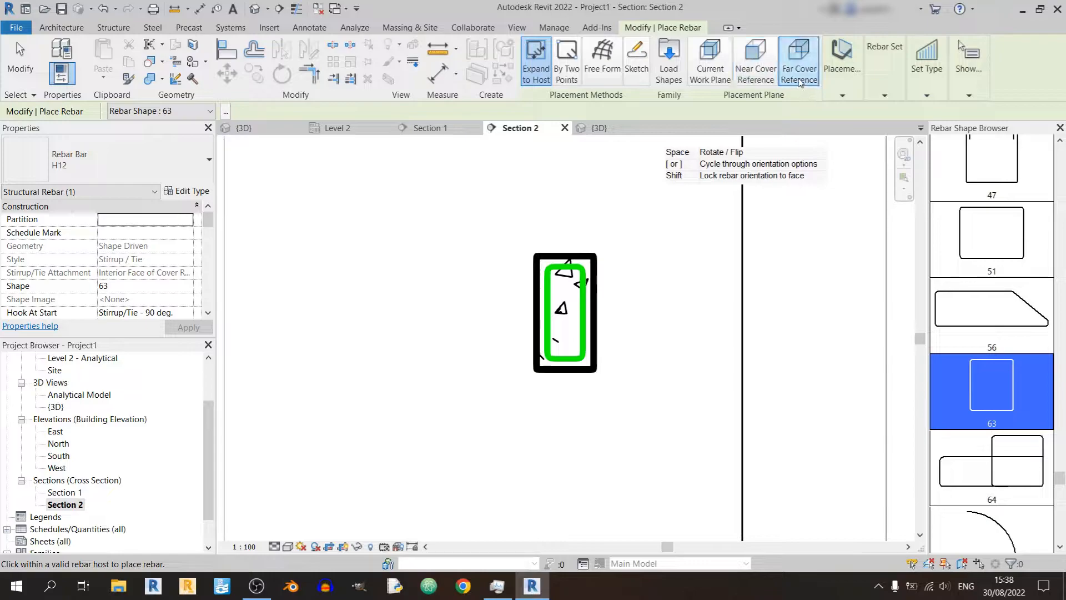
pyautogui.moveTo(584, 309)
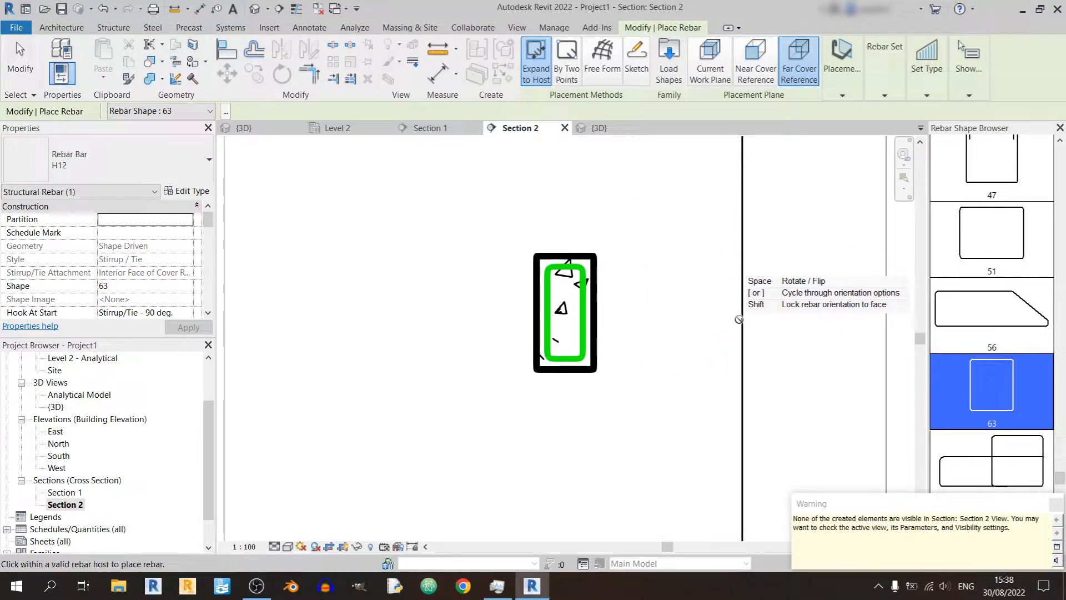
pyautogui.click(598, 128)
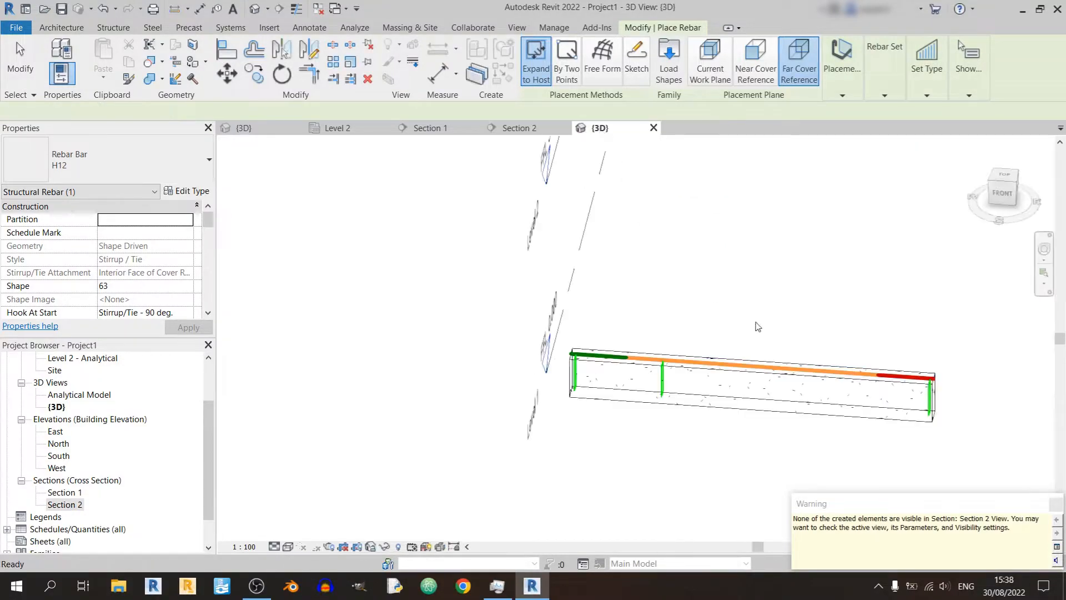
pyautogui.click(600, 60)
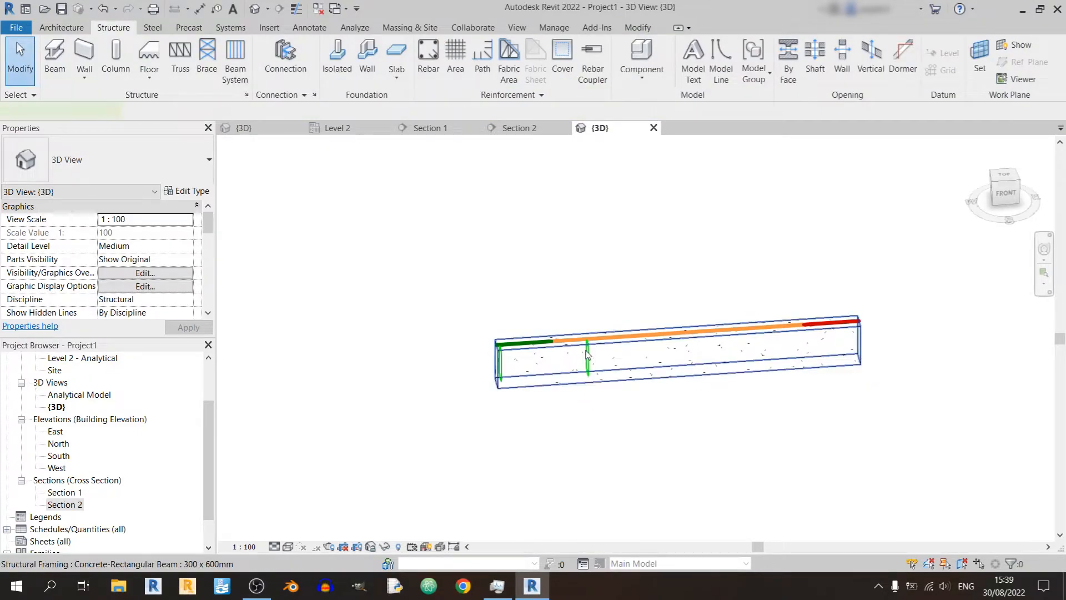
# Select the stray stirrup partway along the beam to remove it
pyautogui.click(587, 356)
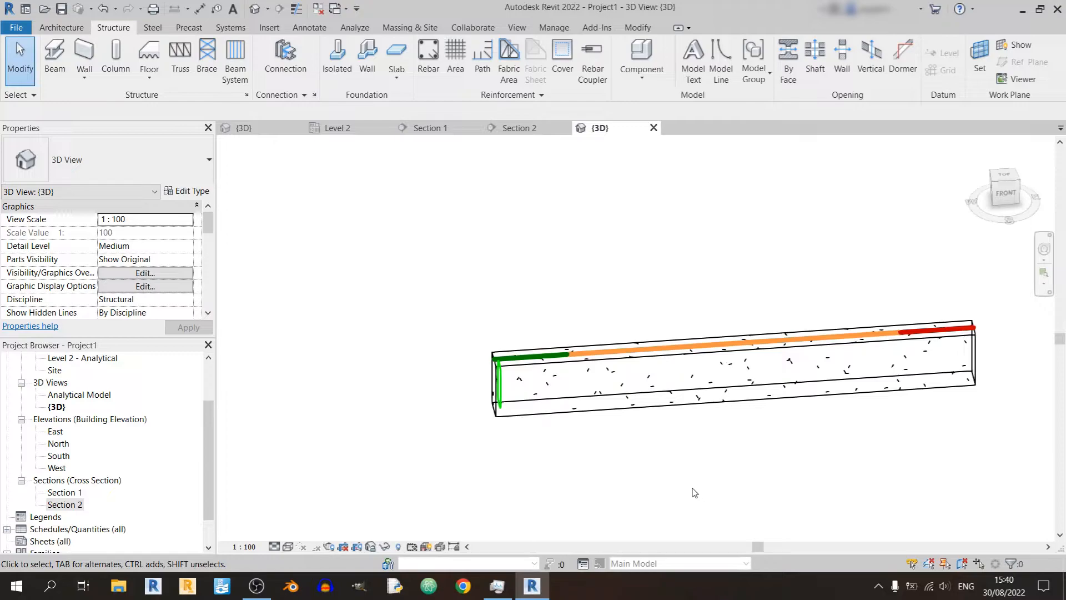
pyautogui.moveTo(499, 381)
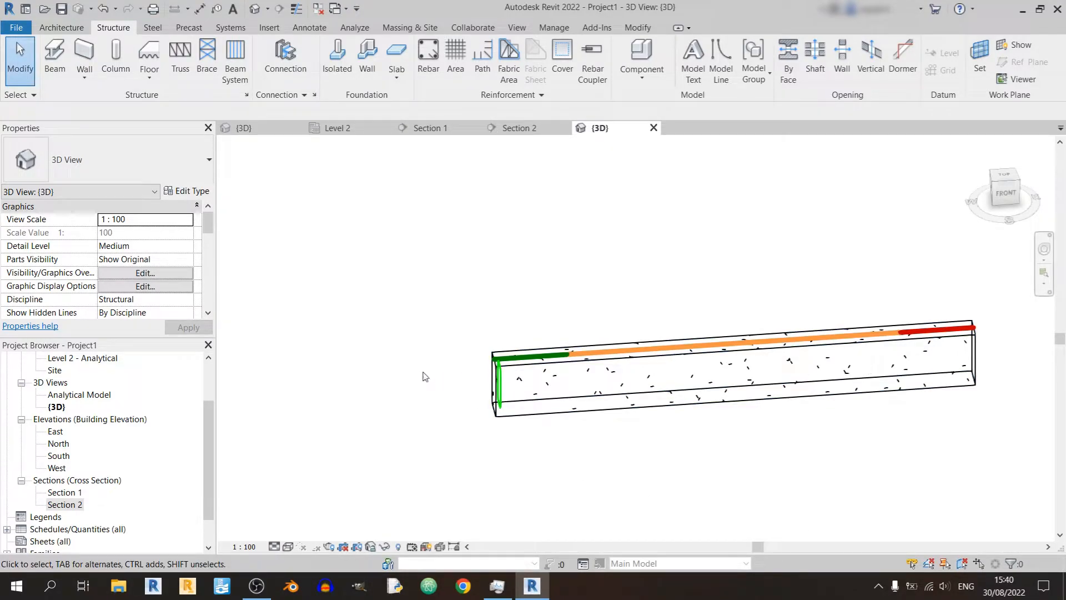
pyautogui.moveTo(534, 454)
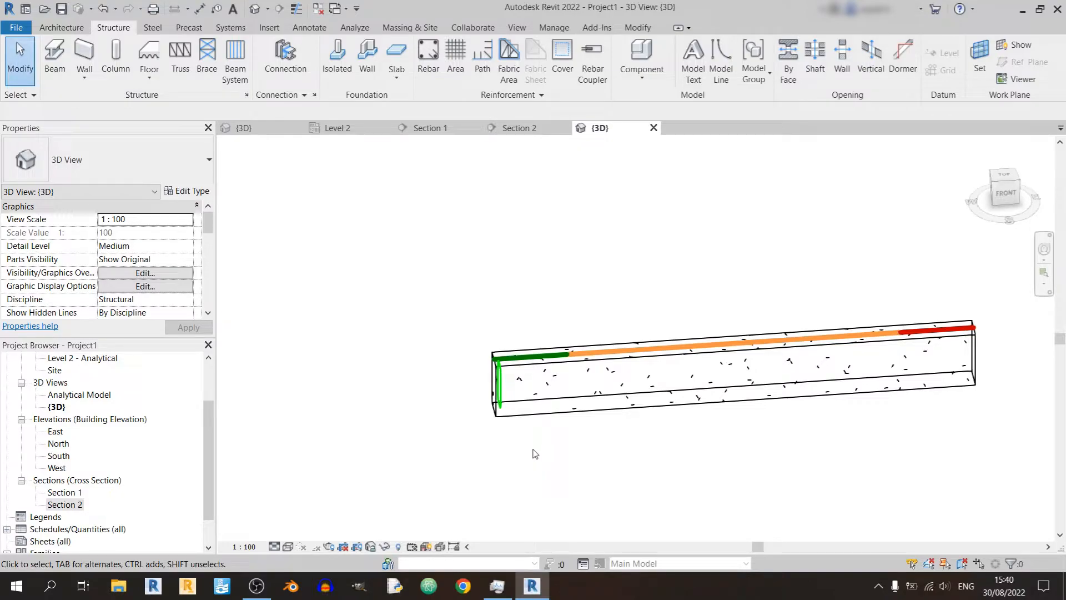
pyautogui.moveTo(503, 382)
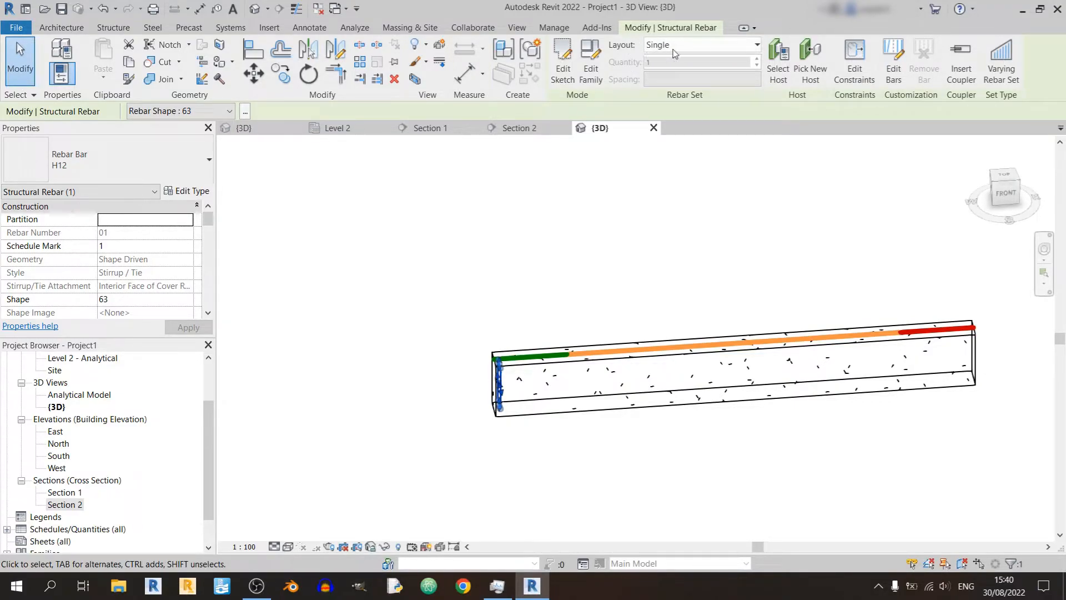
# Lay the stirrup out as a Fixed Number set of 50 bars along the beam
pyautogui.click(755, 45)
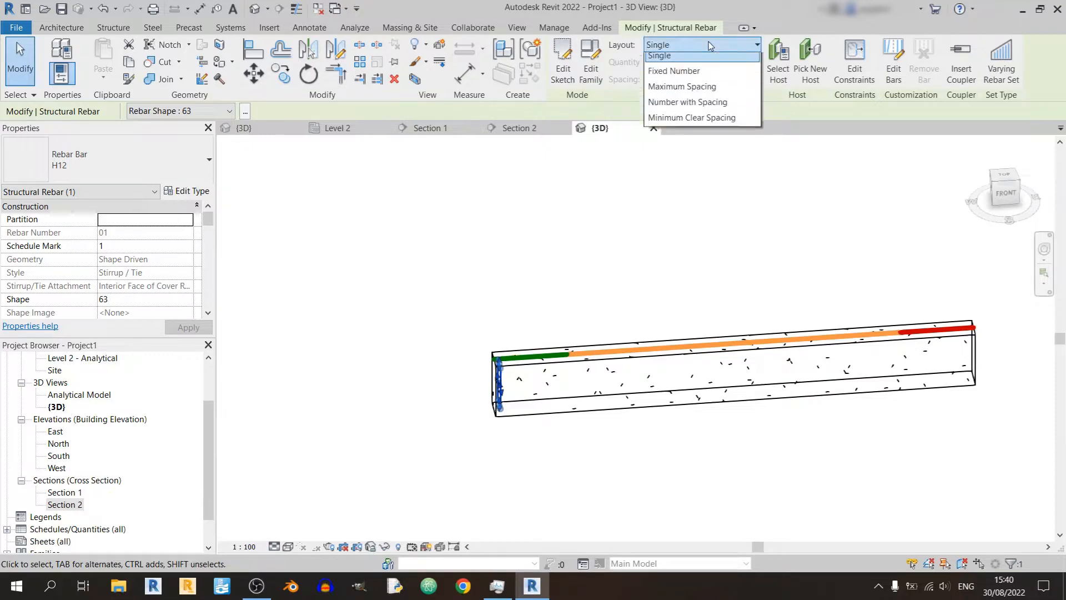
pyautogui.moveTo(684, 76)
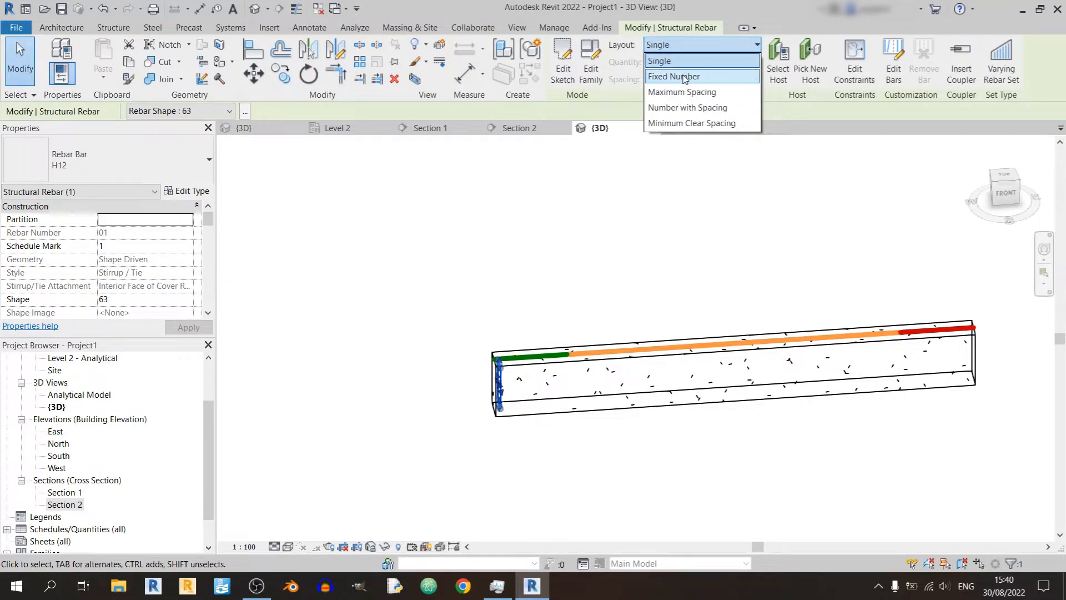
pyautogui.moveTo(687, 107)
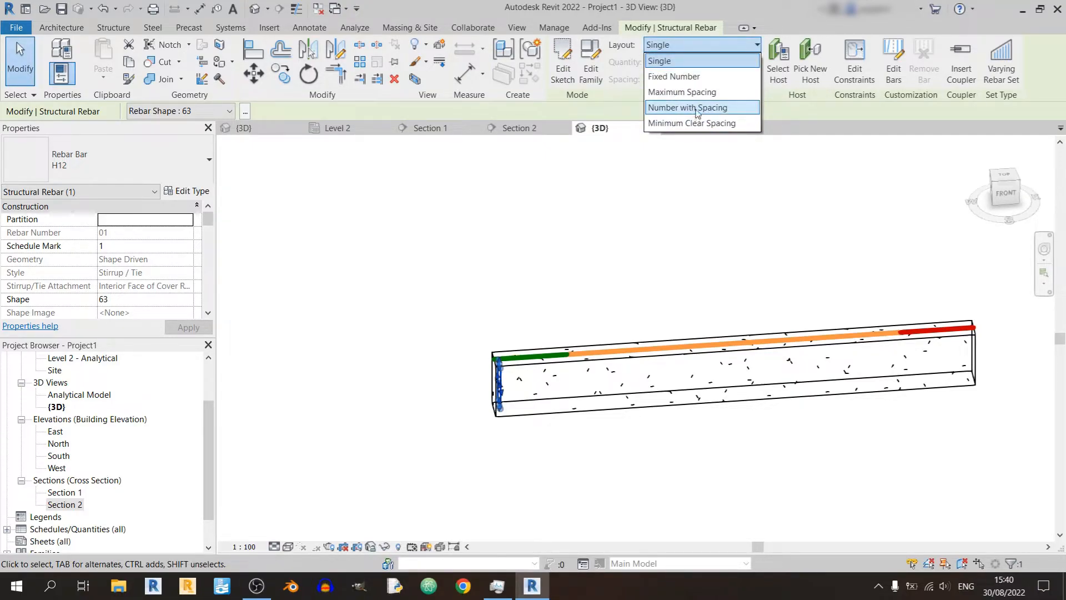
pyautogui.moveTo(692, 123)
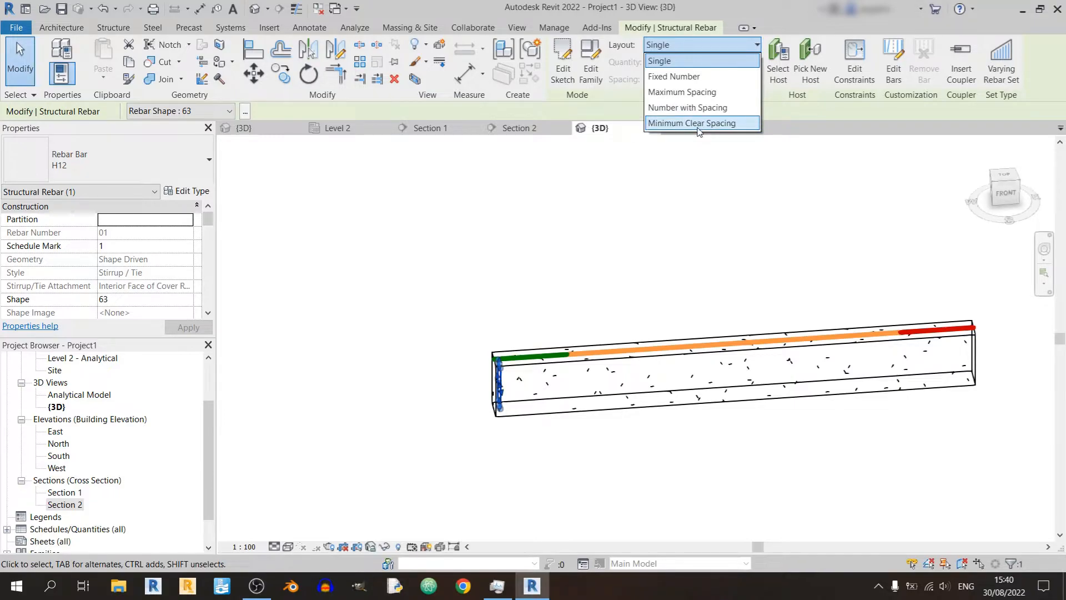
pyautogui.moveTo(685, 60)
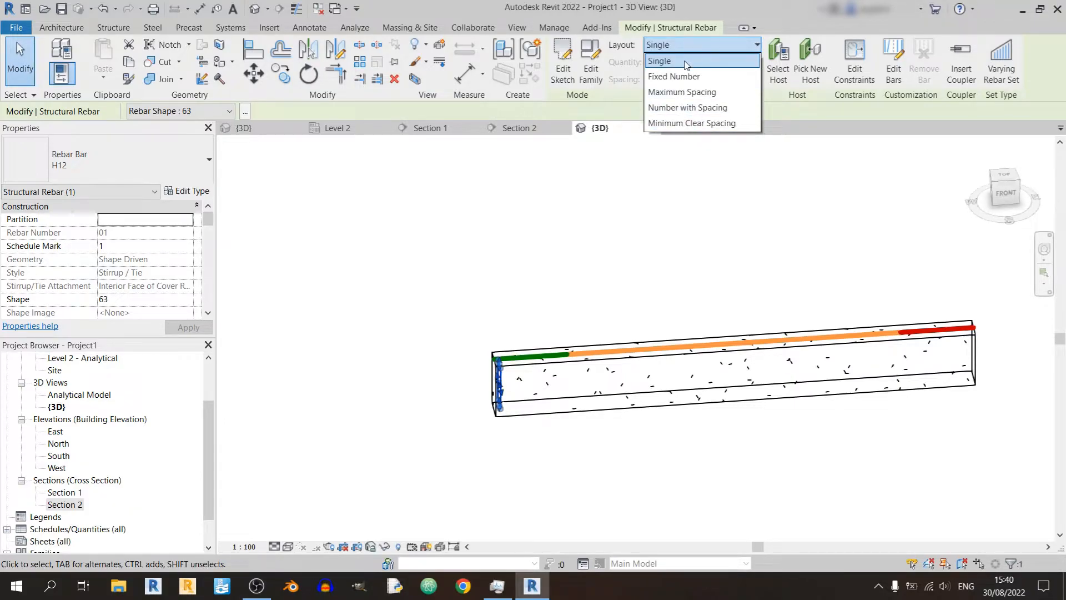
pyautogui.moveTo(673, 76)
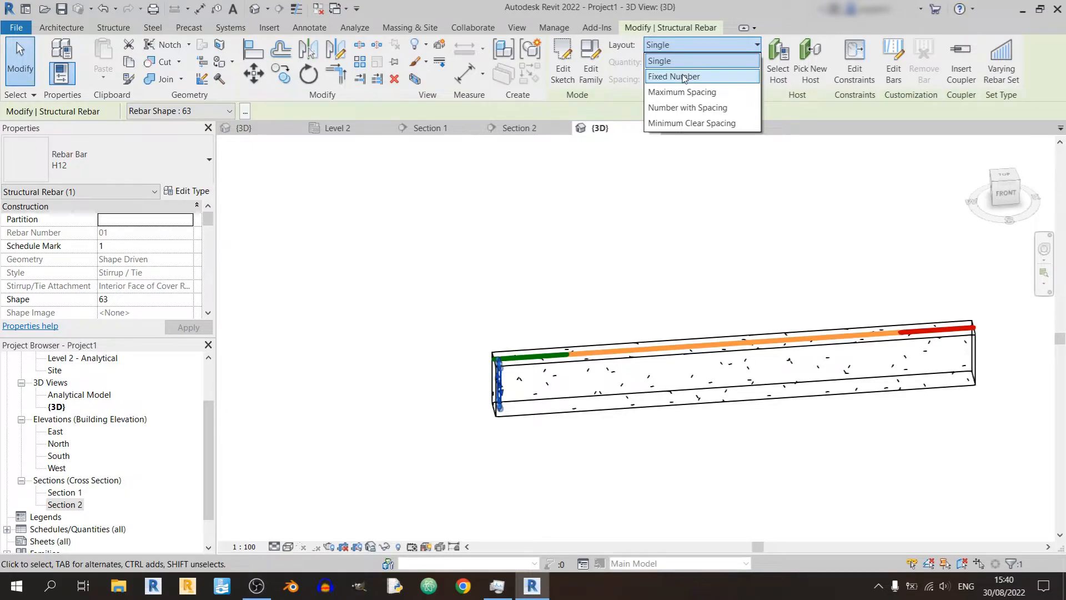
pyautogui.click(673, 76)
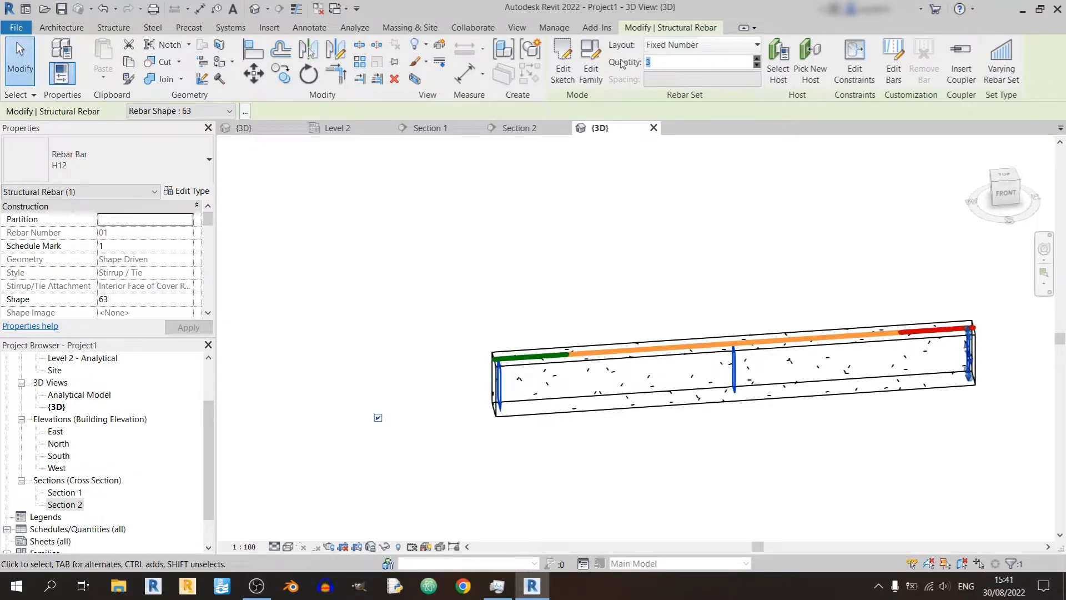
pyautogui.write('5')
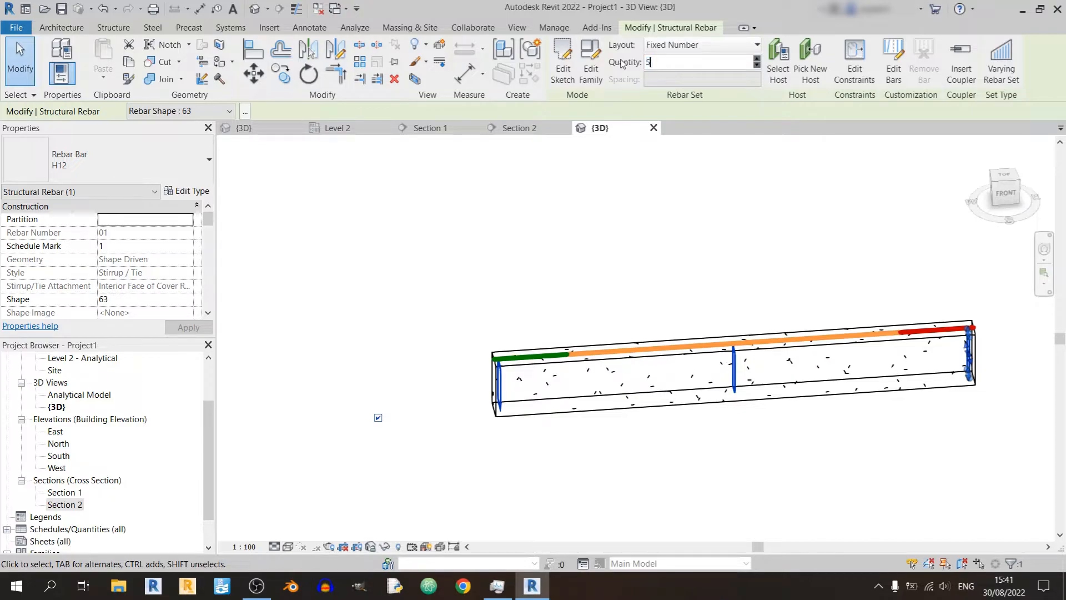
pyautogui.write('0')
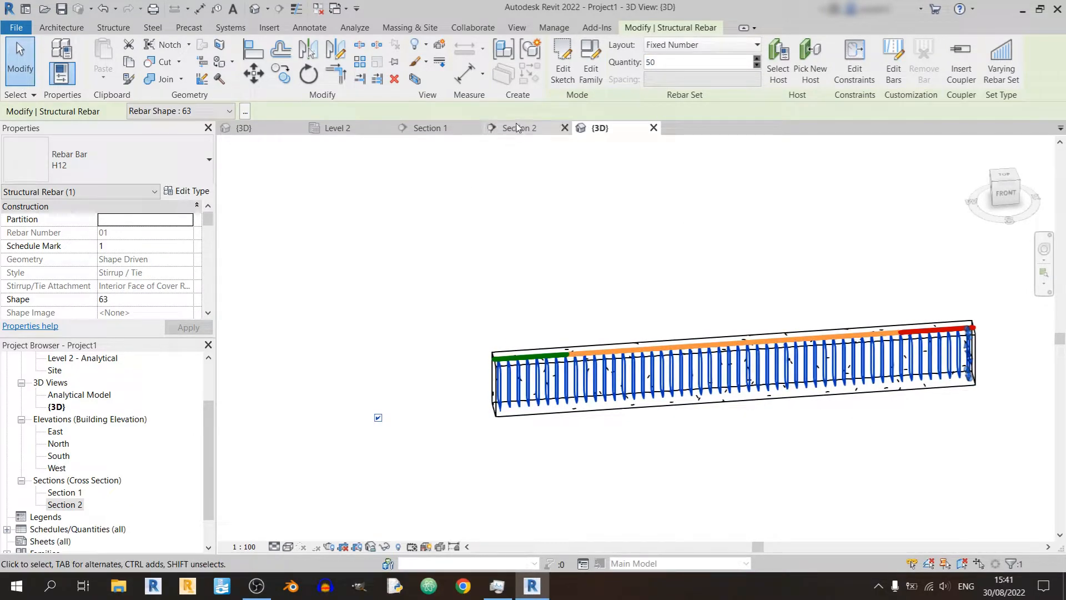
pyautogui.click(429, 128)
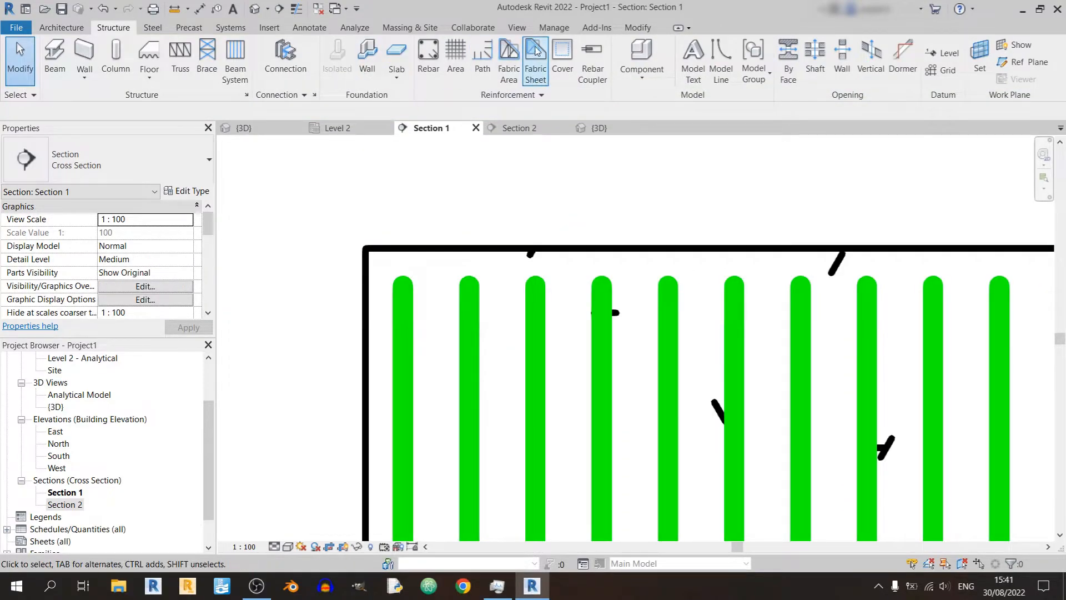
# Place a 100 mm aligned dimension between stirrups above the beam's left end in Section 1
pyautogui.click(309, 27)
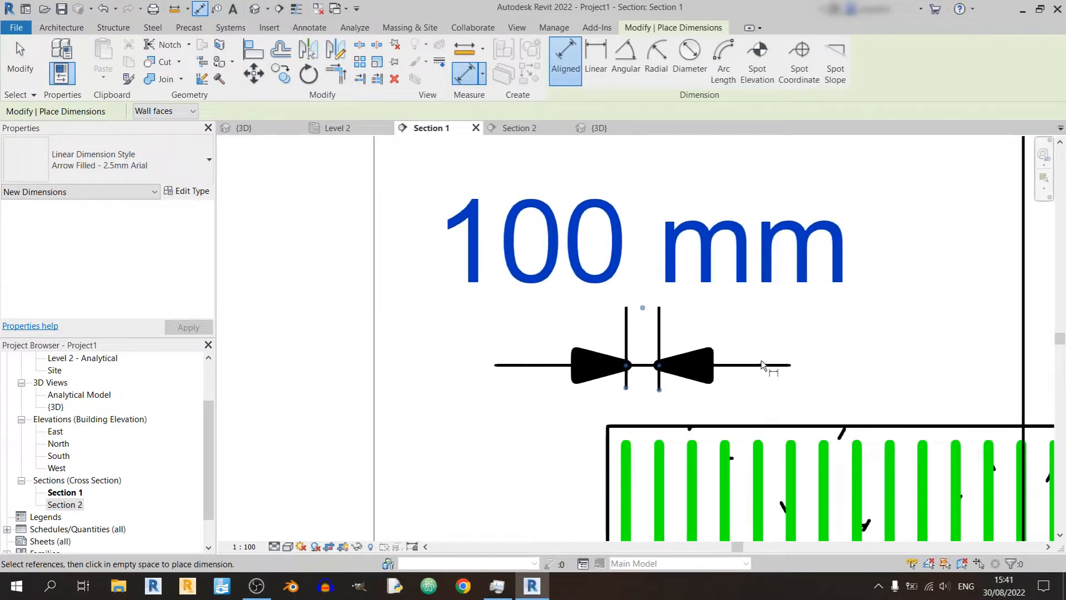
pyautogui.scroll(-3)
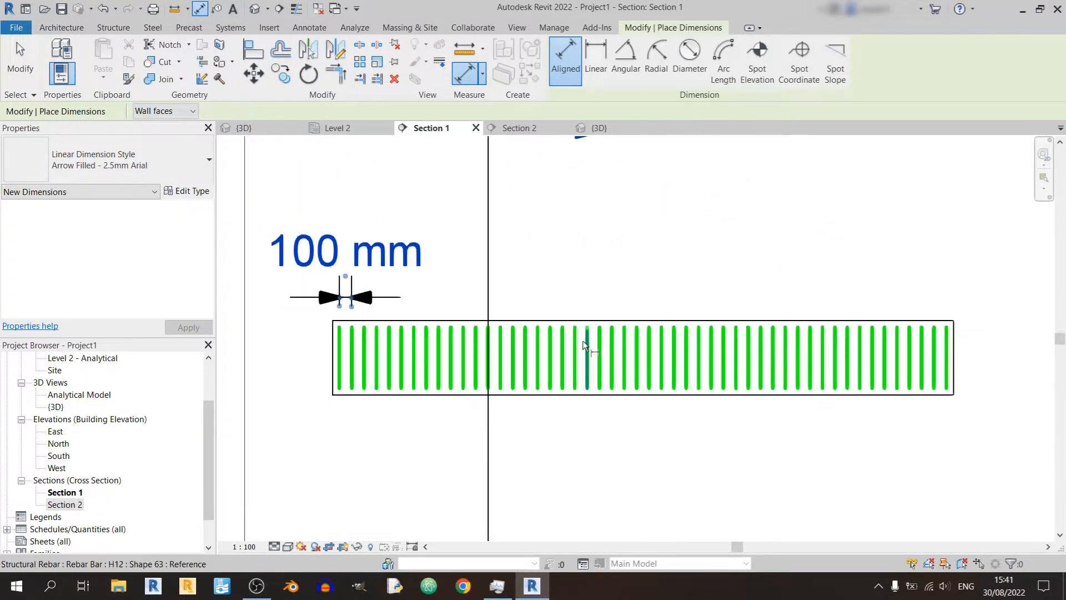
pyautogui.click(345, 297)
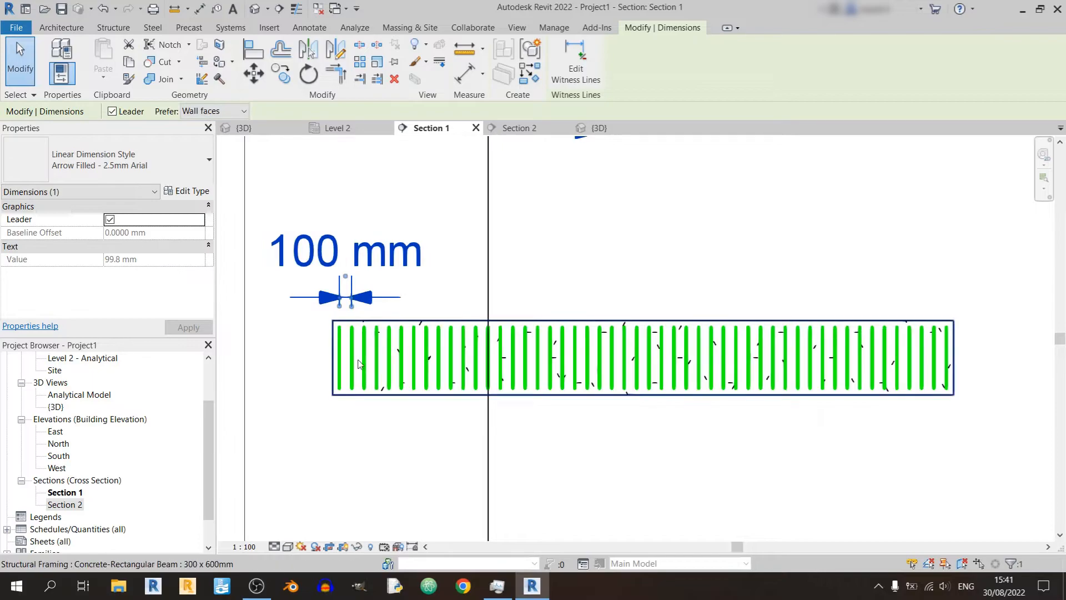
pyautogui.click(340, 357)
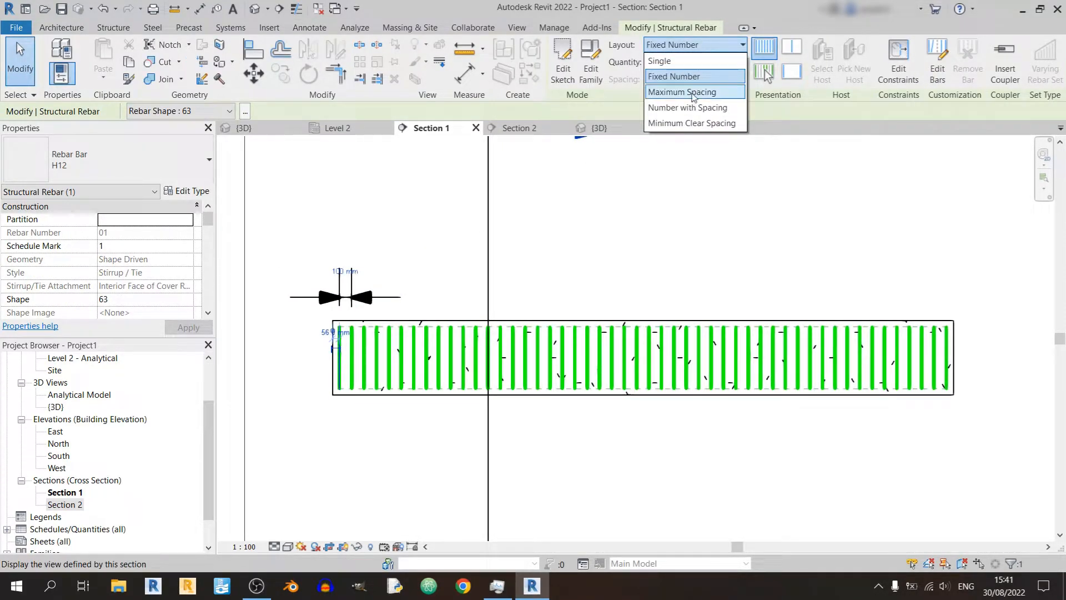
# Switch the stirrup set to Maximum Spacing layout and select the spacing value to replace
pyautogui.click(687, 91)
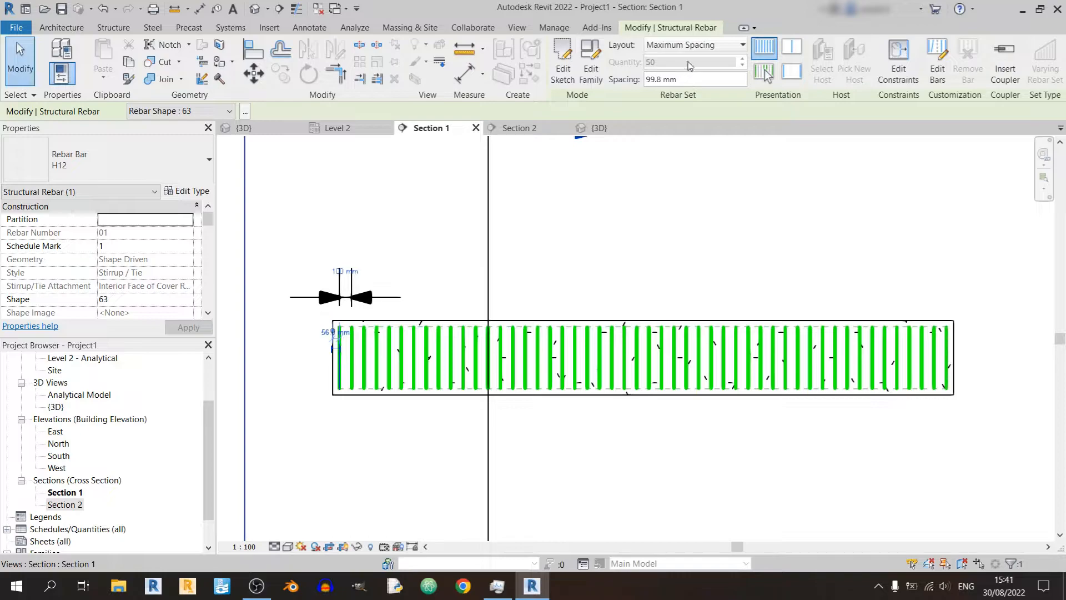
pyautogui.moveTo(694, 73)
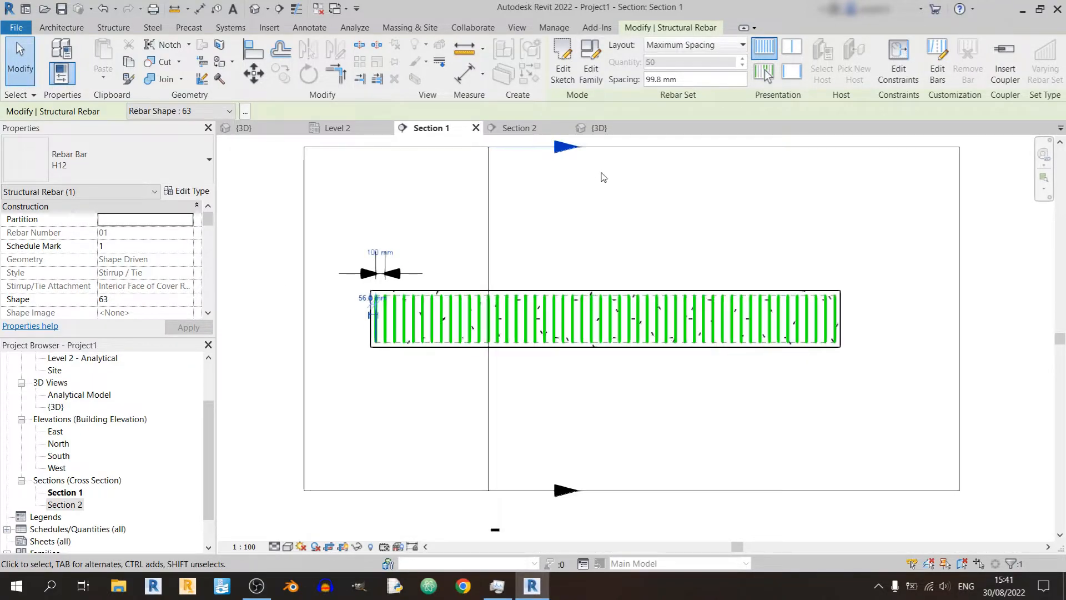
pyautogui.tripleClick(680, 80)
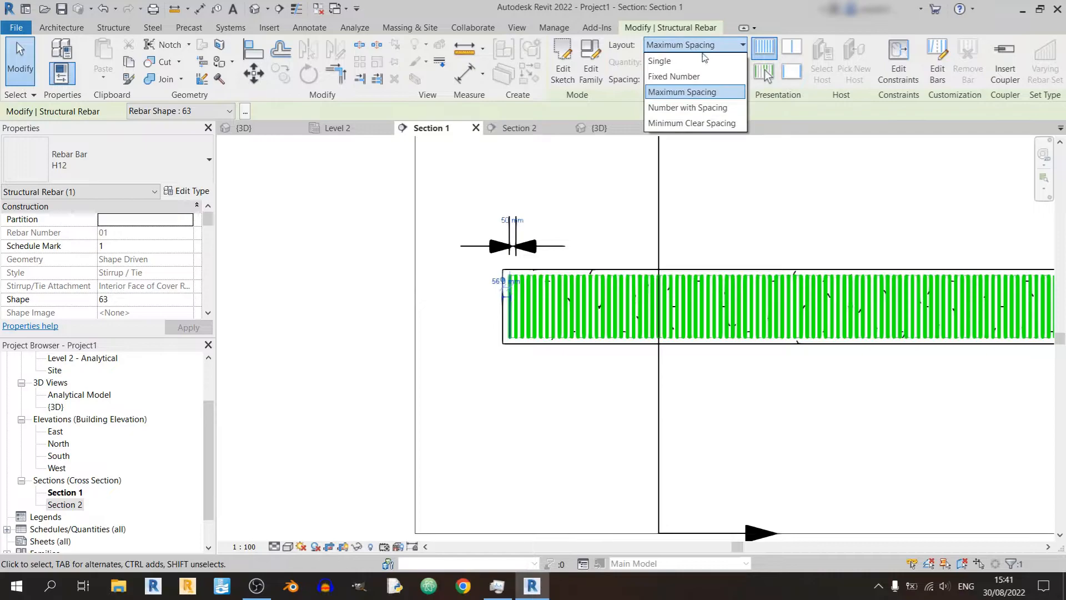
# Switch the stirrups to Number with Spacing layout and select the spacing value for editing
pyautogui.click(688, 107)
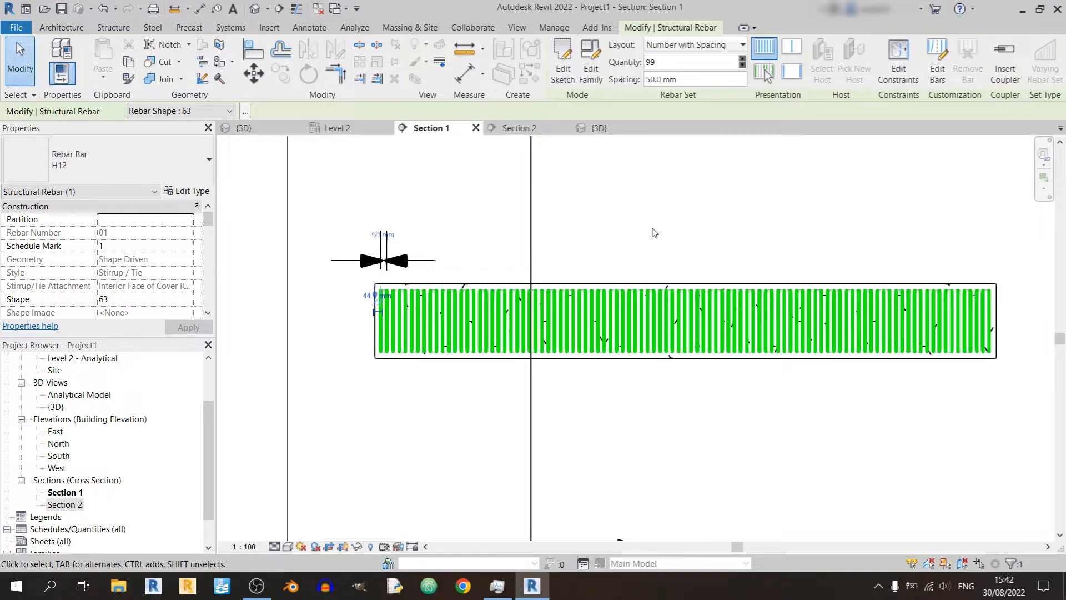
pyautogui.tripleClick(688, 61)
pyautogui.write('50')
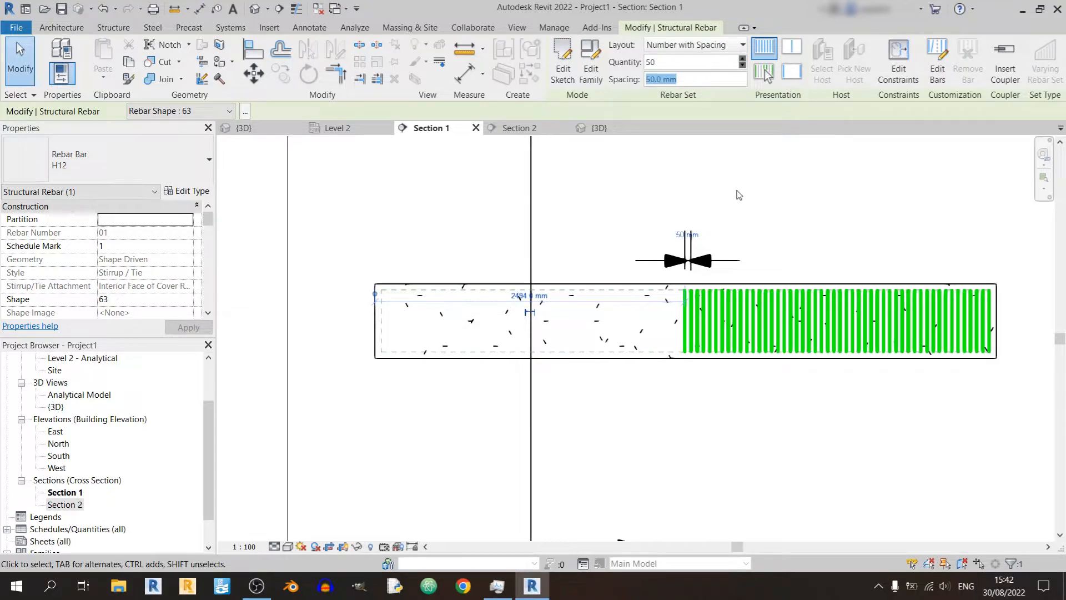
pyautogui.moveTo(729, 177)
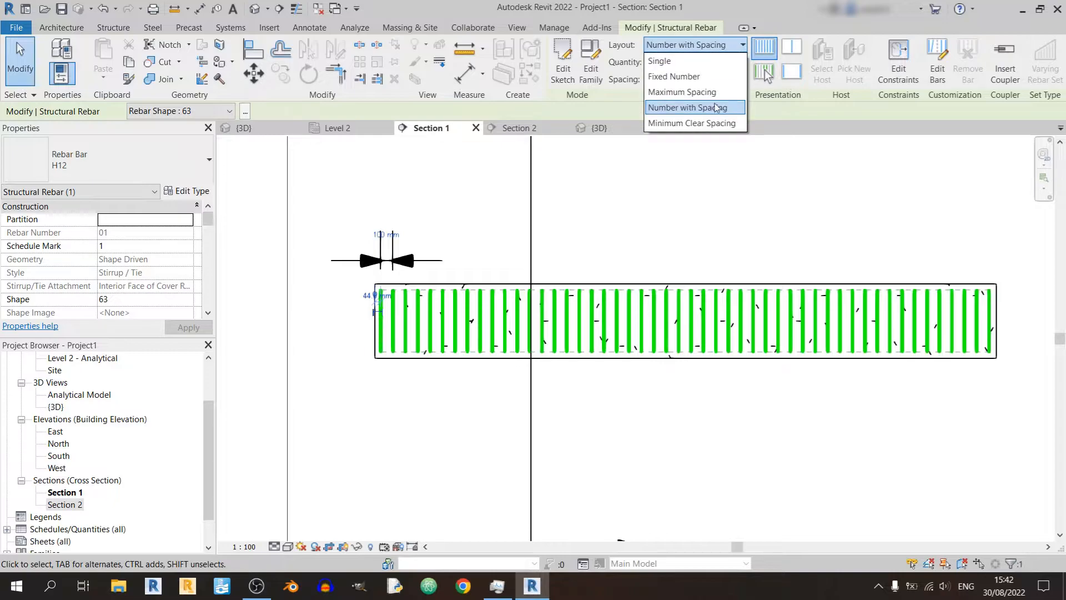
# Set the stirrups to Minimum Clear Spacing of 100 mm, giving 44 bars at 114 mm
pyautogui.click(693, 123)
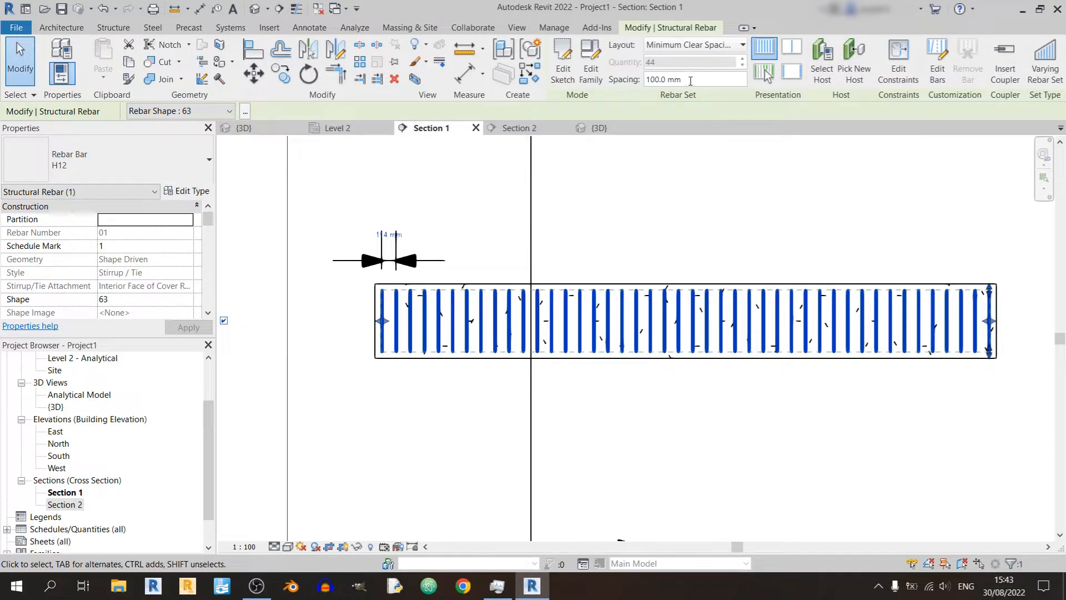
pyautogui.tripleClick(673, 80)
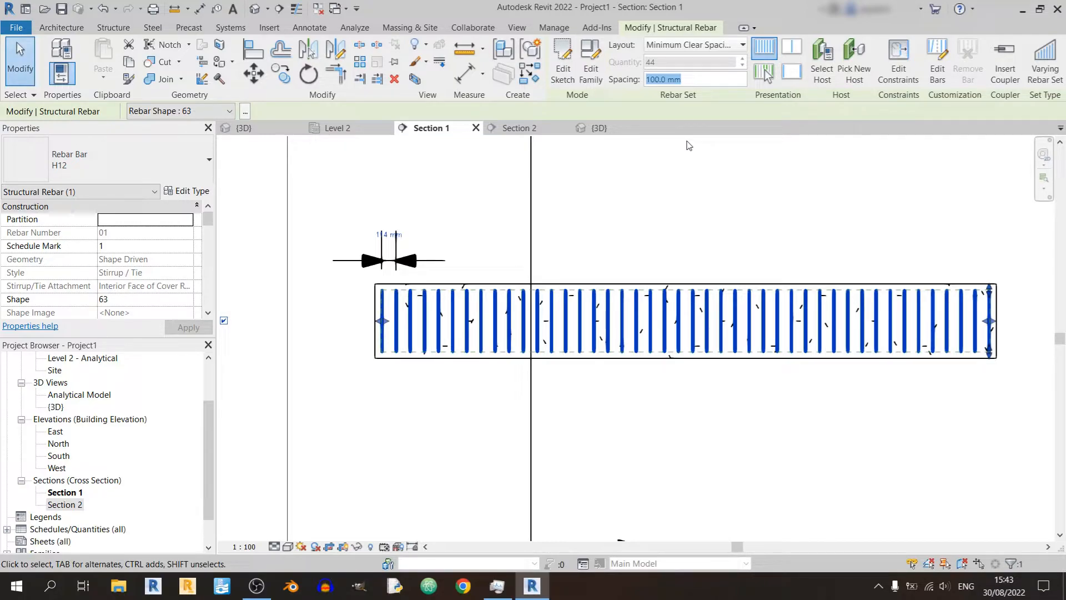
pyautogui.moveTo(698, 57)
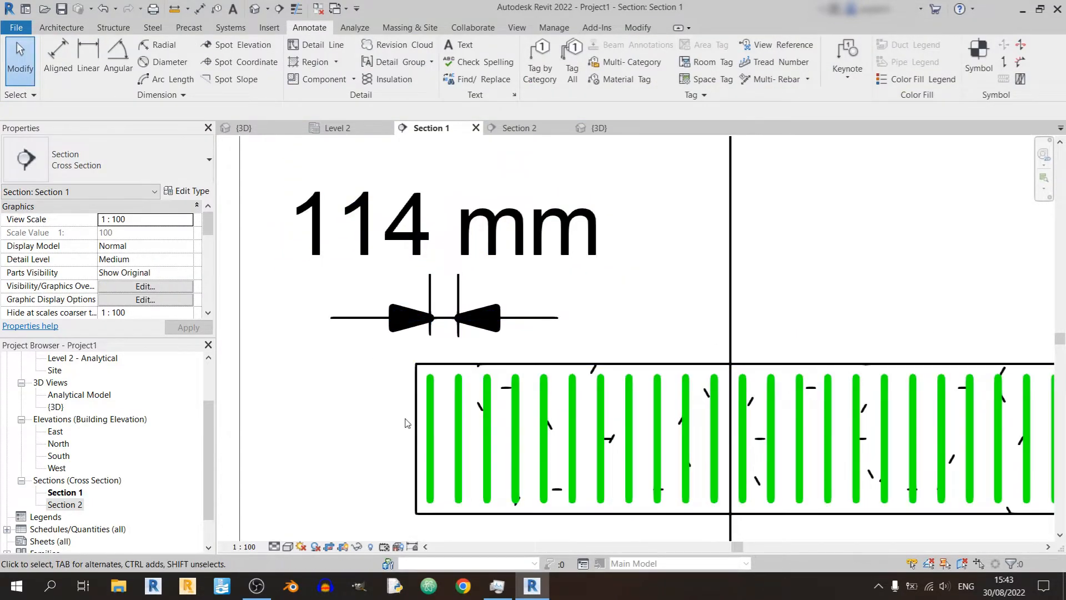
pyautogui.click(398, 254)
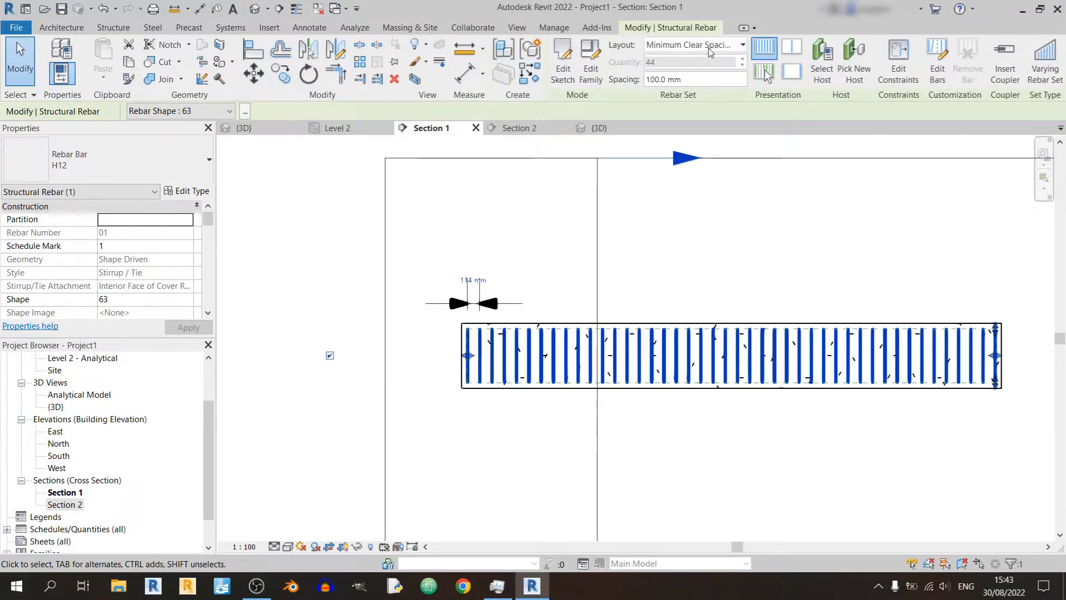
# Return the stirrups to Number with Spacing, 44 bars at 100 mm
pyautogui.click(694, 44)
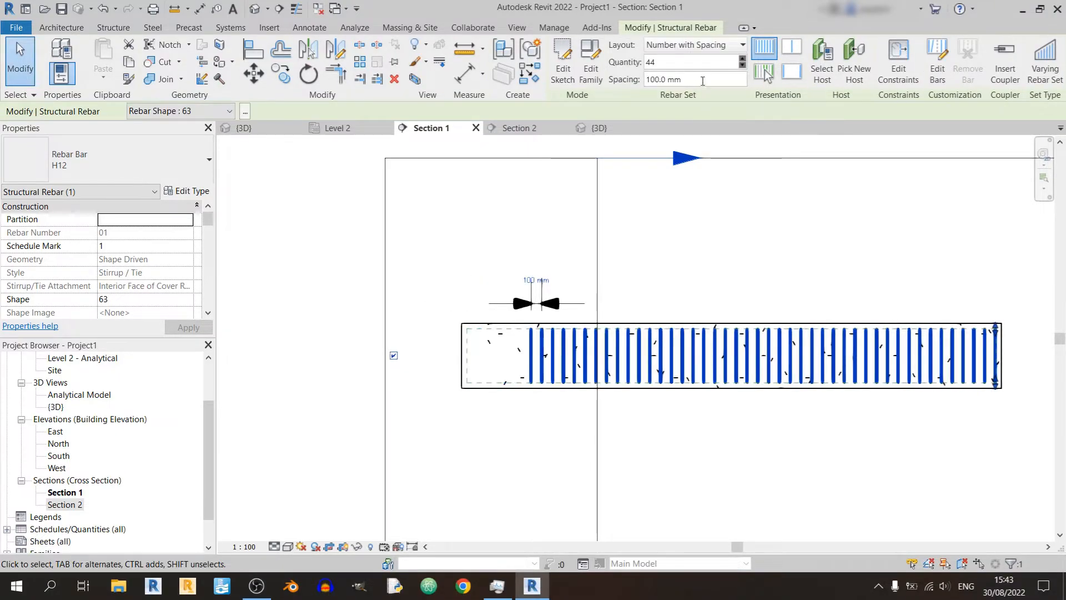
pyautogui.tripleClick(690, 61)
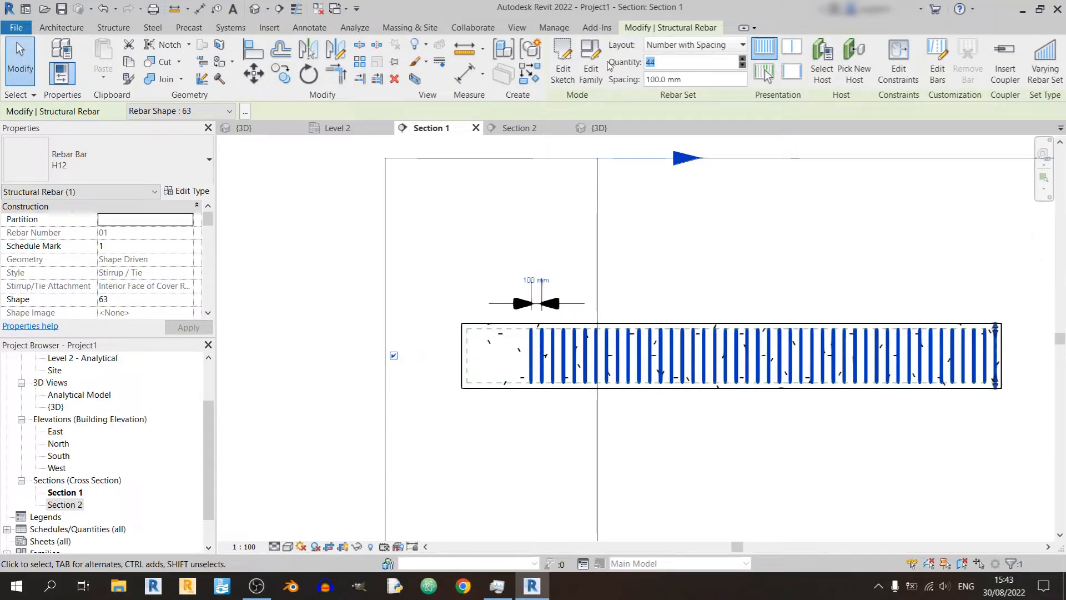
pyautogui.click(309, 28)
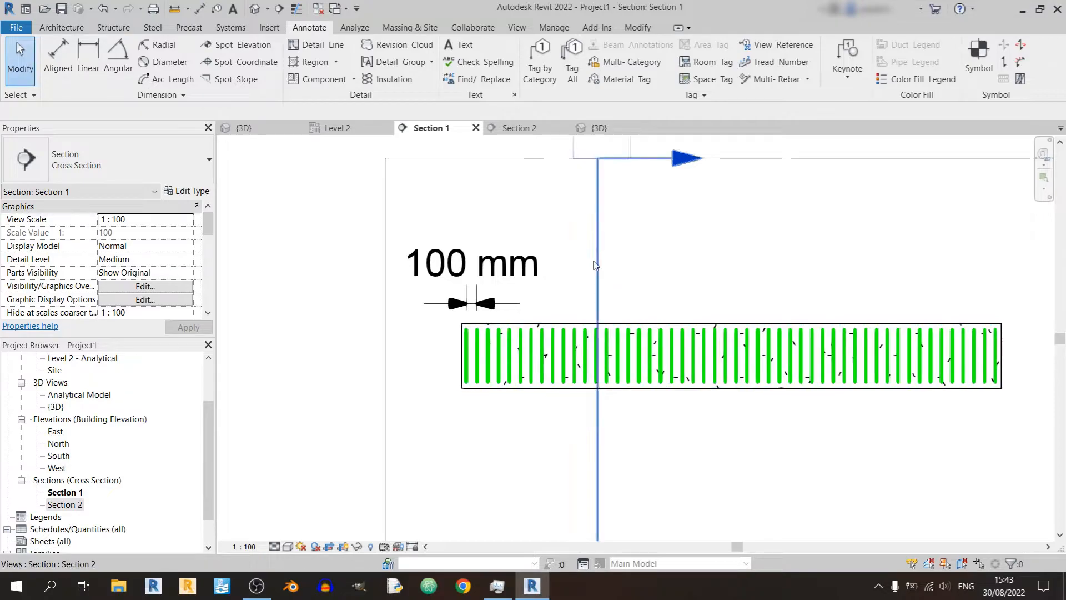
pyautogui.click(521, 127)
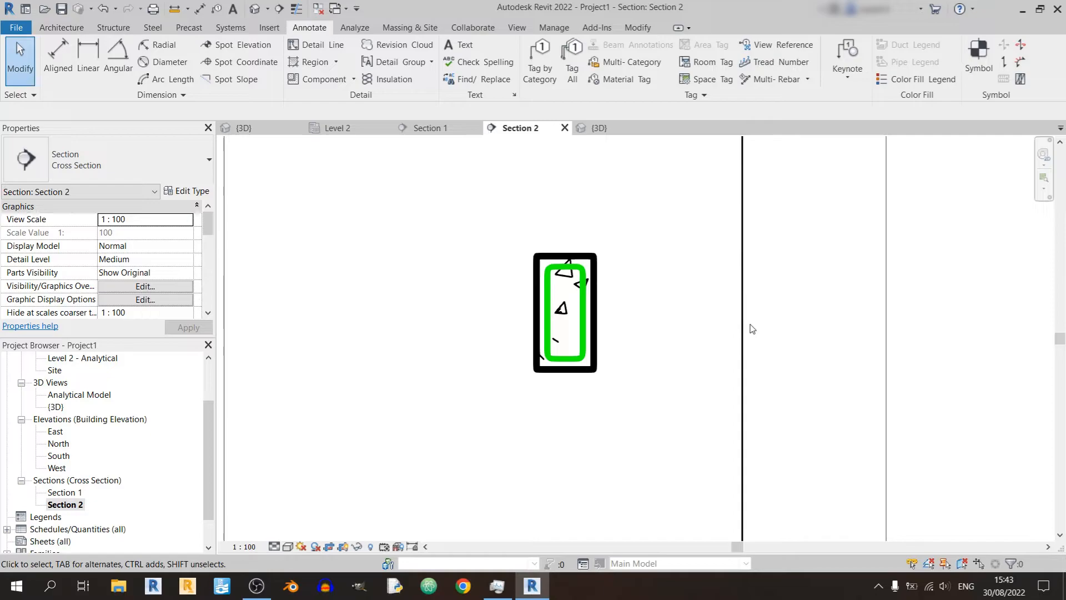
# Start placing a straight H12 shape 00 bar and review its placement orientation options
pyautogui.click(113, 27)
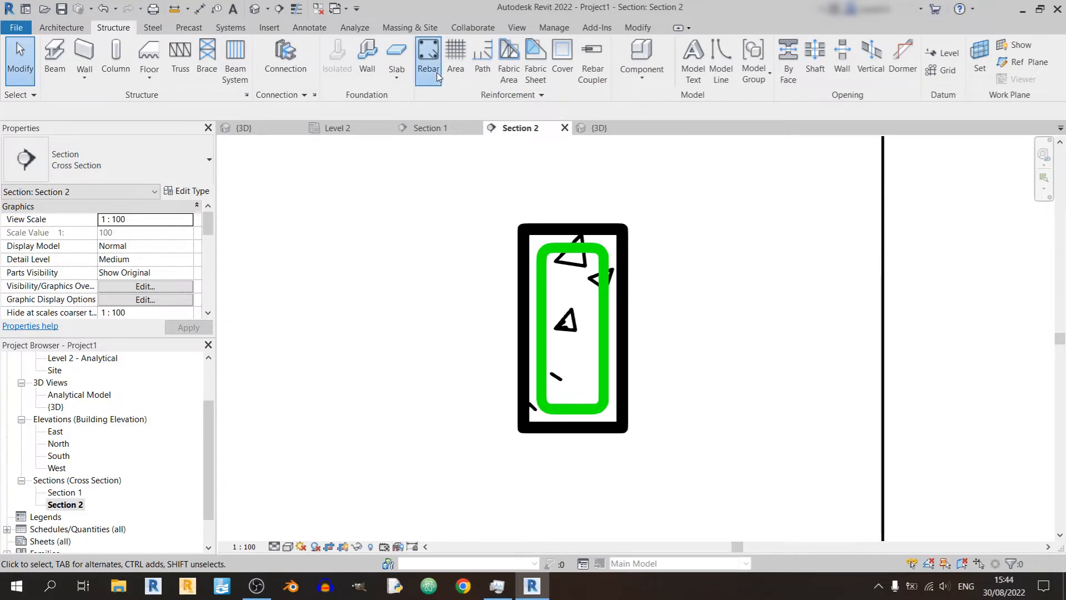
pyautogui.click(428, 58)
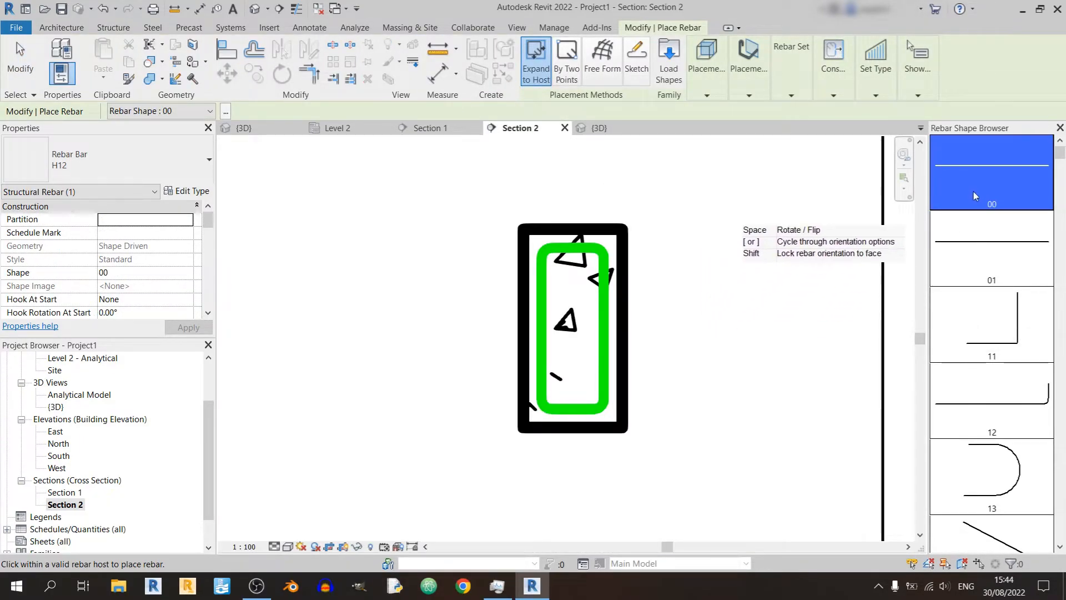
pyautogui.moveTo(990, 242)
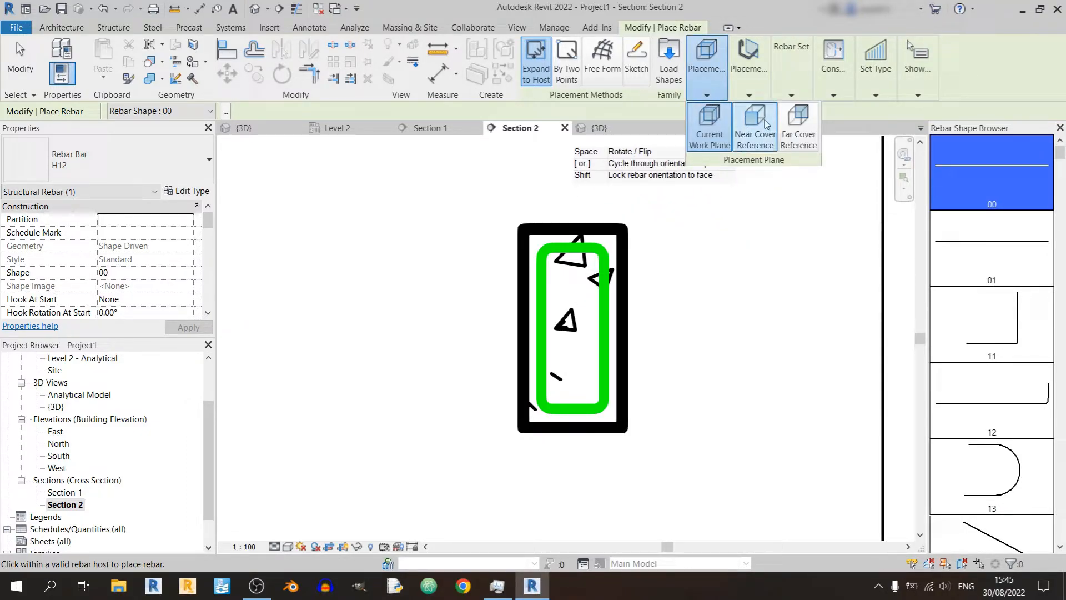
pyautogui.moveTo(754, 129)
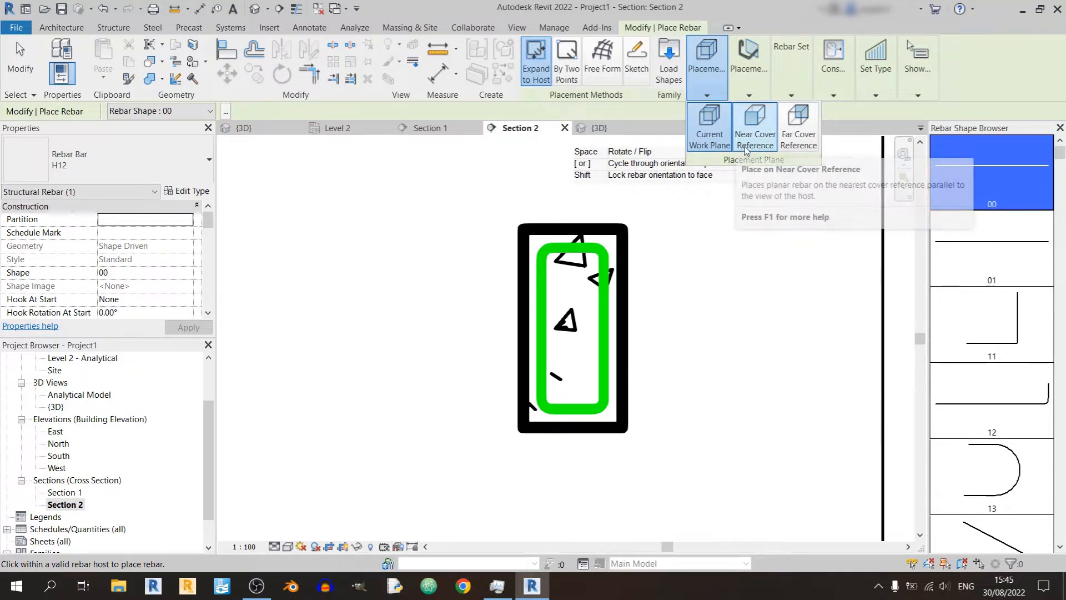
pyautogui.moveTo(797, 126)
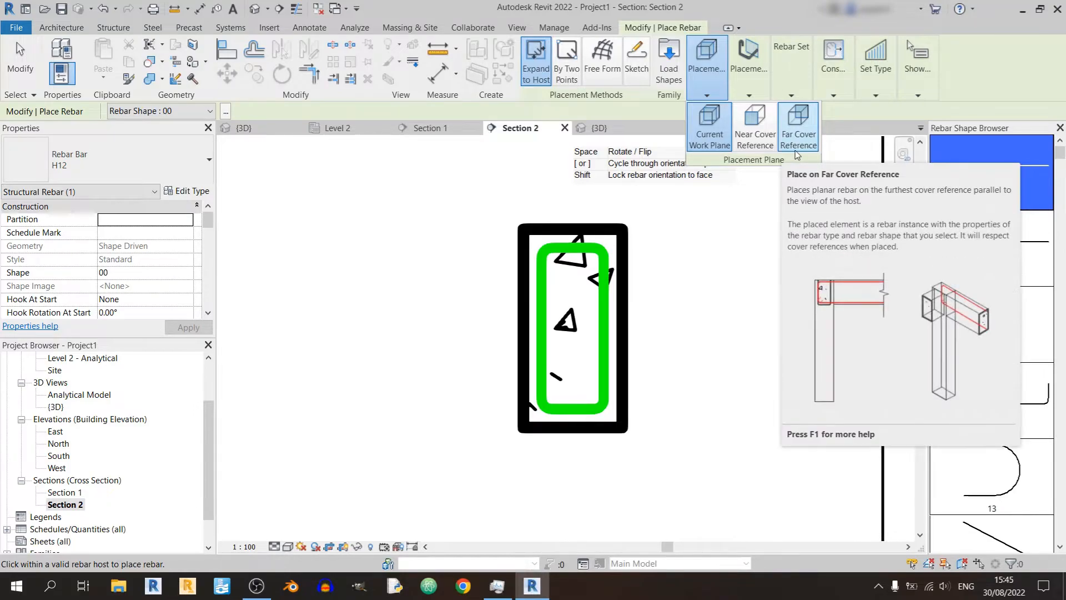
pyautogui.moveTo(712, 101)
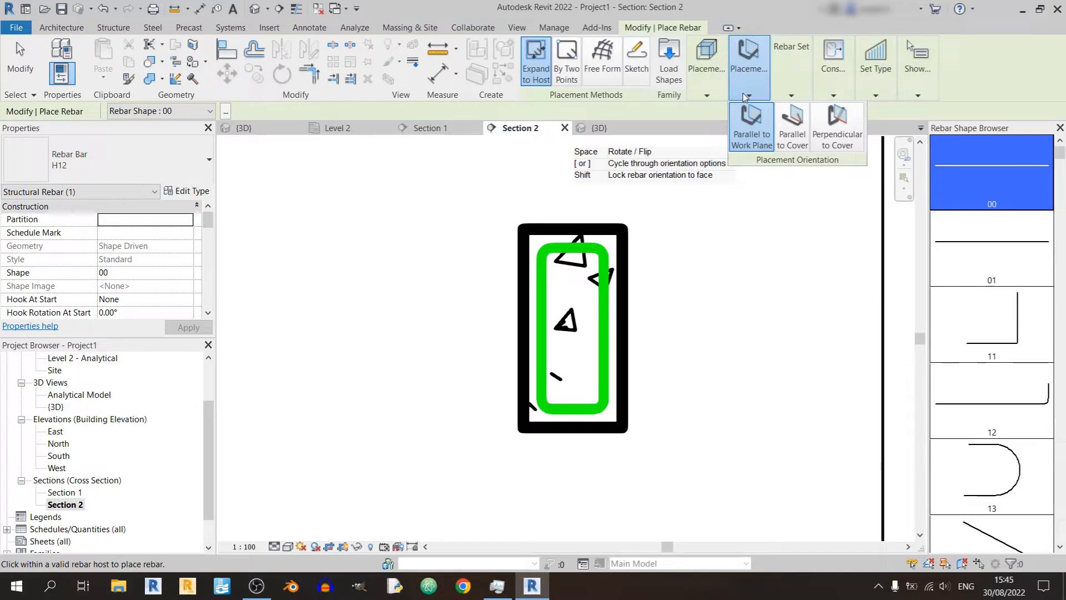
pyautogui.moveTo(792, 130)
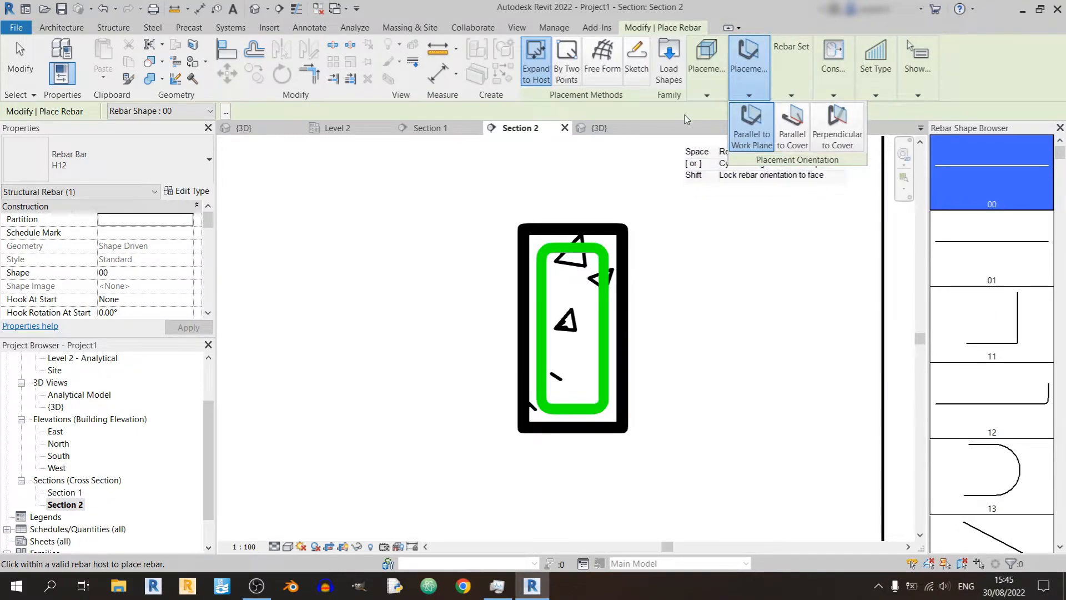
pyautogui.moveTo(605, 370)
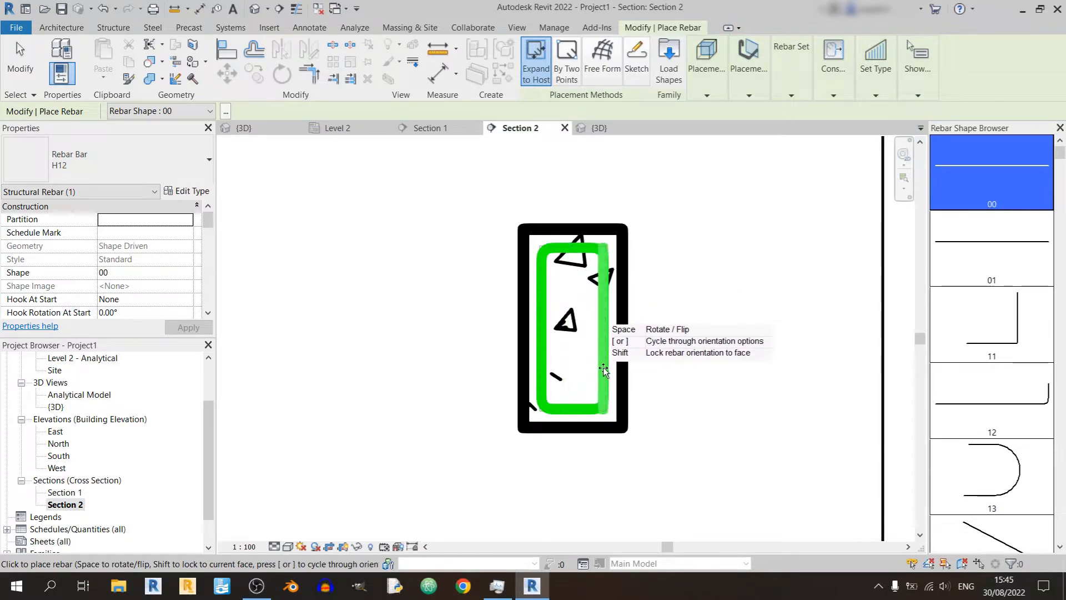
pyautogui.moveTo(551, 318)
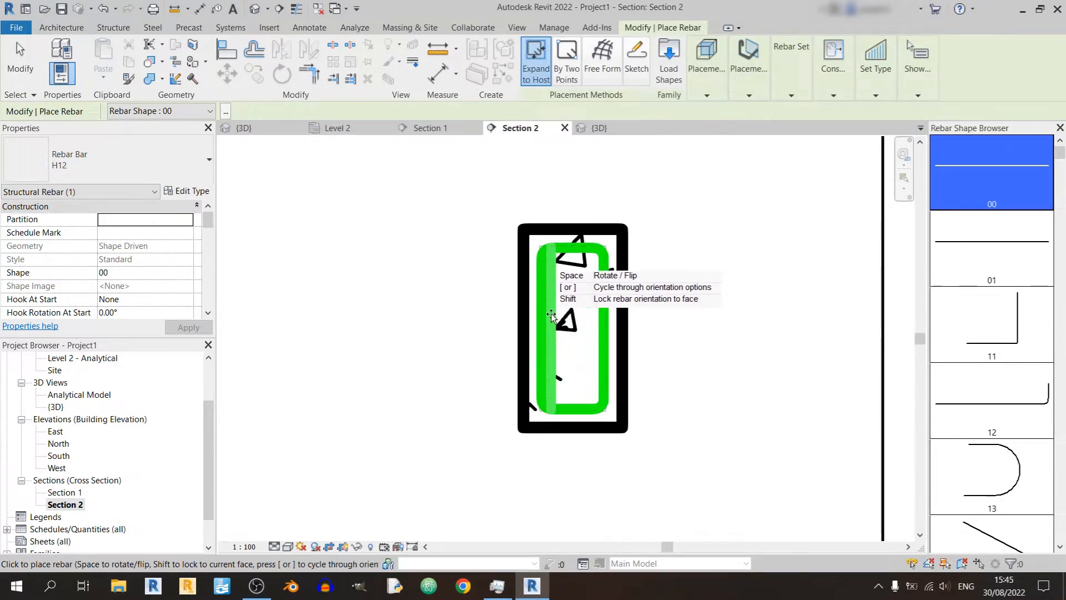
pyautogui.moveTo(574, 298)
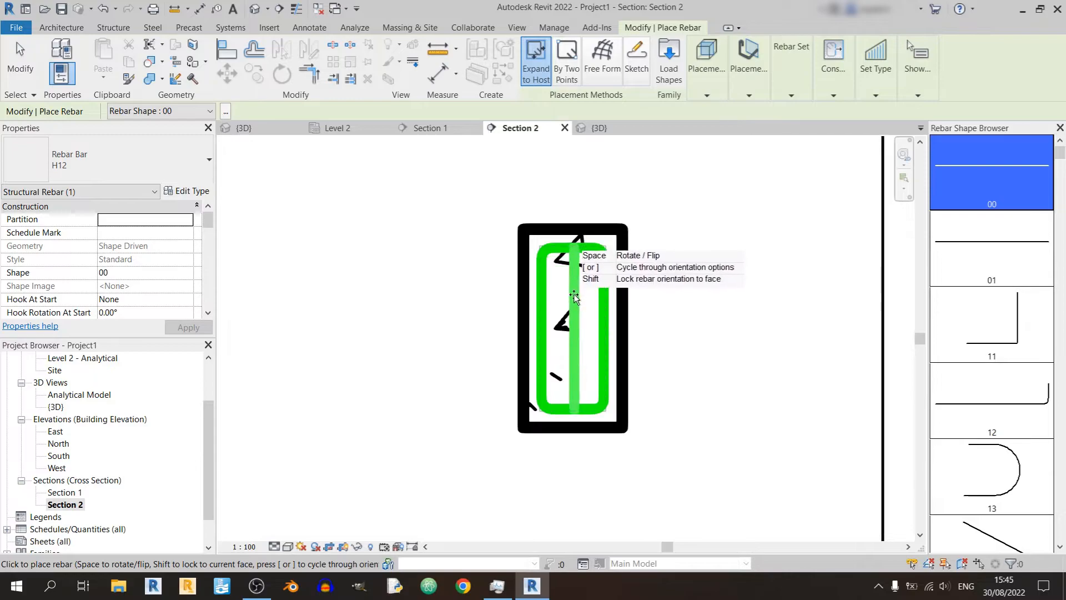
pyautogui.moveTo(590, 267)
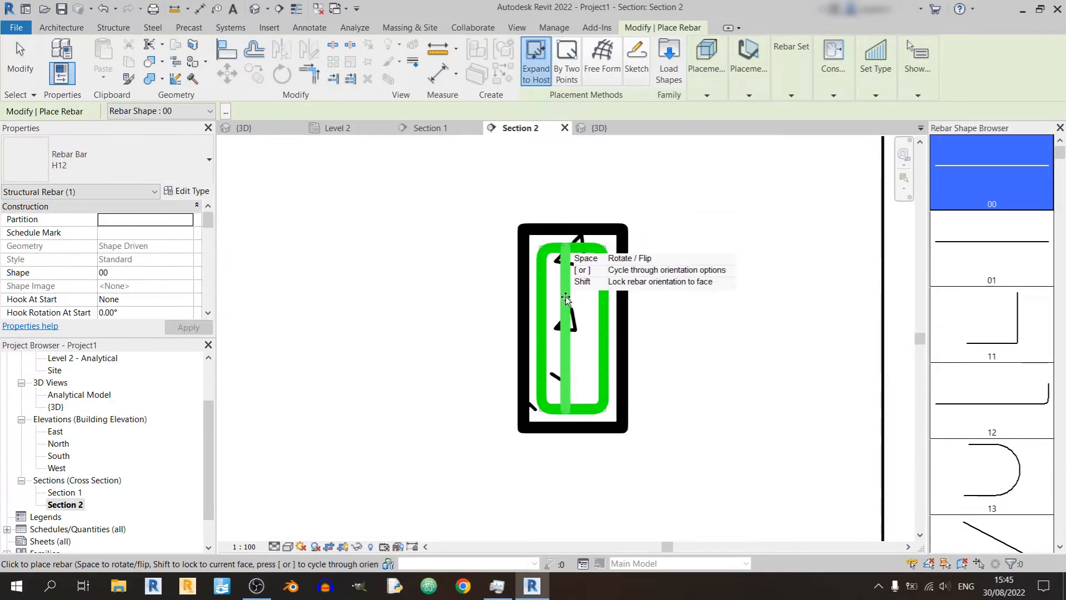
pyautogui.moveTo(718, 149)
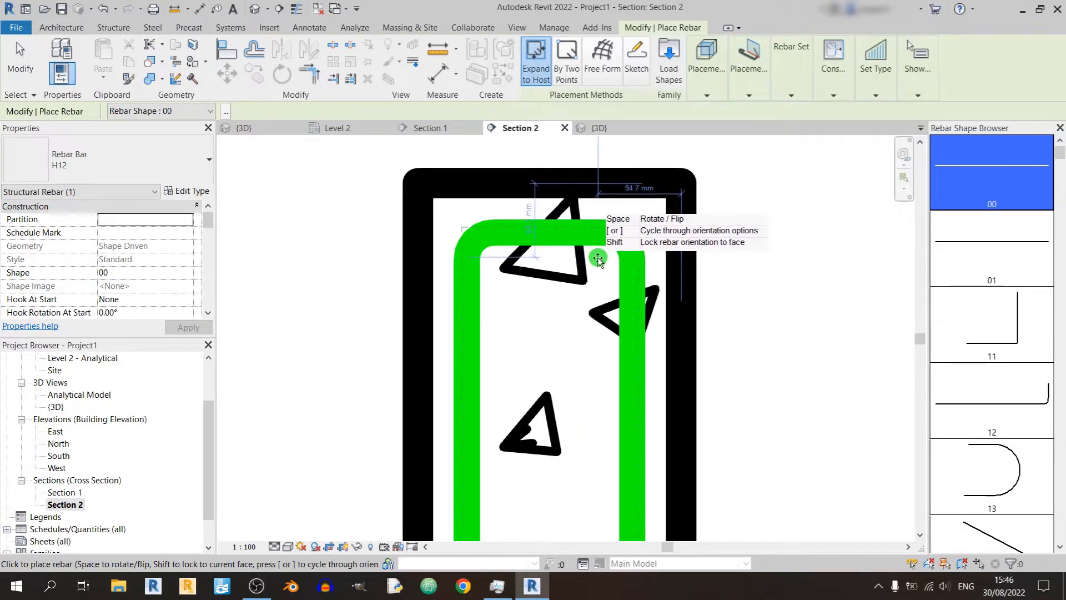
pyautogui.moveTo(590, 266)
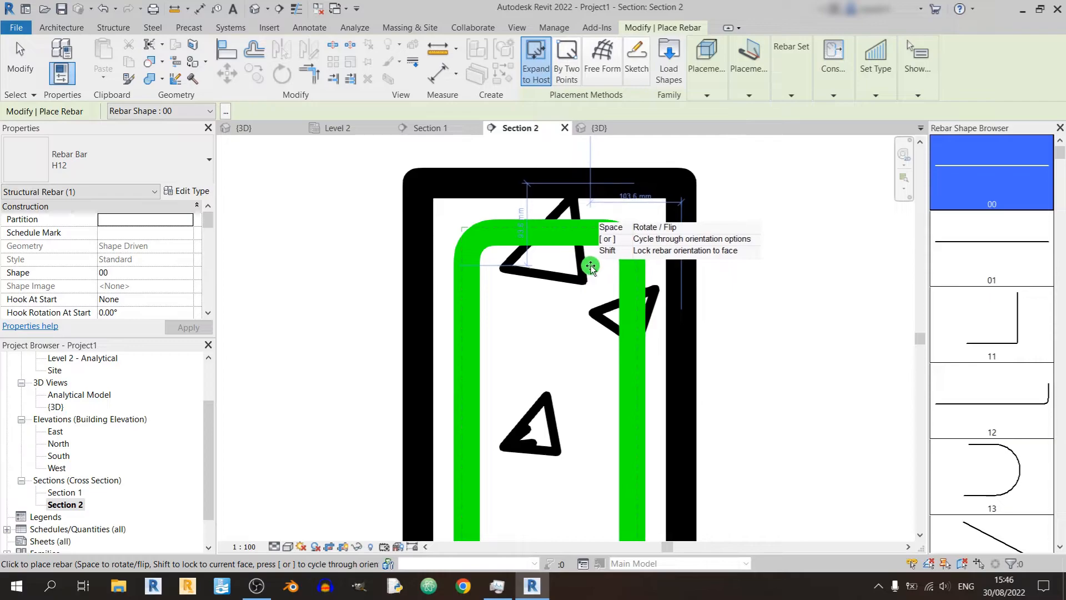
pyautogui.click(747, 61)
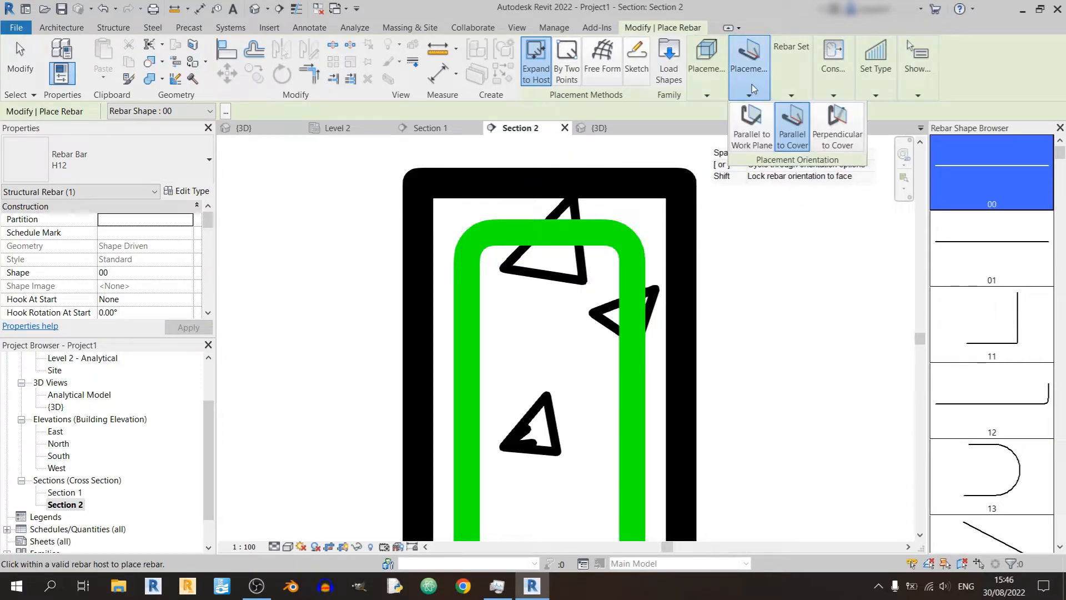
pyautogui.moveTo(837, 127)
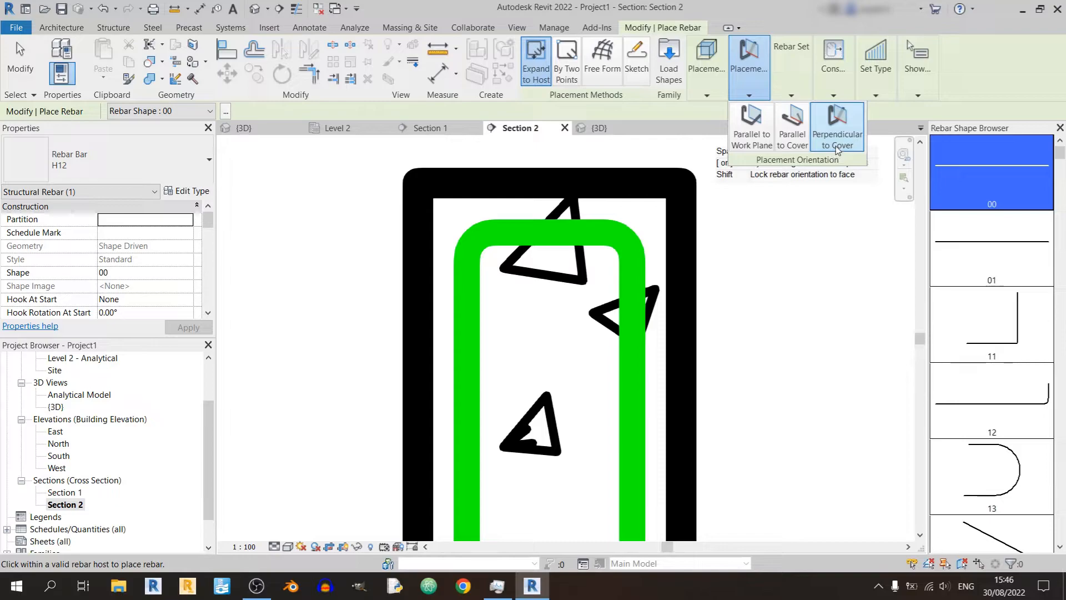
pyautogui.moveTo(836, 126)
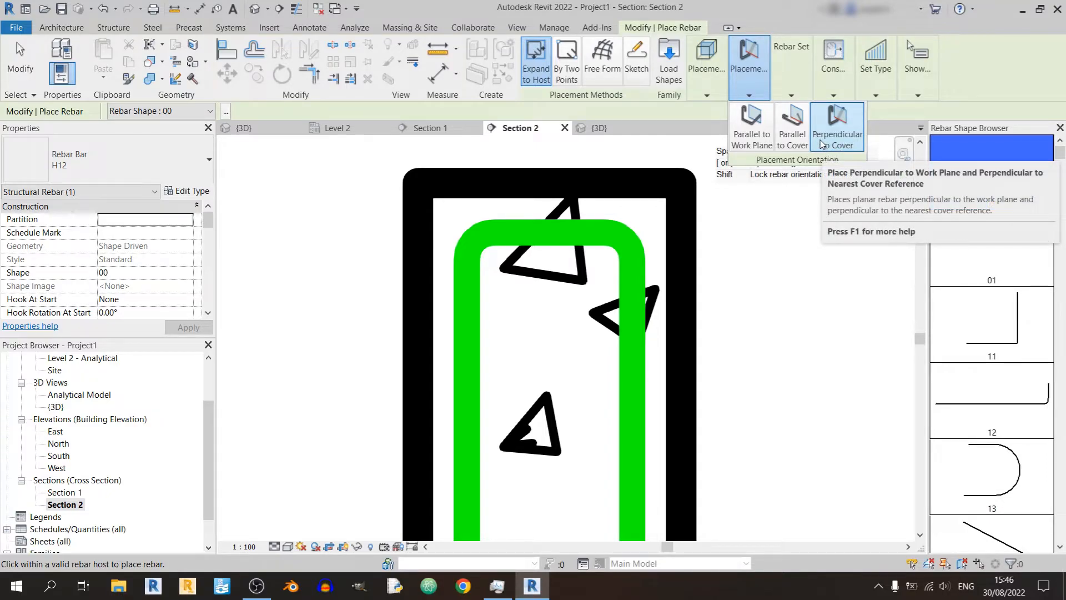
pyautogui.click(792, 126)
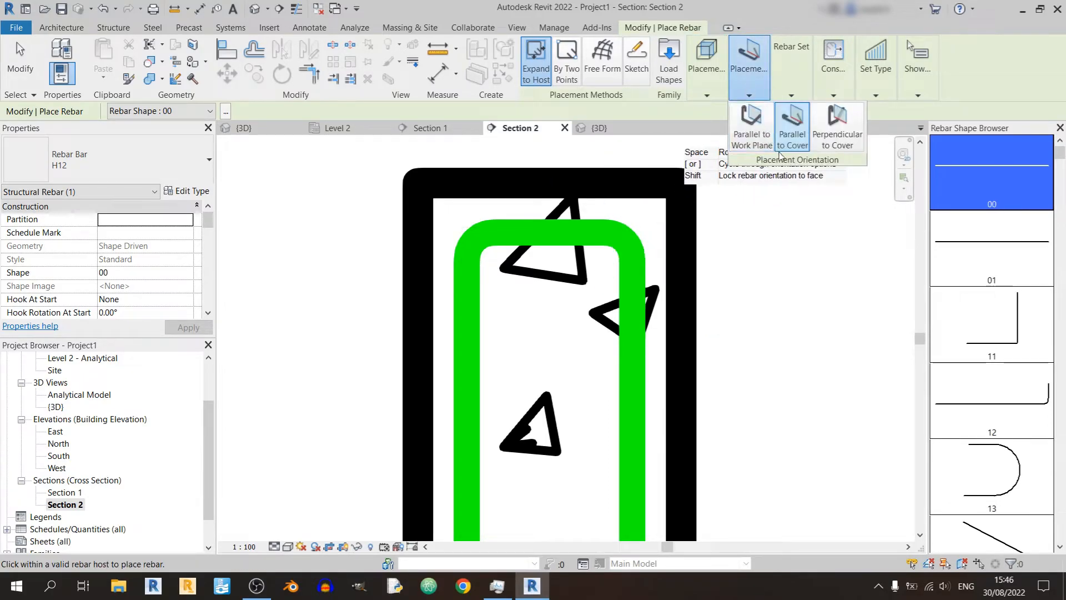
pyautogui.moveTo(838, 126)
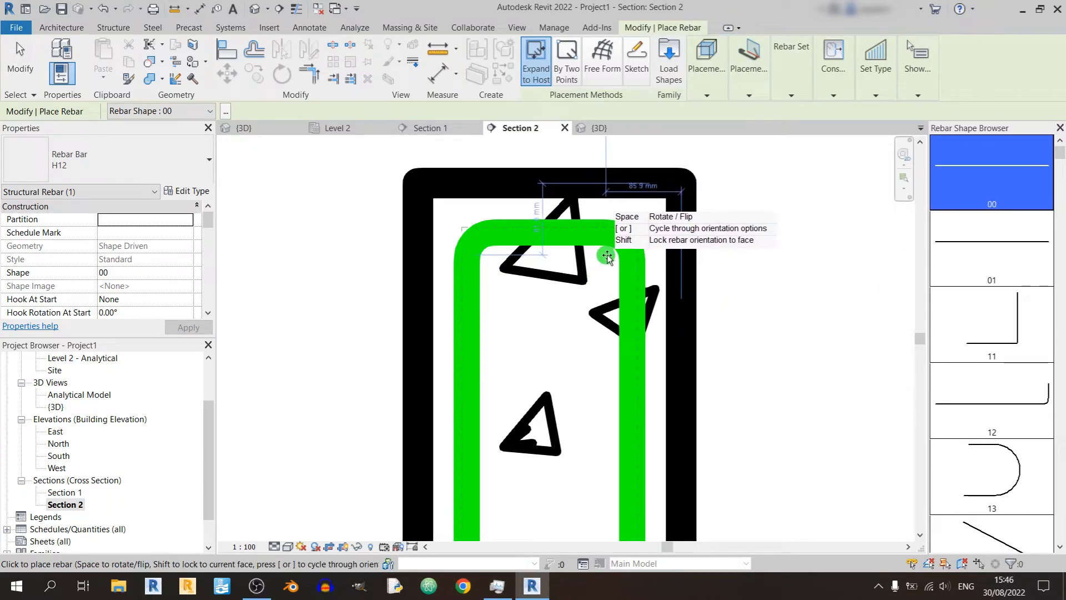
pyautogui.moveTo(488, 260)
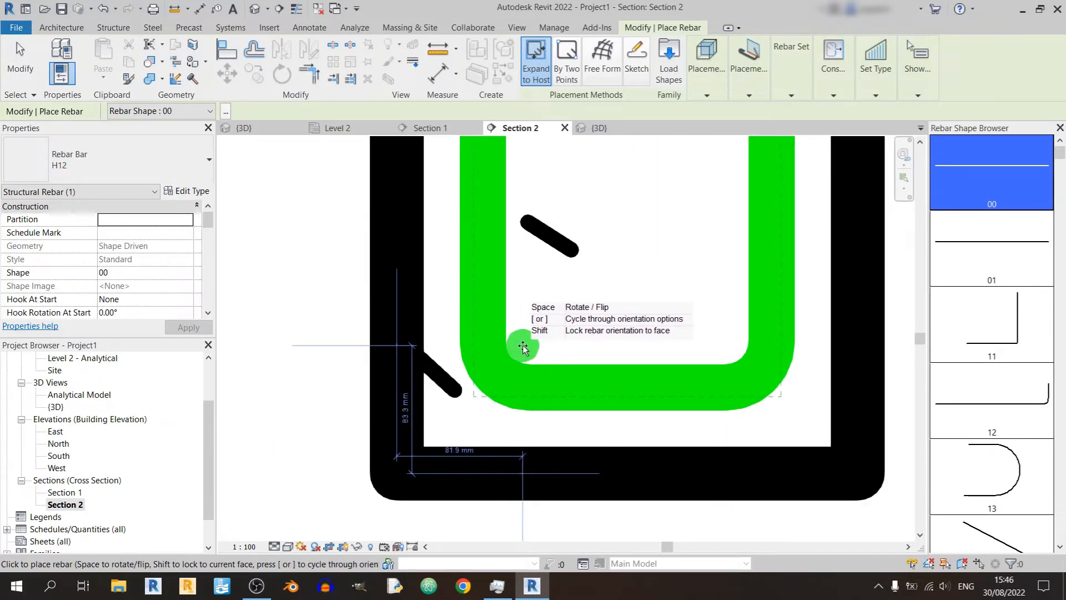
pyautogui.moveTo(692, 342)
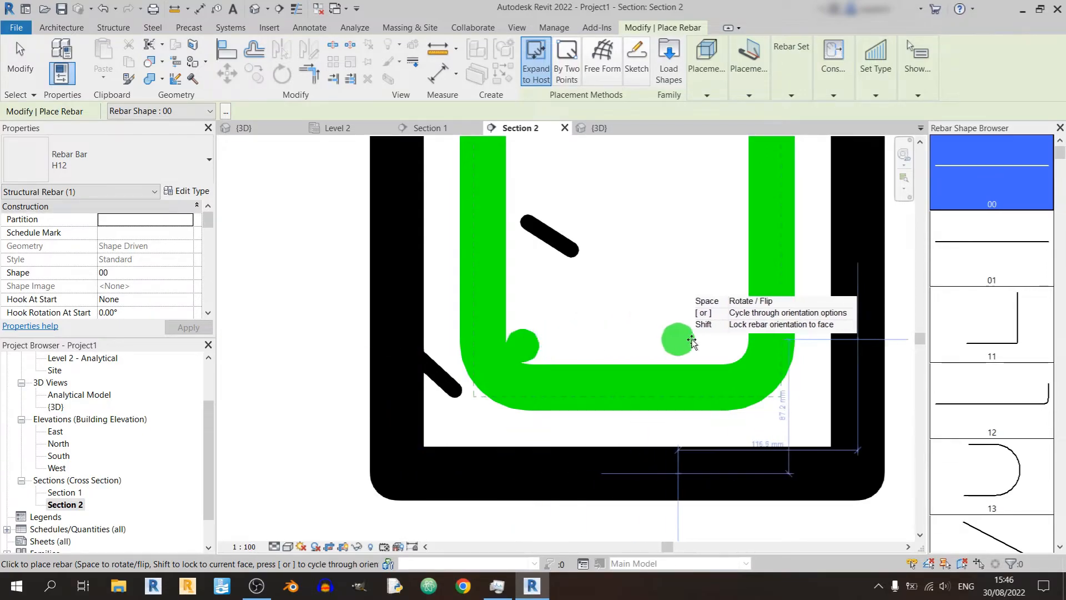
pyautogui.moveTo(733, 346)
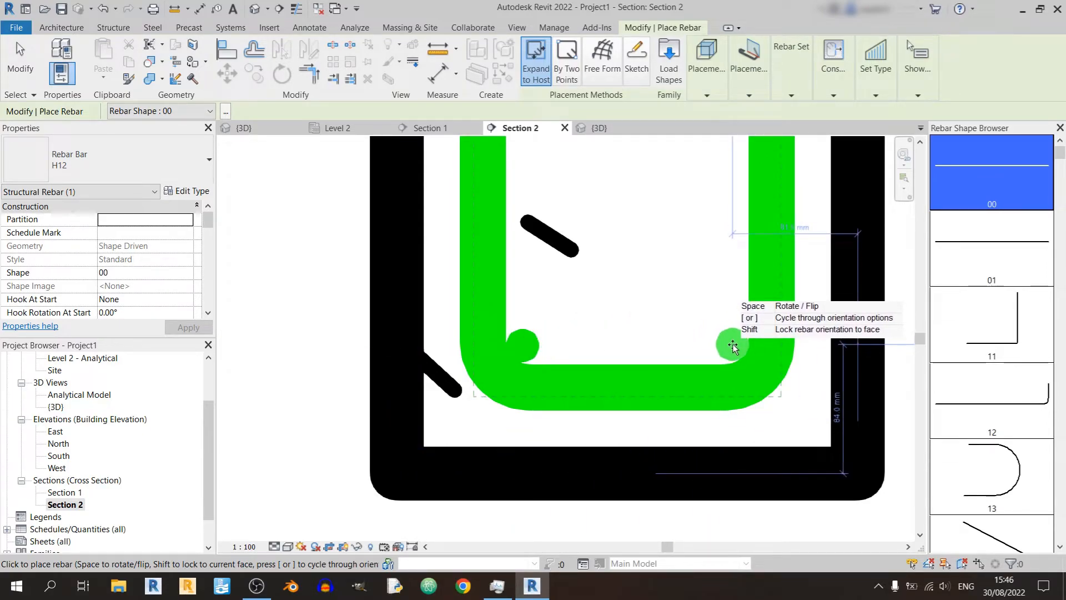
pyautogui.moveTo(591, 347)
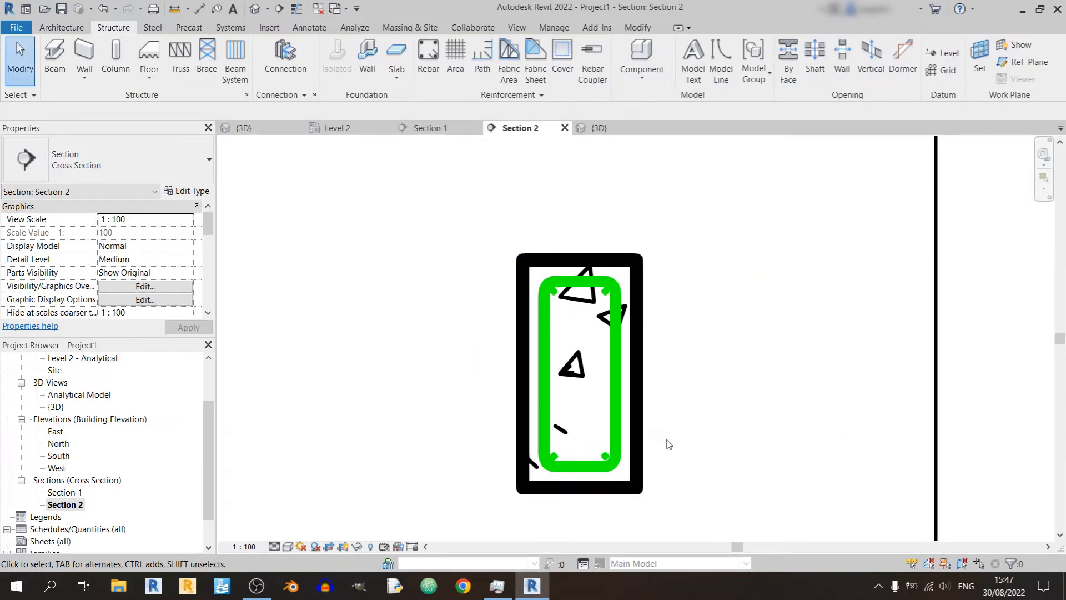
pyautogui.moveTo(697, 460)
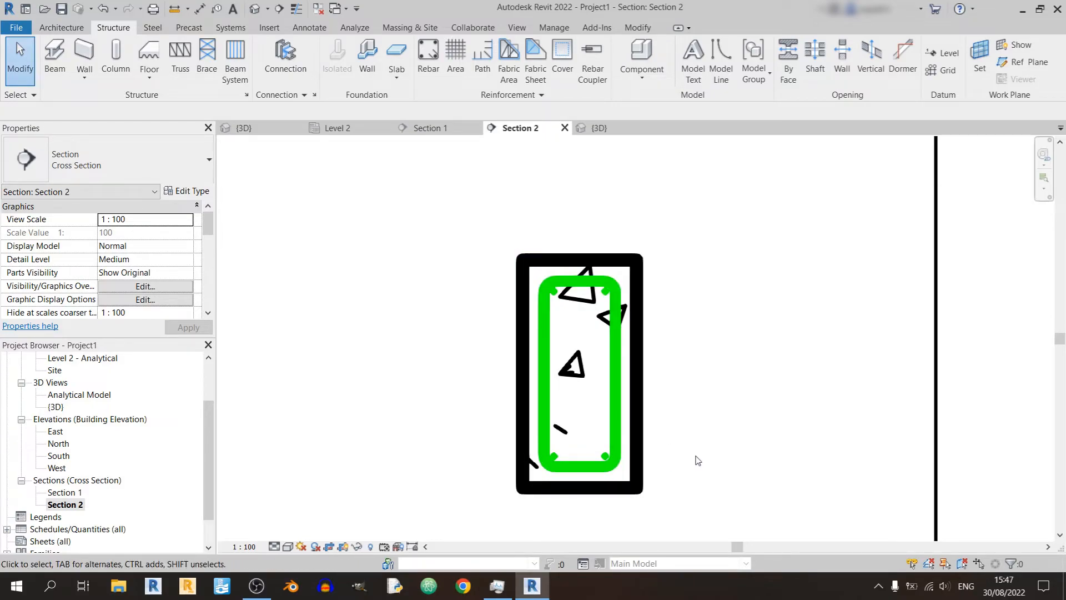
pyautogui.moveTo(660, 442)
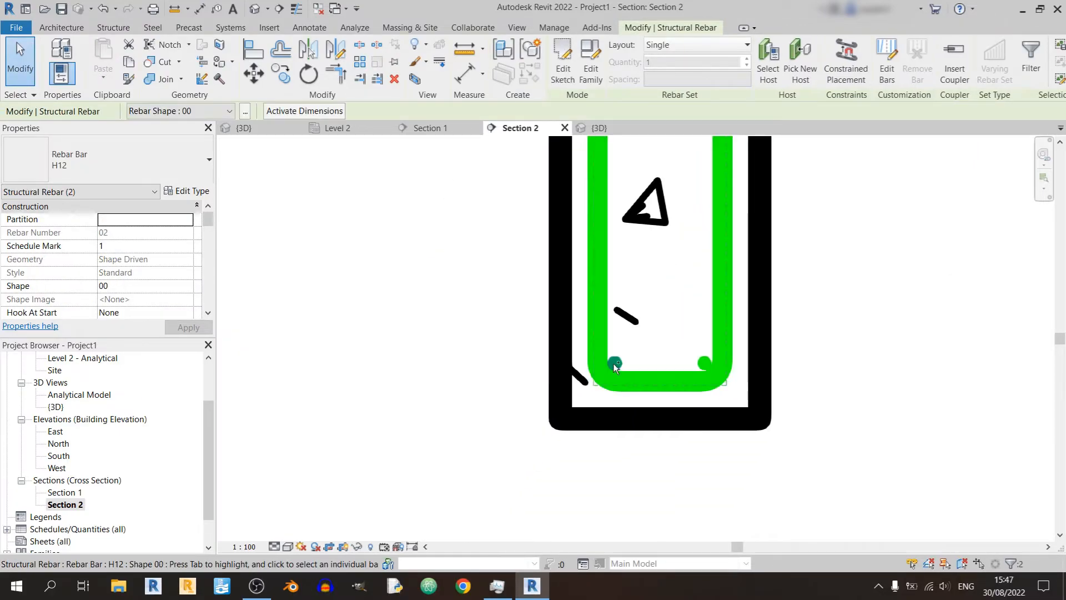
# Assign the rebar bar size to the bottom corner bars through the Properties type selector
pyautogui.click(614, 363)
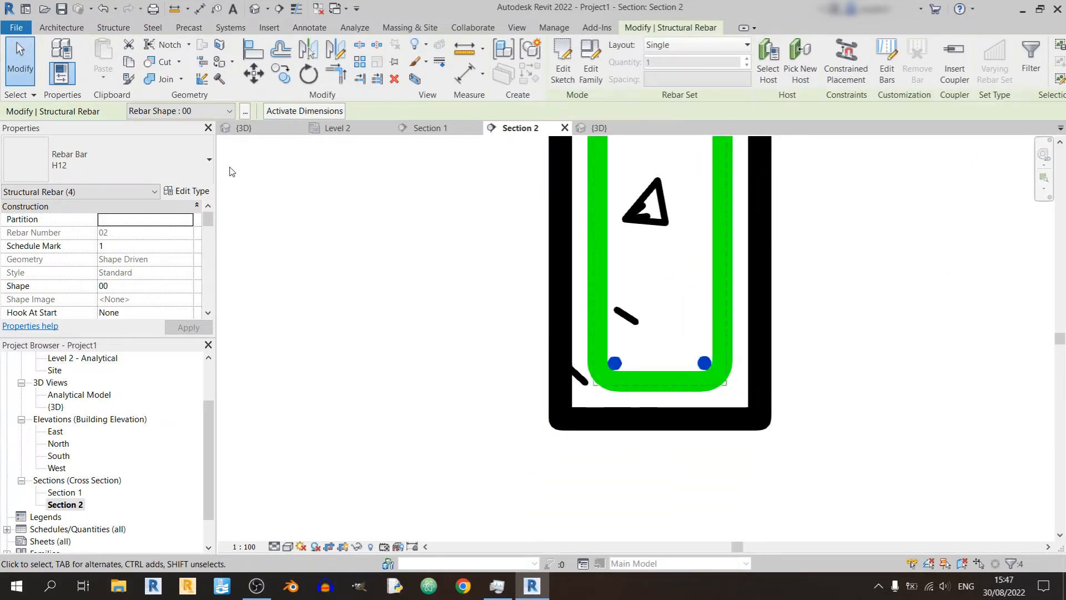
pyautogui.click(209, 159)
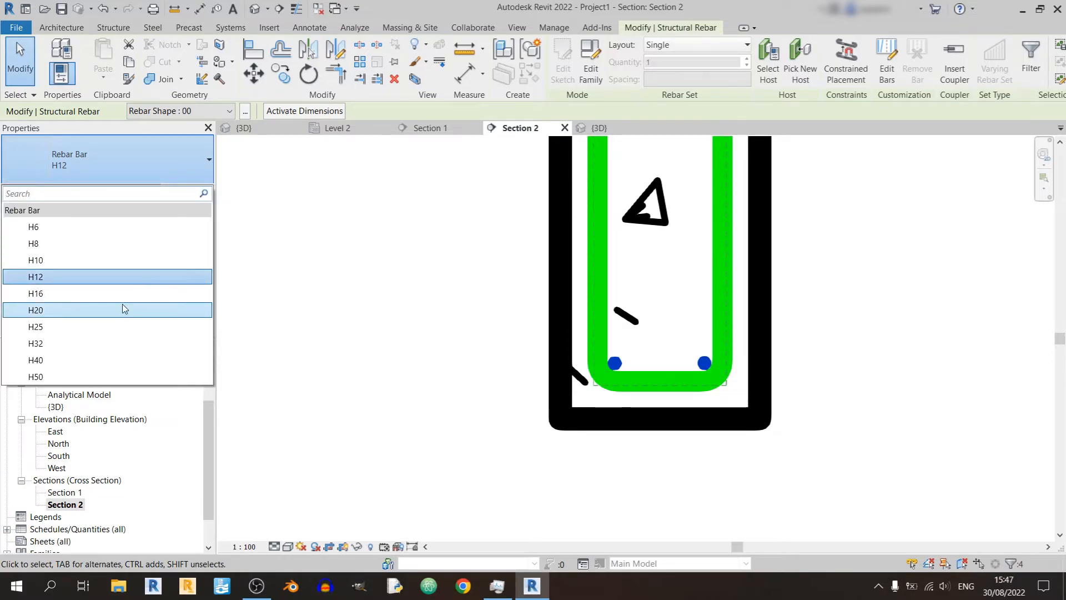
pyautogui.moveTo(137, 166)
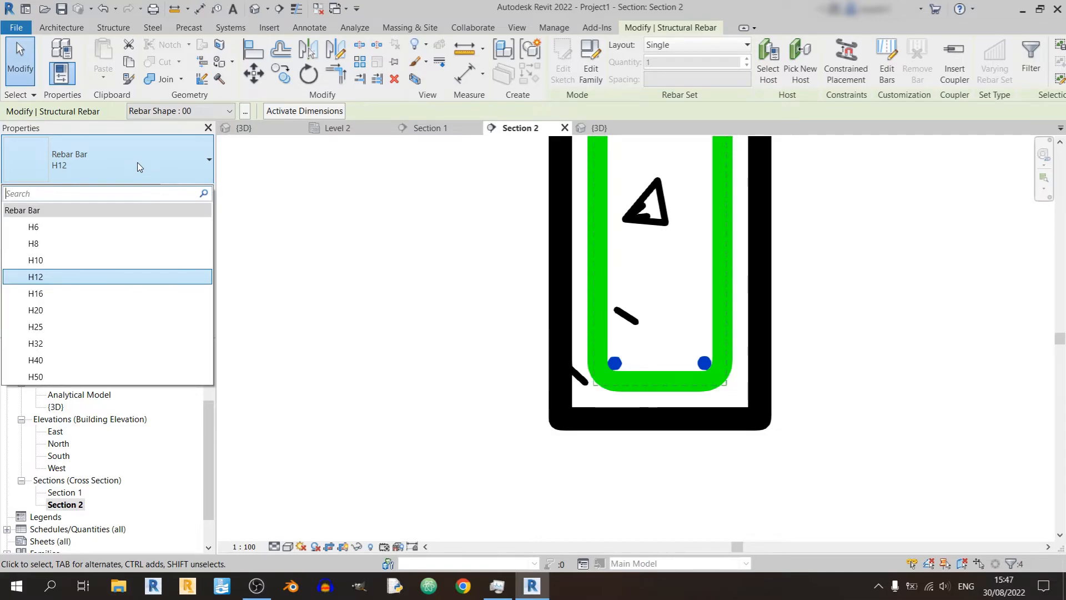
pyautogui.moveTo(91, 296)
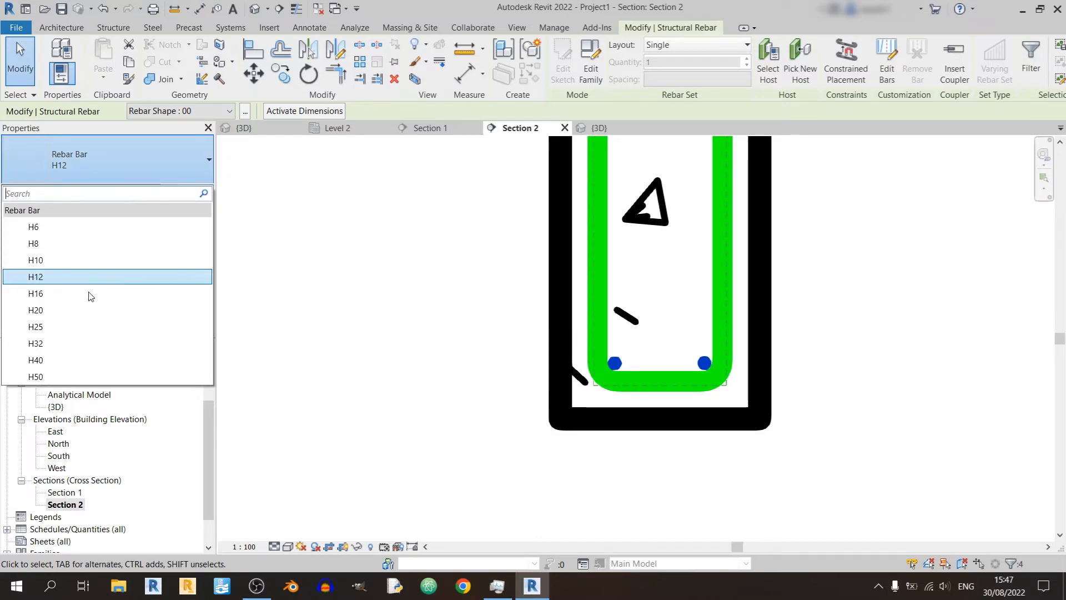
pyautogui.click(35, 327)
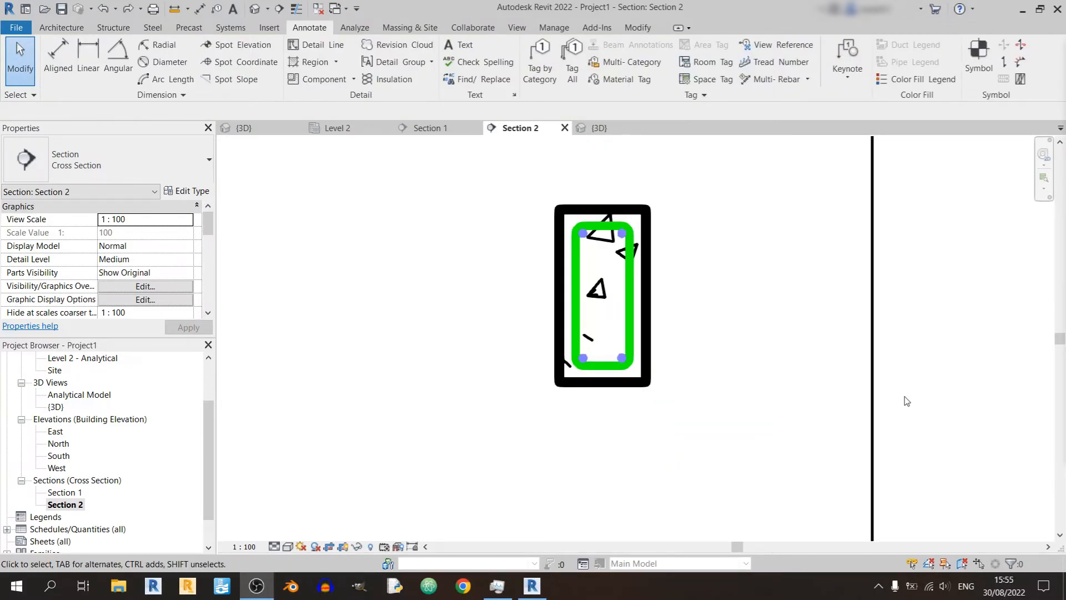
pyautogui.moveTo(585, 431)
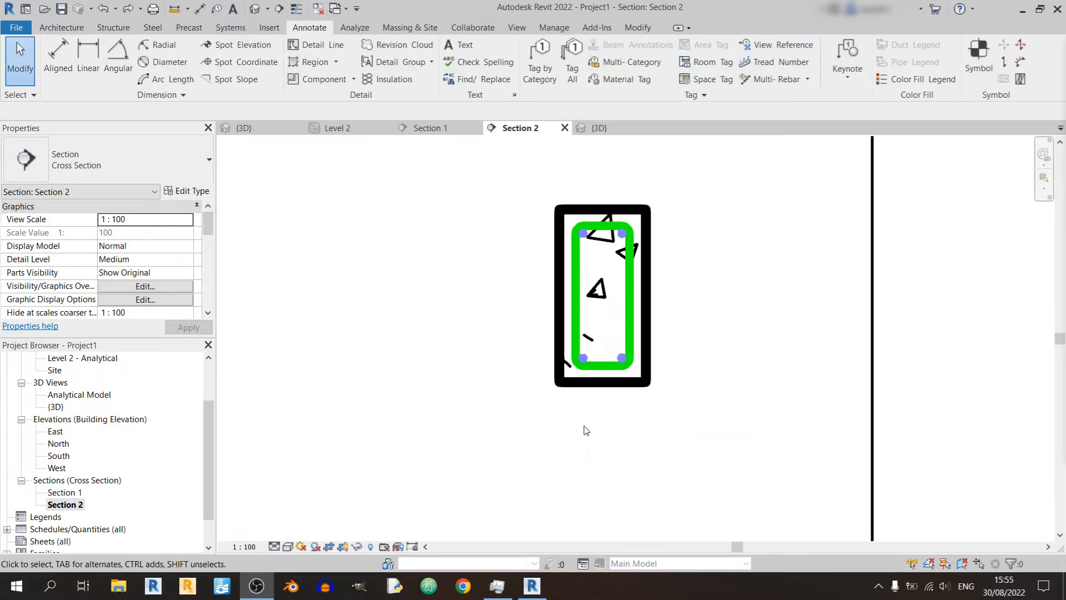
pyautogui.moveTo(574, 429)
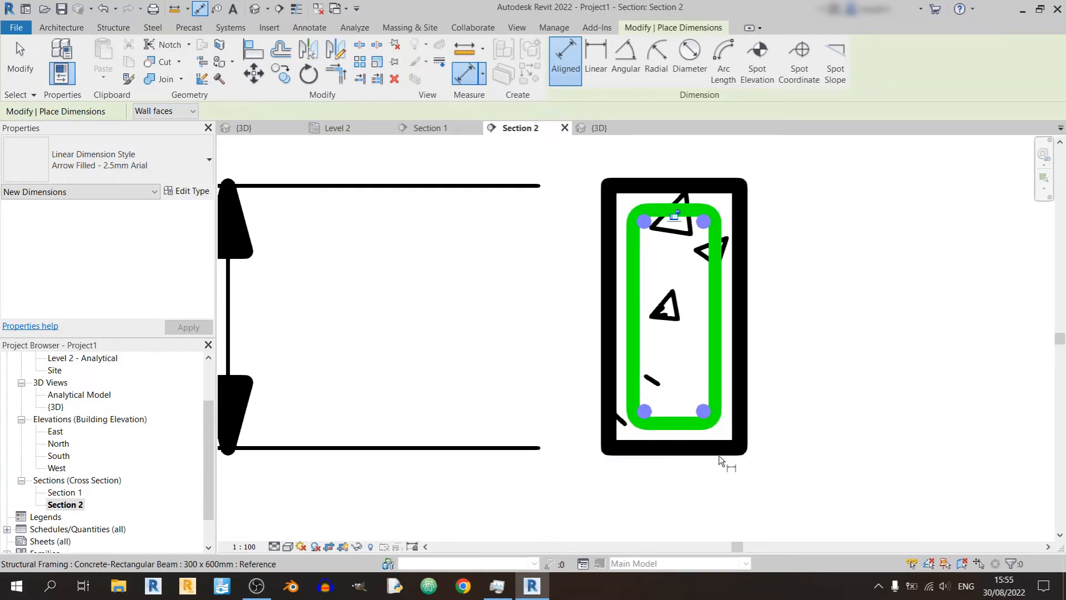
pyautogui.moveTo(687, 209)
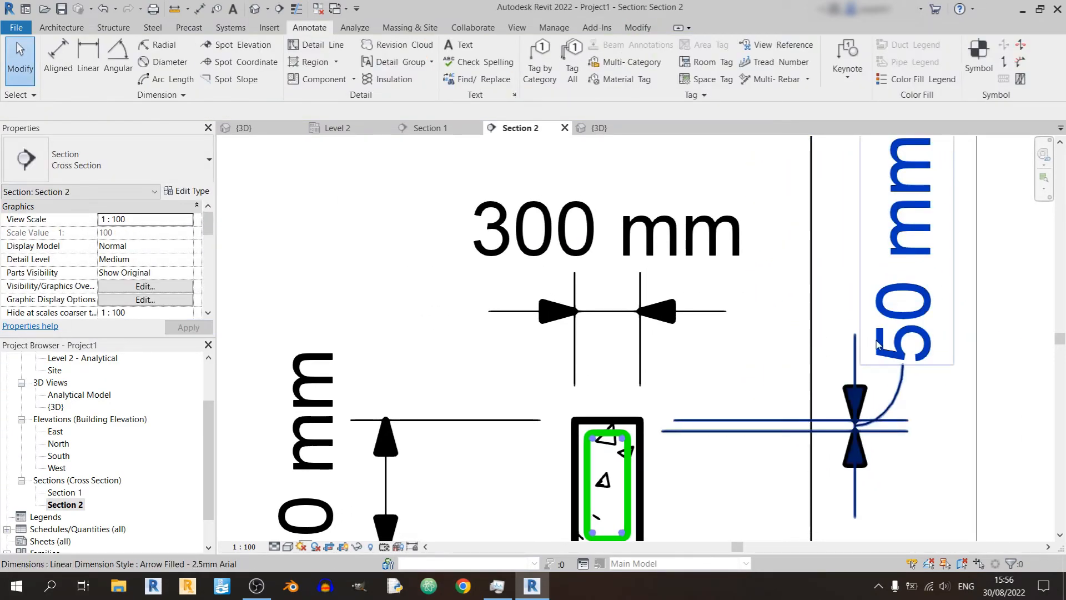
# Set the Section 2 view scale to 1:25
pyautogui.click(367, 345)
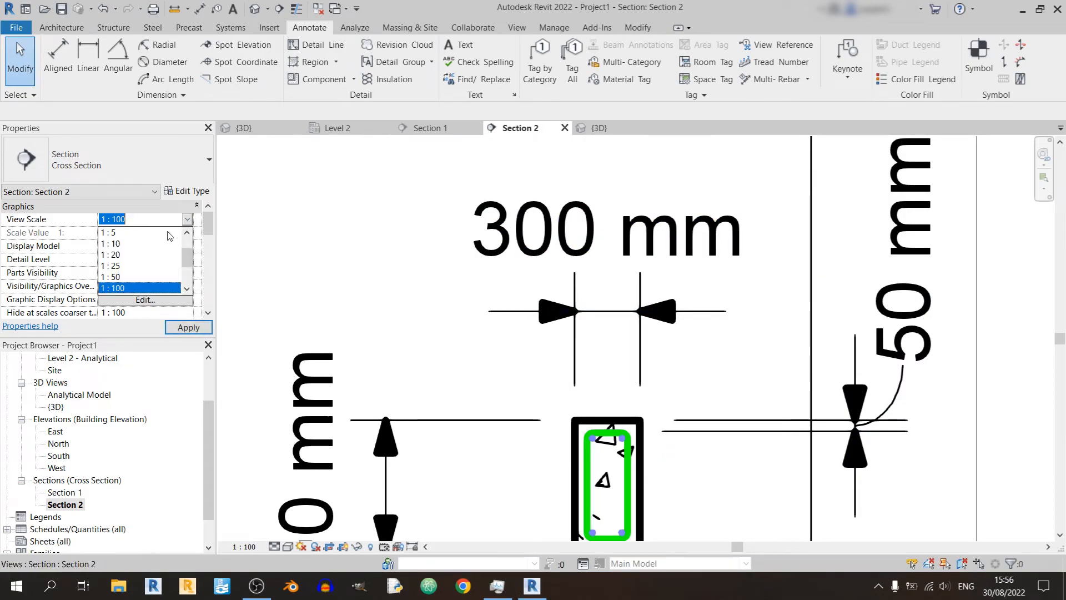
pyautogui.scroll(3)
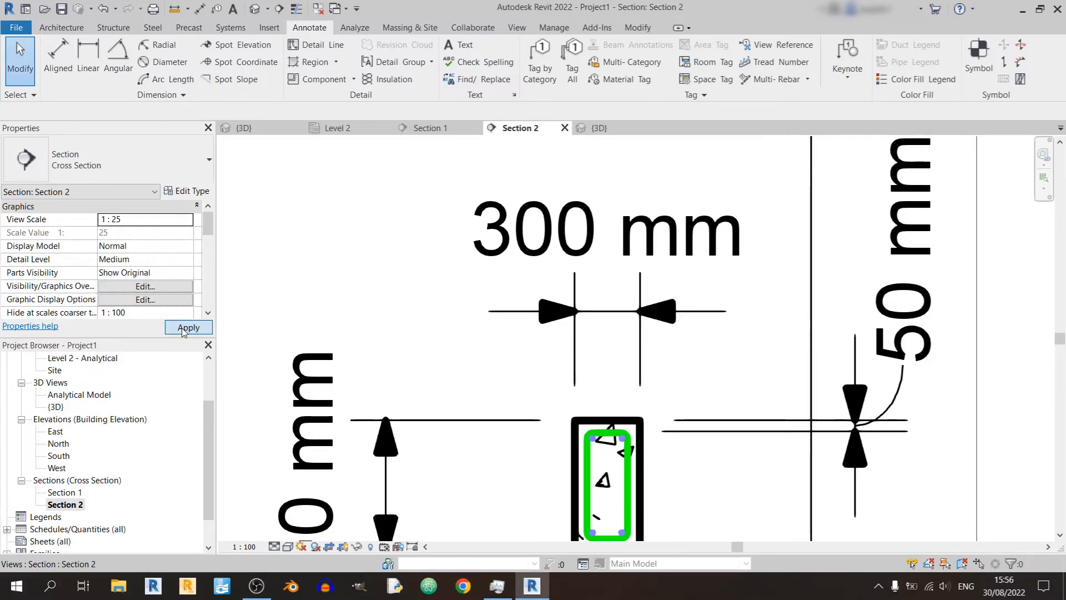
pyautogui.click(188, 327)
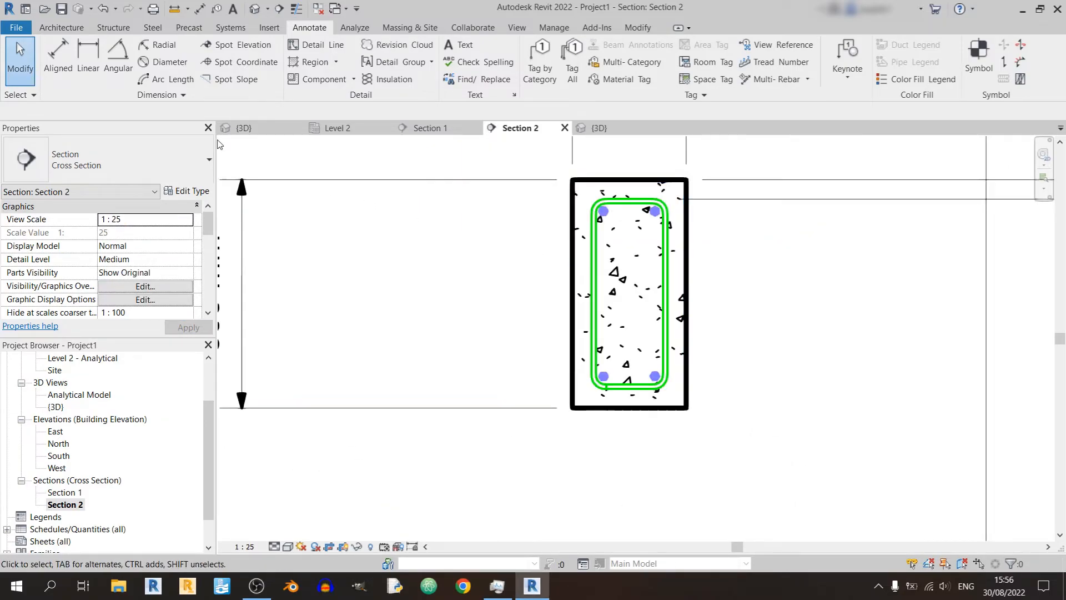
# Add the 50, 500, 50 mm vertical dimension chain and 600 mm overall depth beside the beam
pyautogui.click(57, 58)
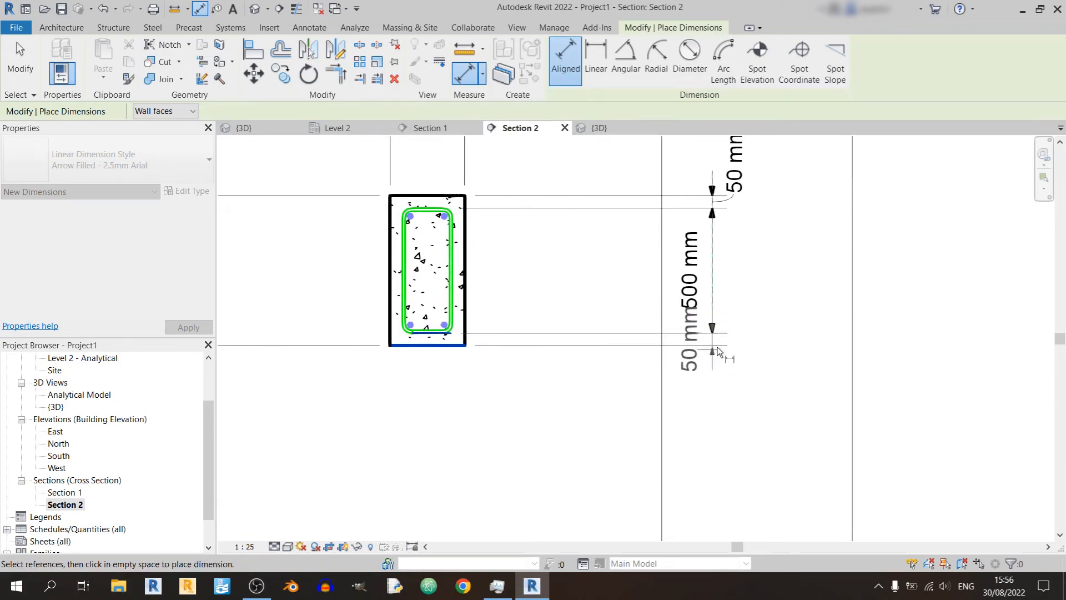
pyautogui.moveTo(715, 343)
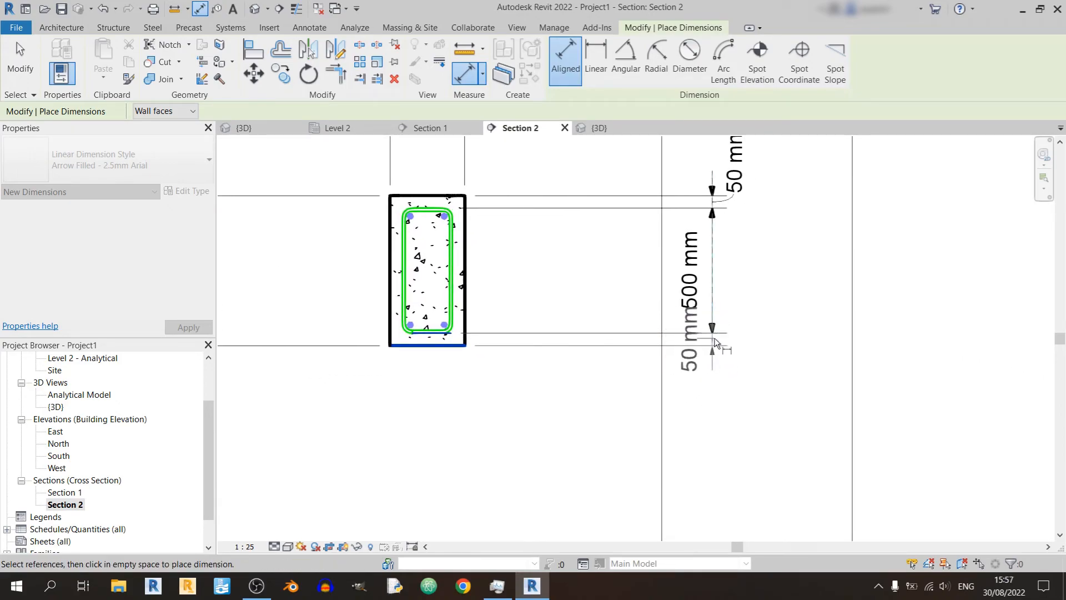
pyautogui.click(712, 333)
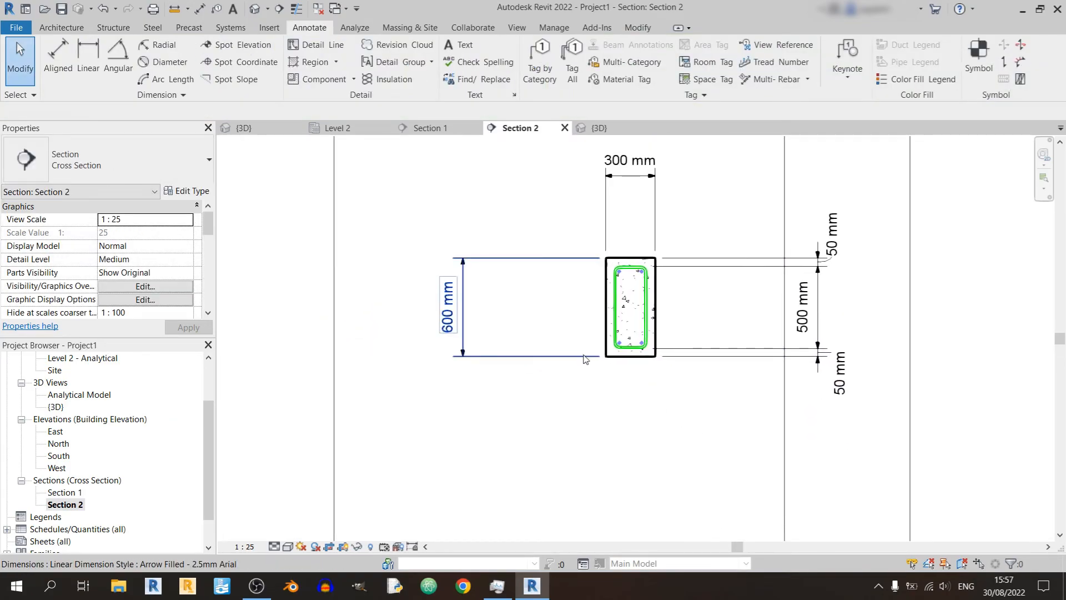
pyautogui.click(583, 359)
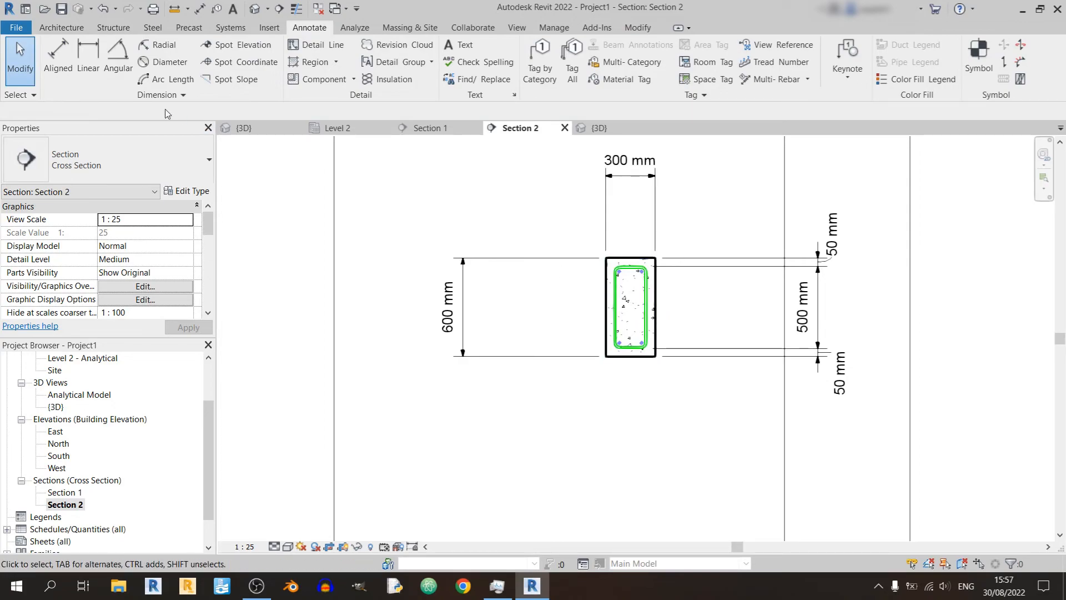
# Dimension the beam sides and stirrup faces as a 50, 200, 50 mm chain below the beam
pyautogui.click(58, 61)
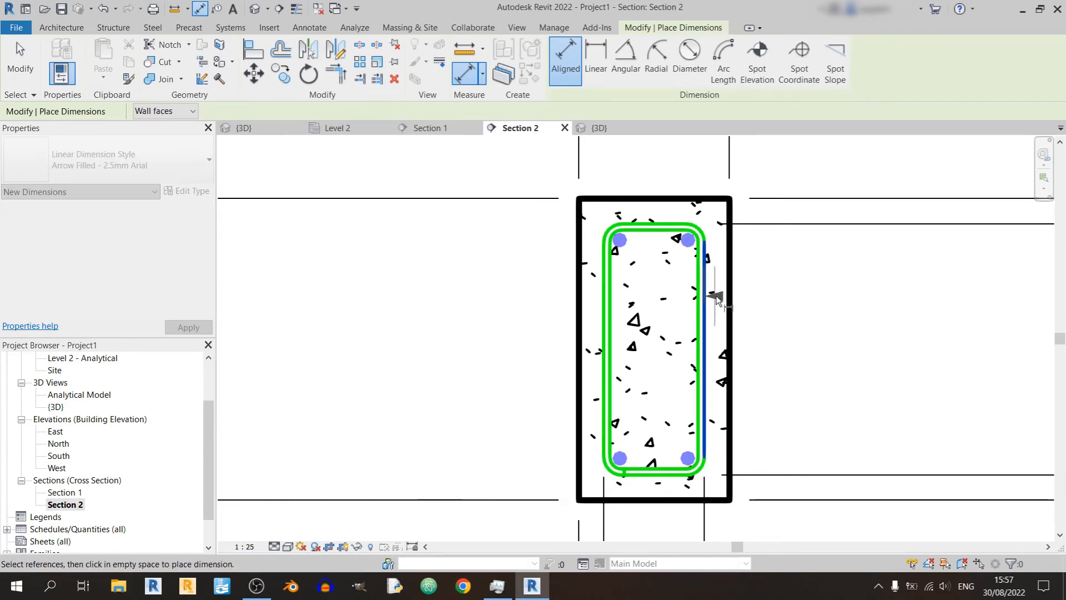
pyautogui.click(714, 299)
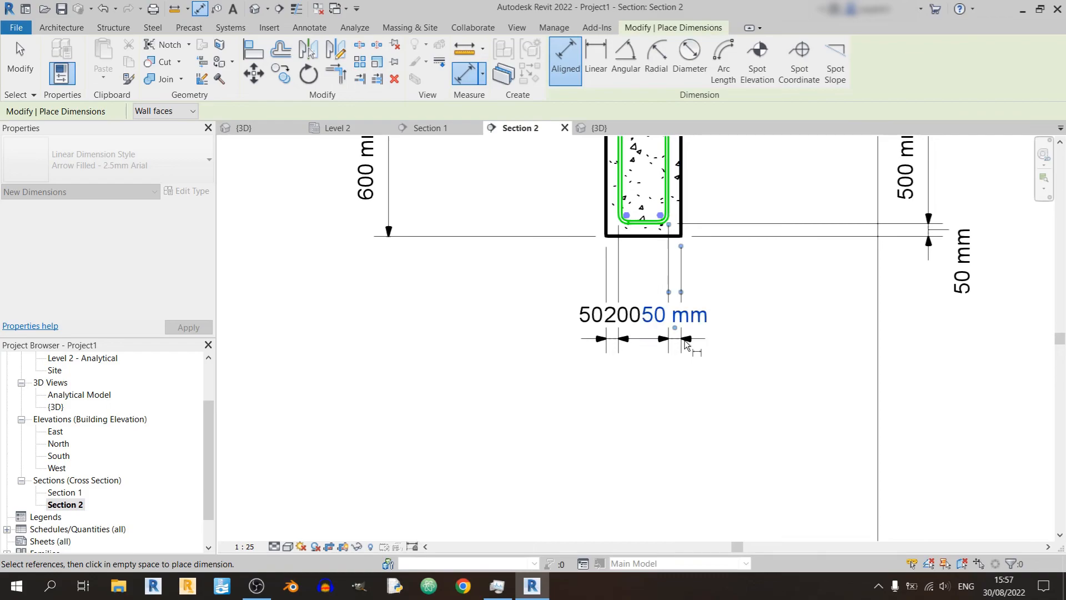
pyautogui.click(663, 313)
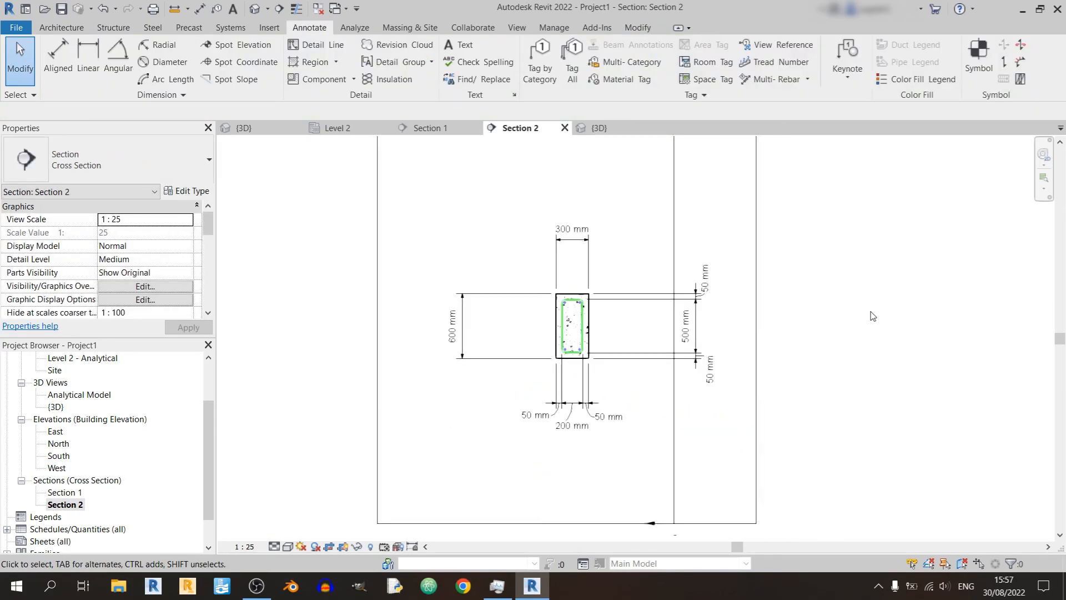
pyautogui.moveTo(821, 371)
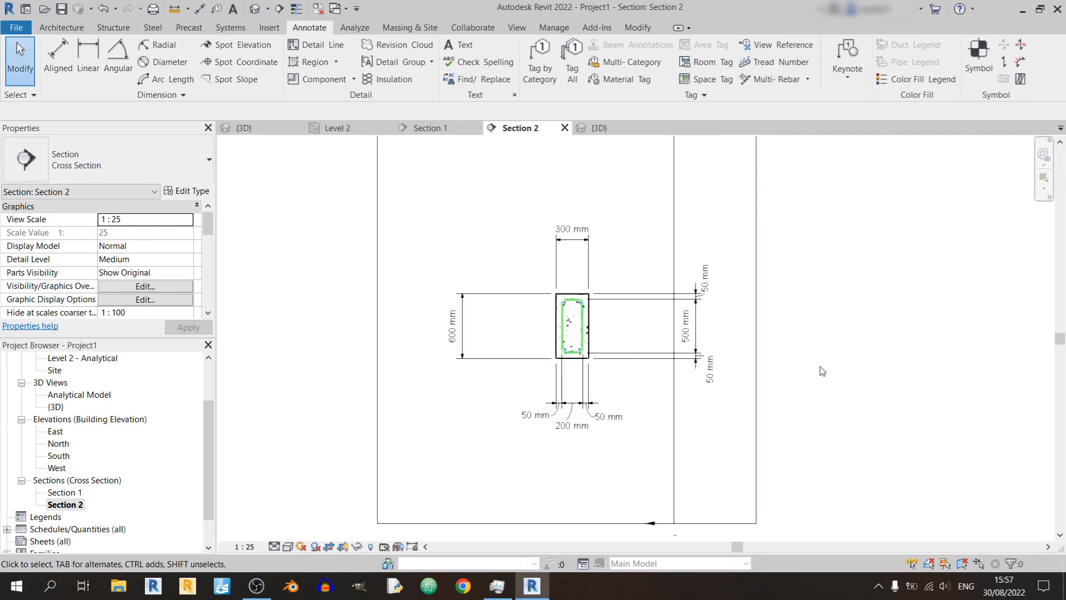
pyautogui.click(597, 128)
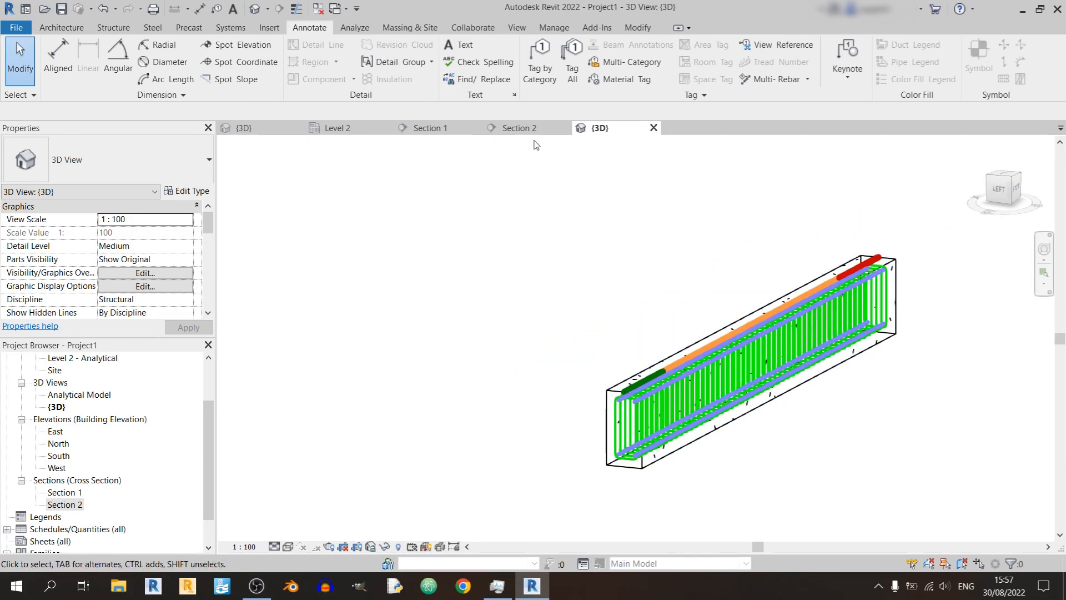
pyautogui.click(520, 128)
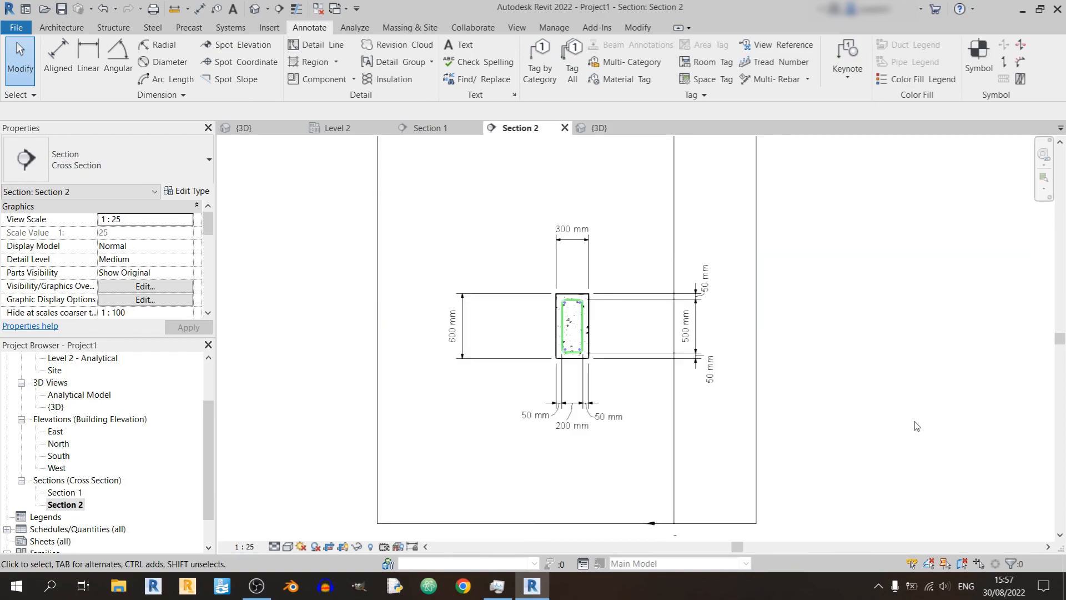